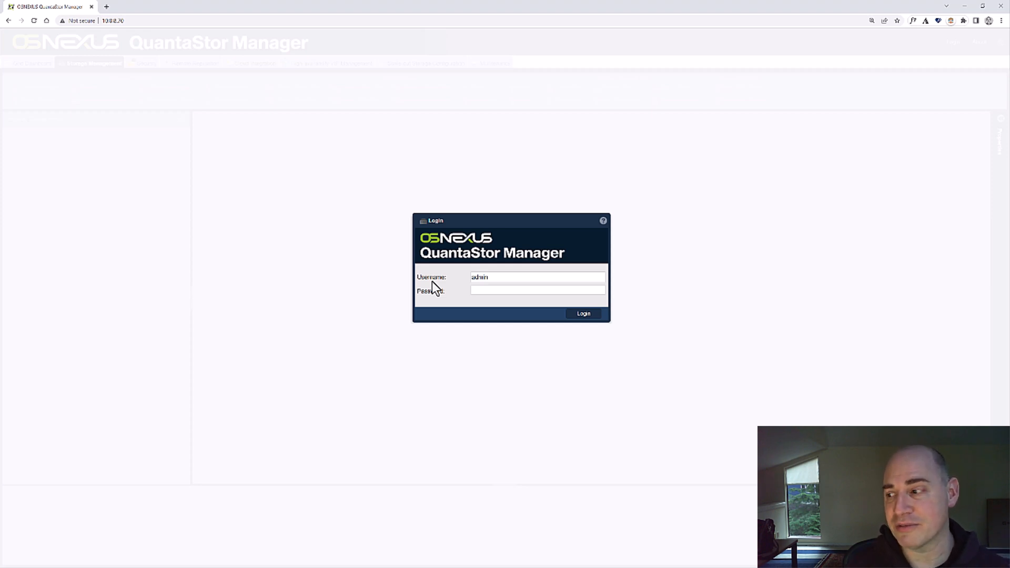
mouse_move(572, 288)
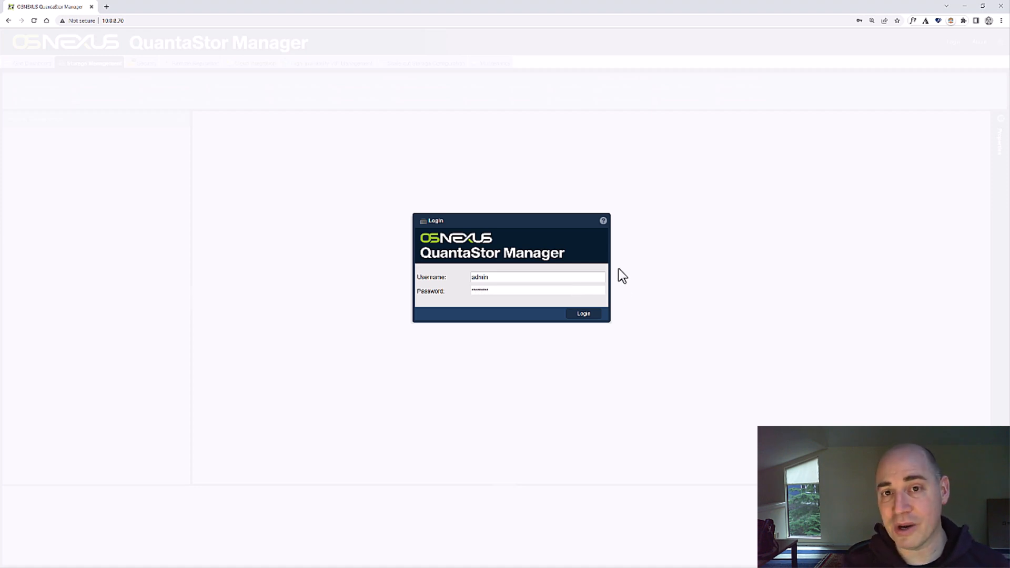
- Sign in to QuantaStor Manager as admin to reach the storage grid overview
click(583, 313)
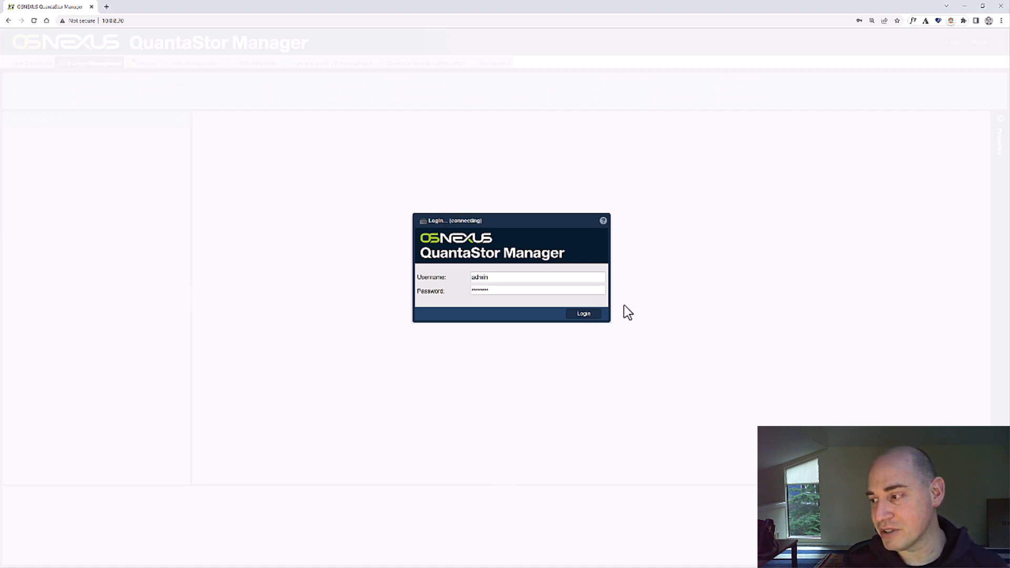
click(583, 314)
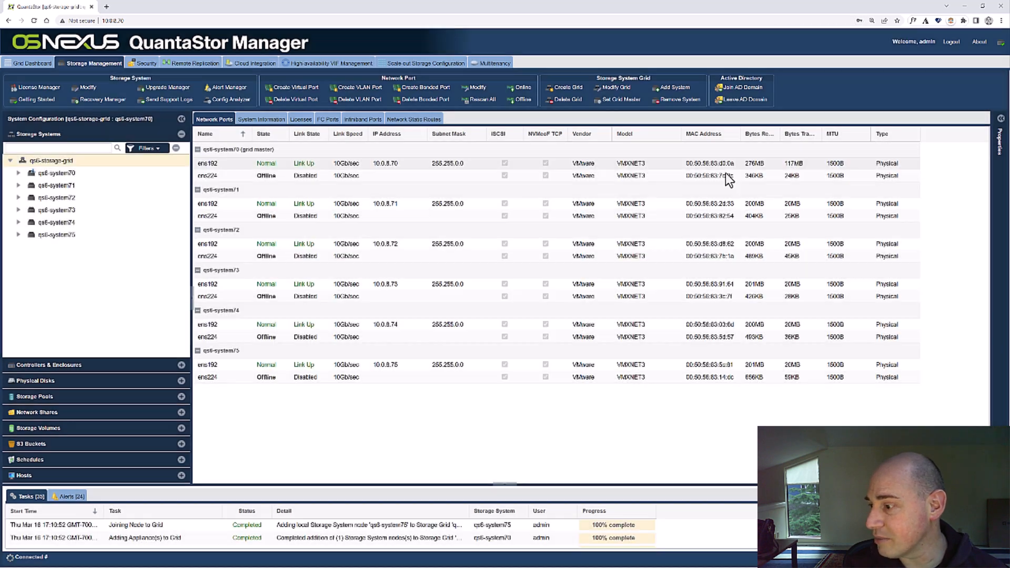
- Show the Storage System Dashboard for qs6-system70 with its charts and network ports
click(47, 173)
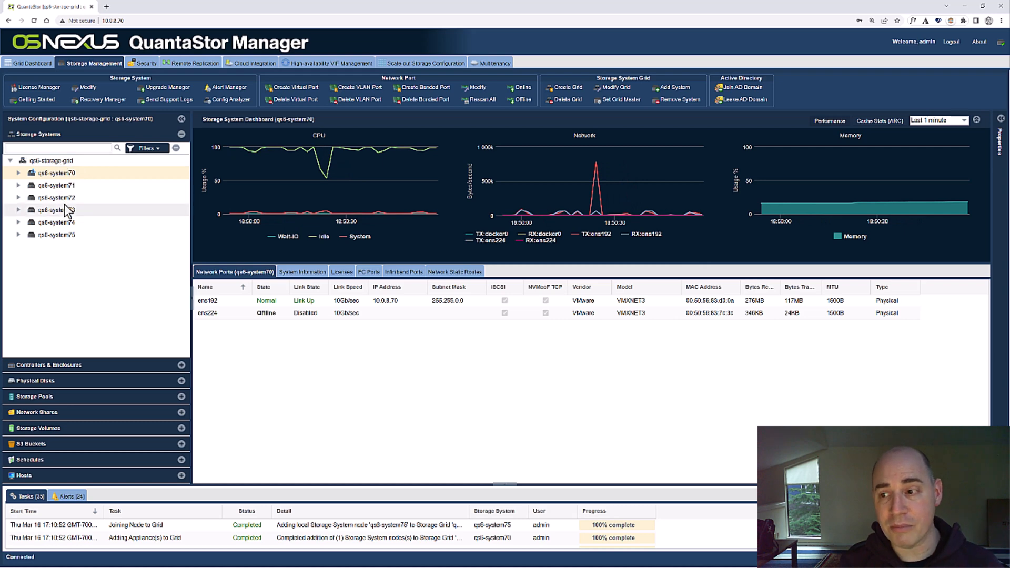
- Attempt Create Grid, dismiss the 'already formed' error, and start the Add System dialog
click(569, 87)
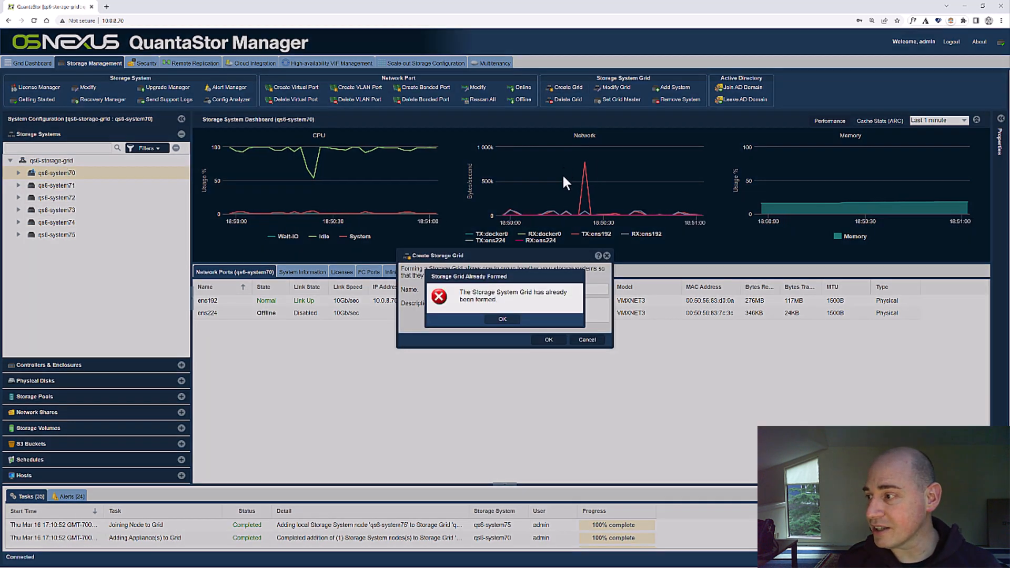
click(503, 320)
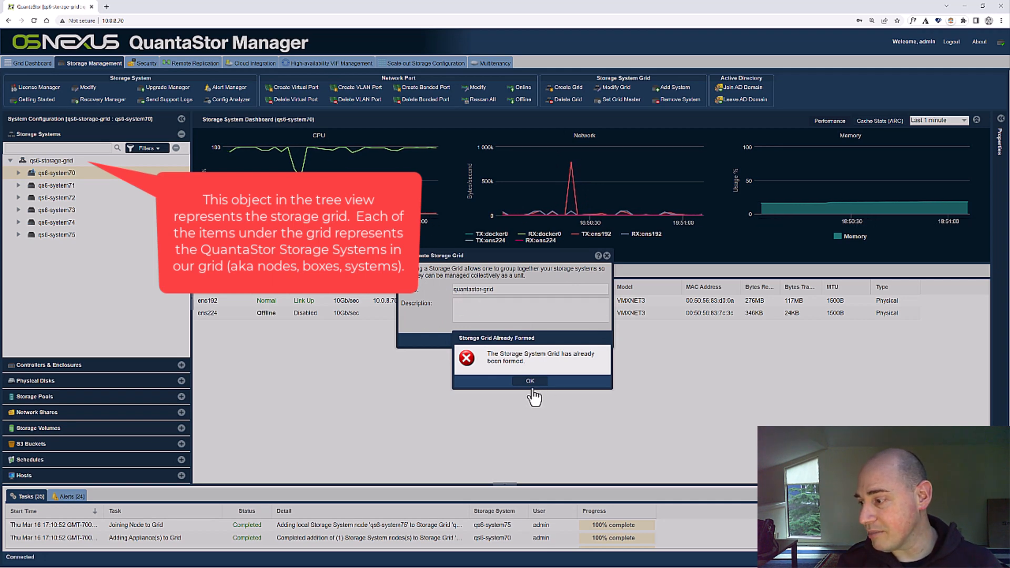
click(529, 381)
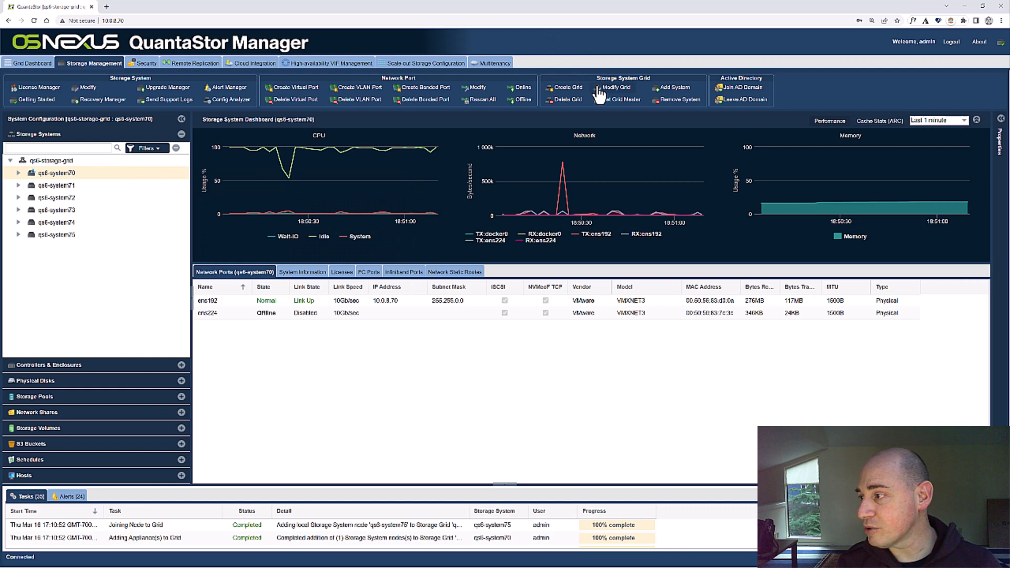
click(673, 87)
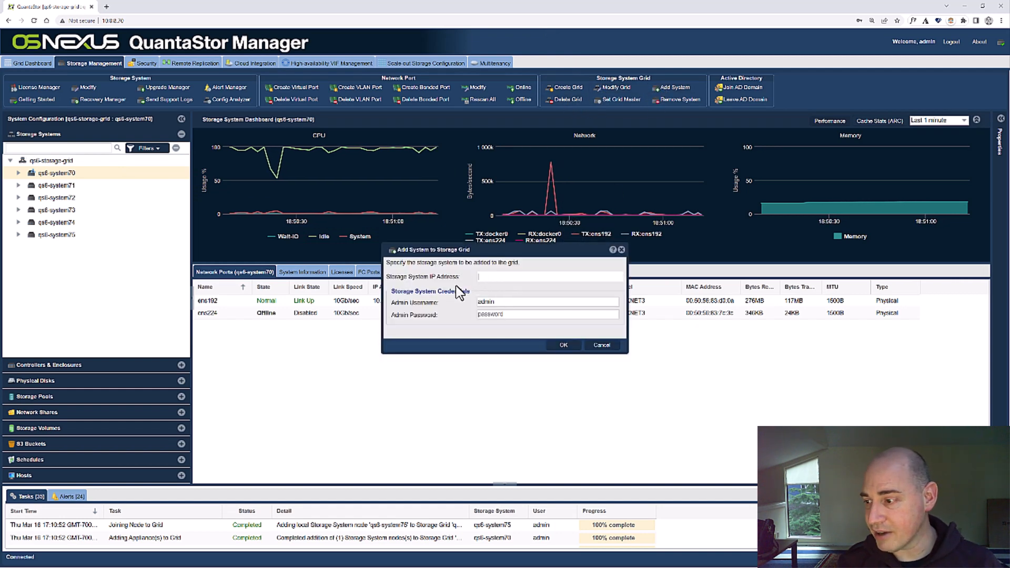
text(10)
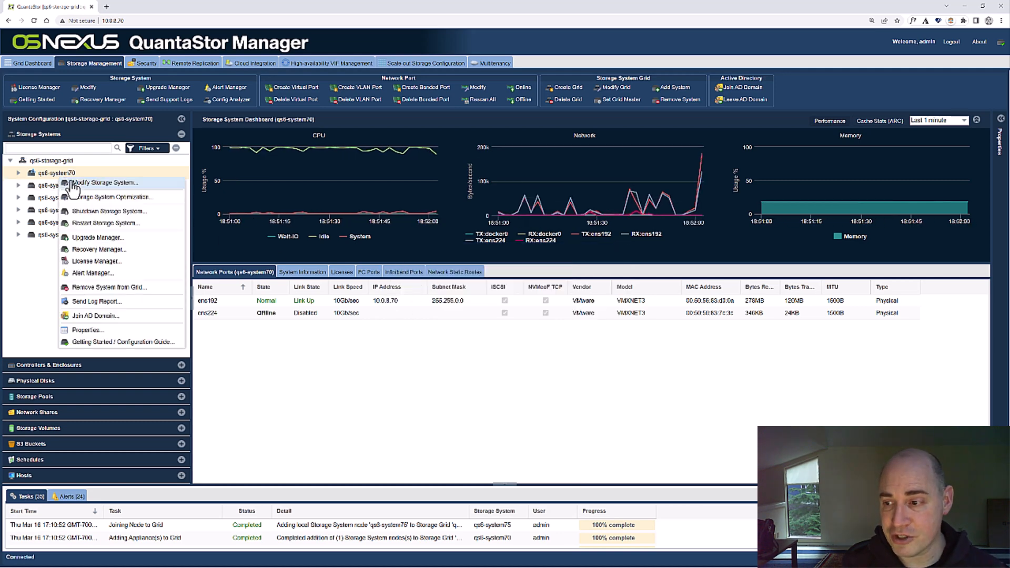
mouse_move(111, 216)
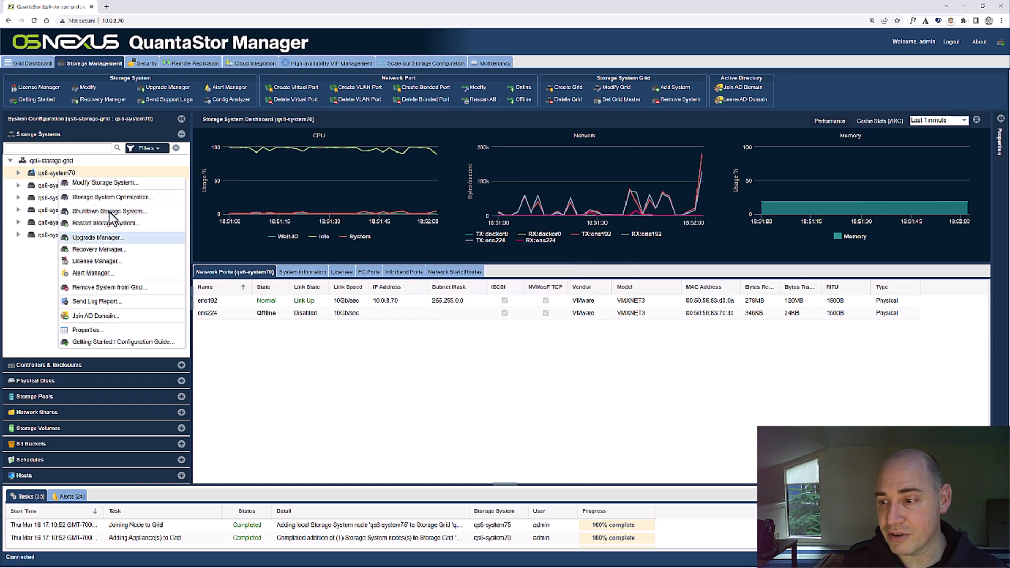
- Review qs6-system70's General Settings and NTP Servers in Modify Storage System
click(105, 183)
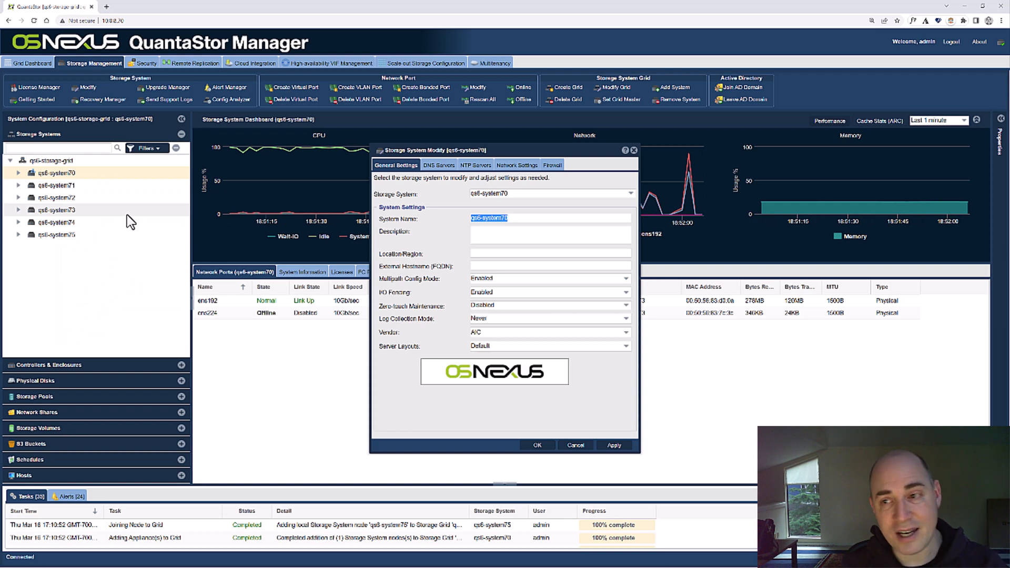
click(474, 164)
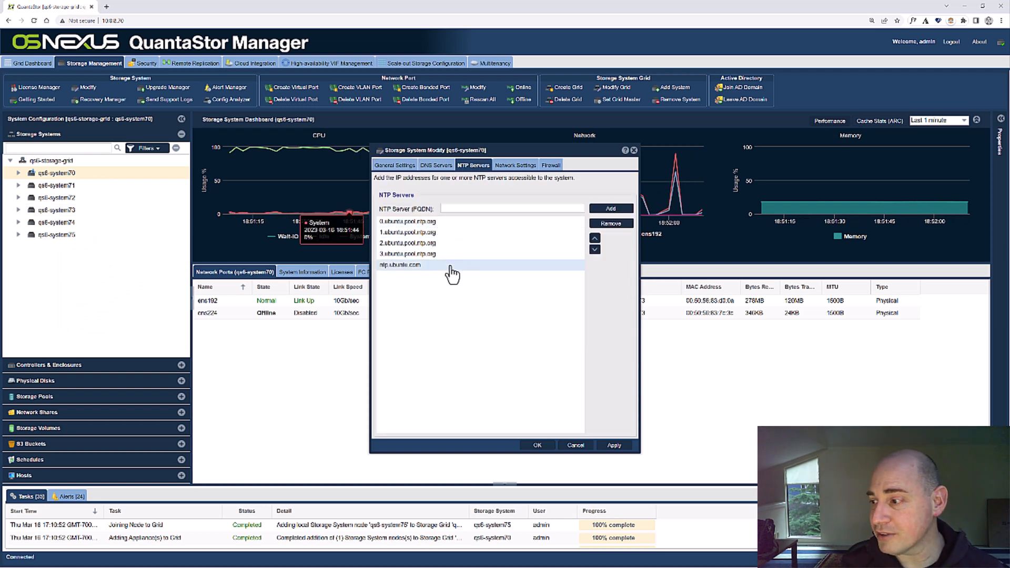
click(423, 254)
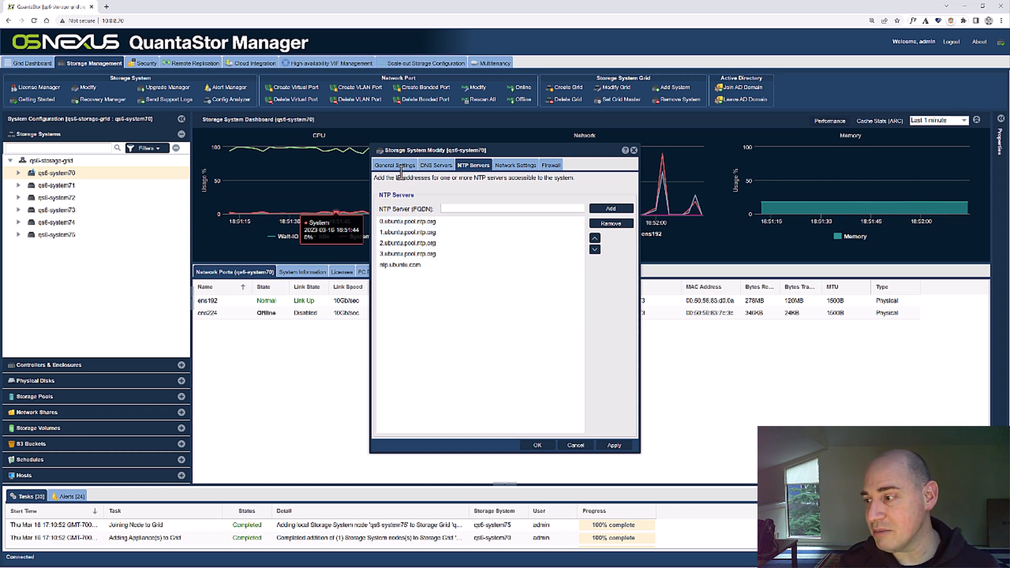
click(395, 164)
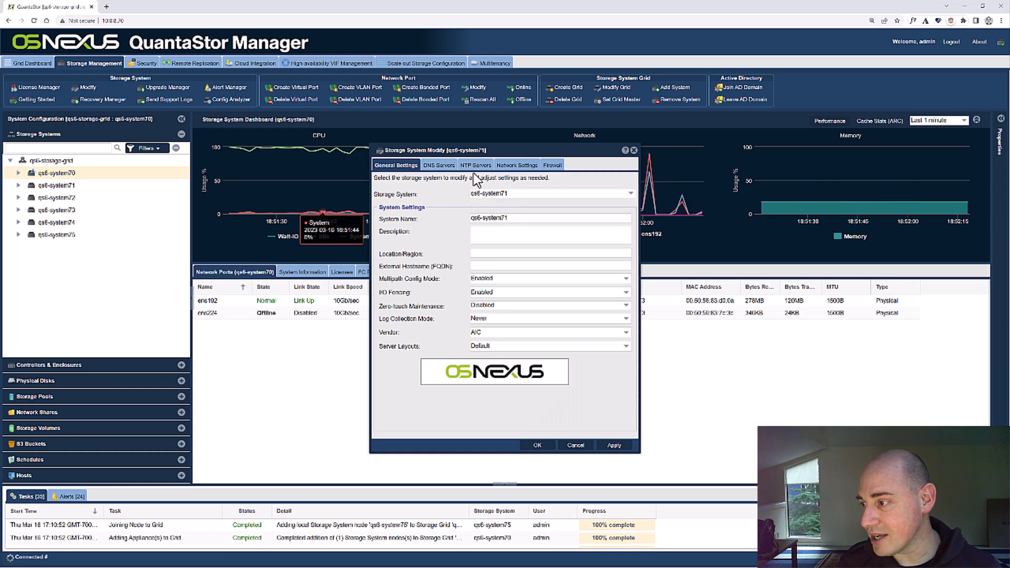
- Review qs6-system71's NTP servers, close the dialog and list the grid's trial licenses
click(474, 164)
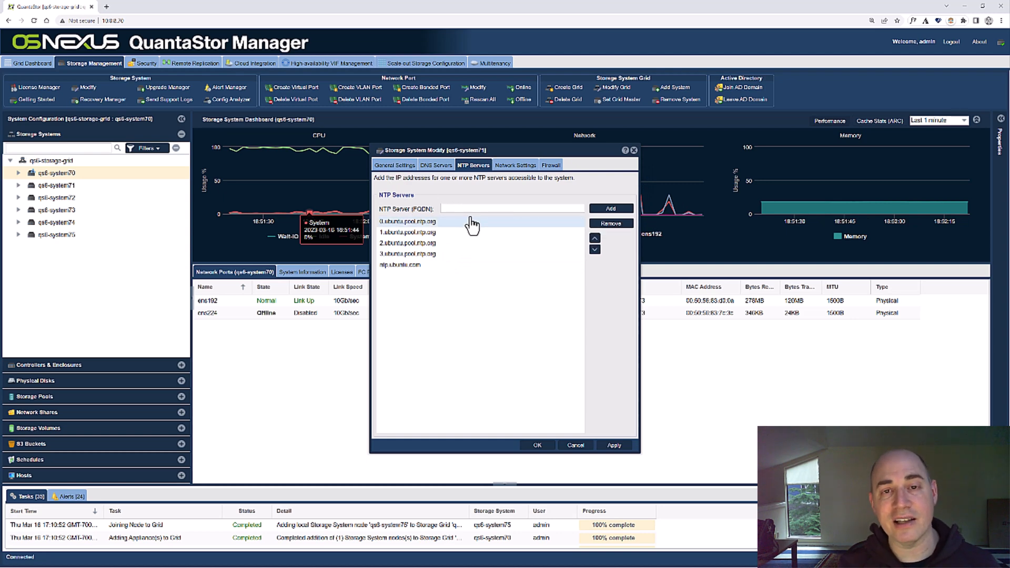
click(406, 254)
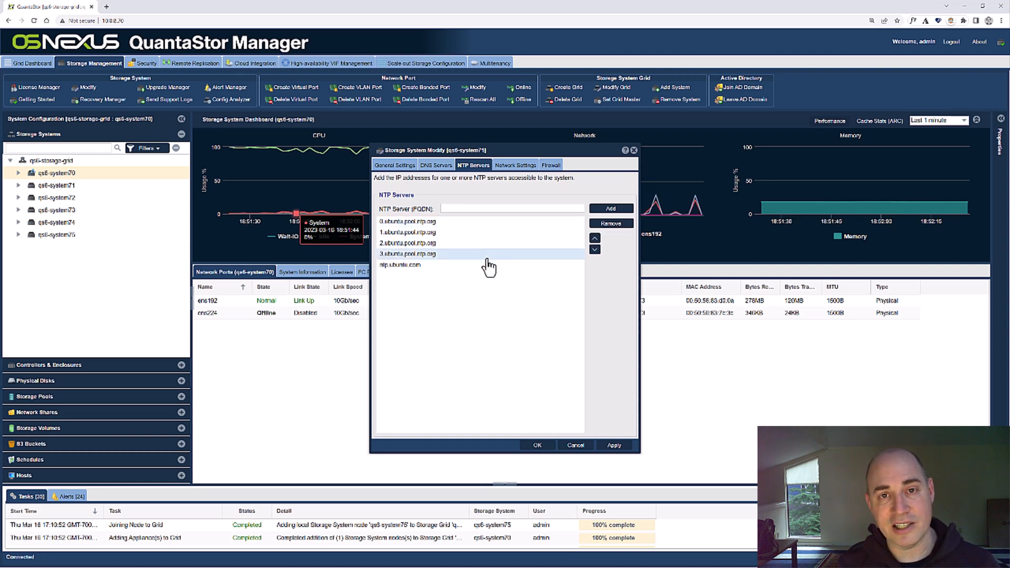
click(428, 243)
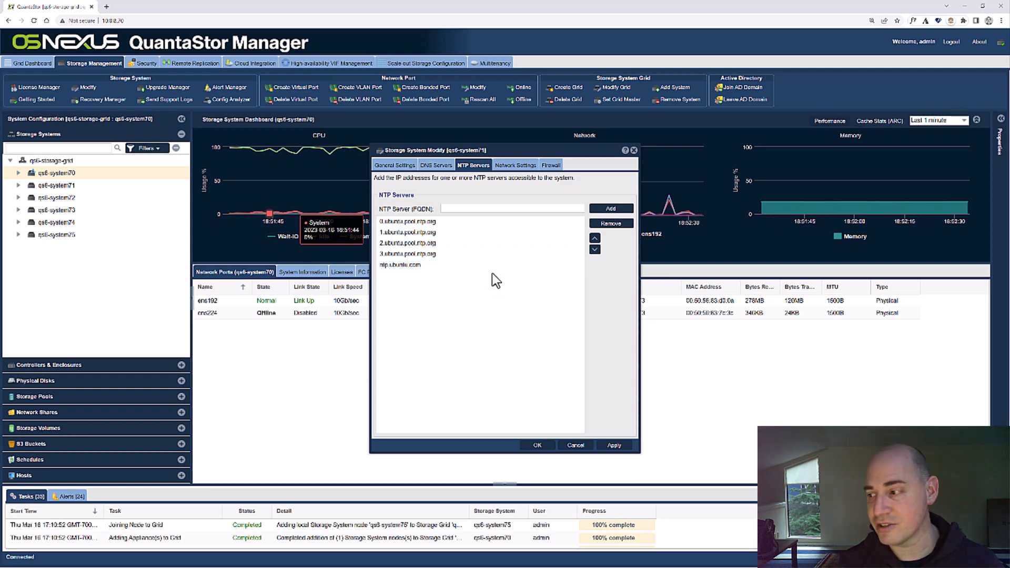
click(421, 265)
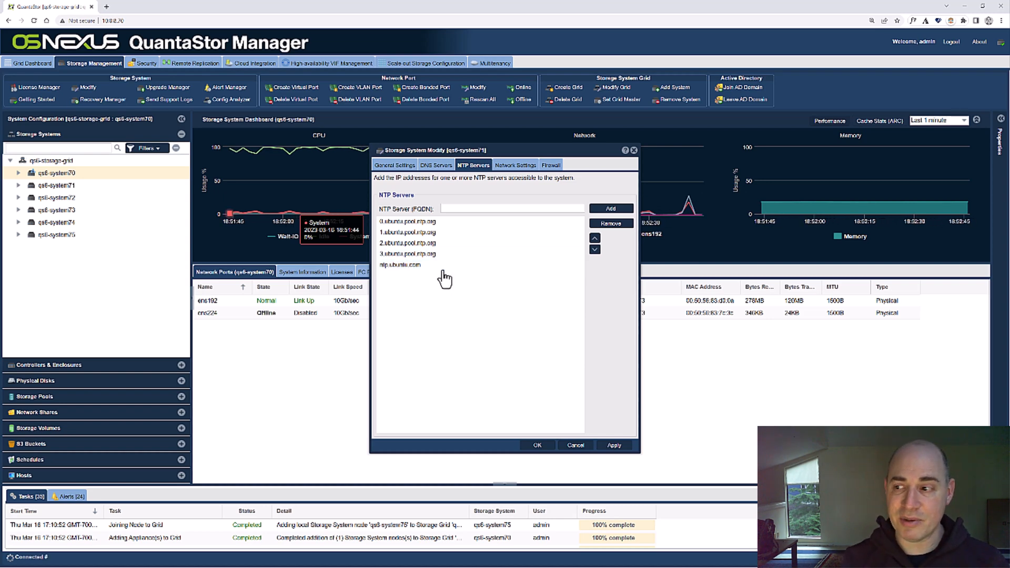
click(406, 253)
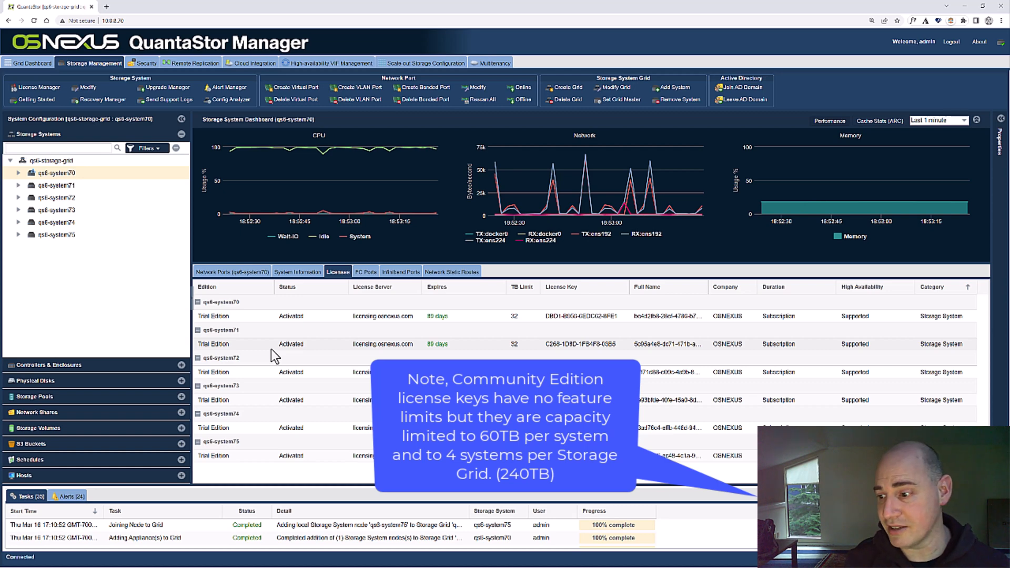
- Expand qs6-system70, qs6-system71 and qs6-system72 to reveal their network ports
click(16, 173)
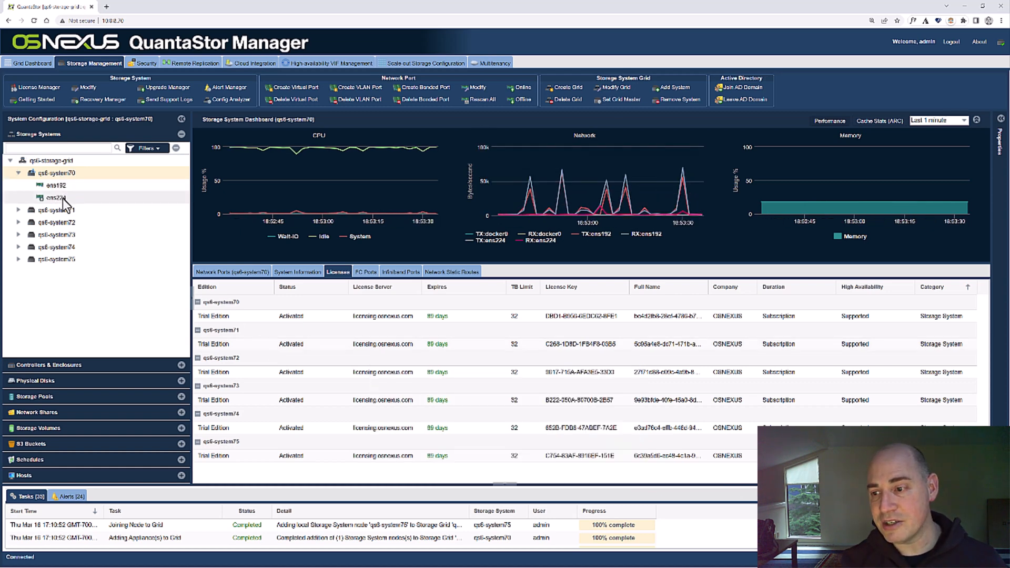
click(54, 210)
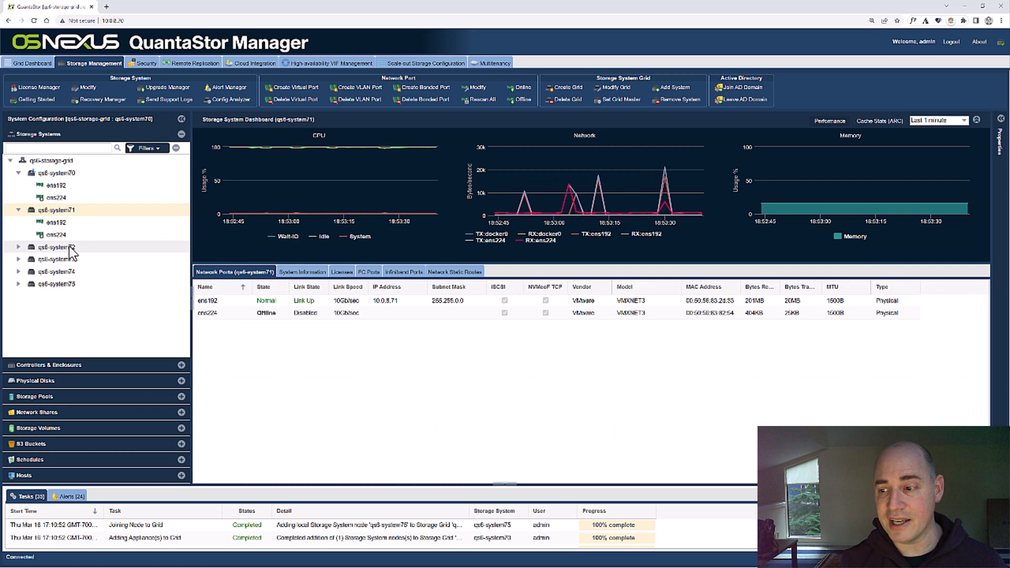
click(47, 160)
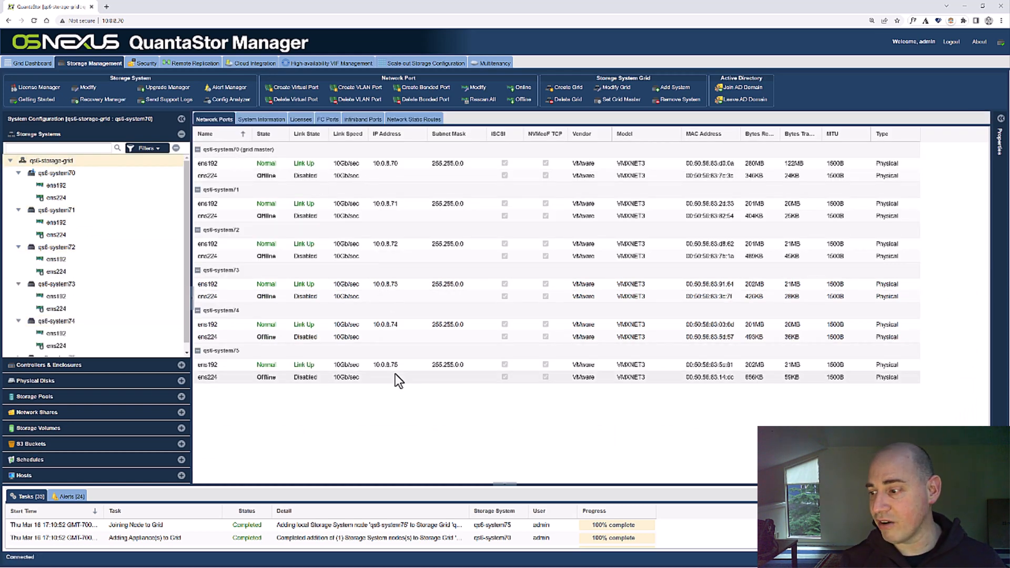
mouse_move(239, 198)
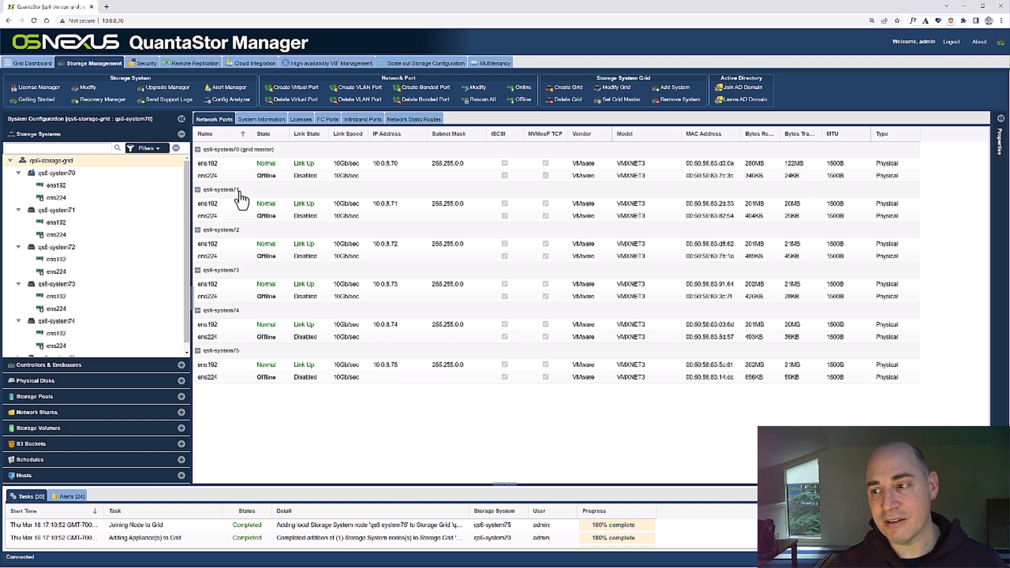
mouse_move(220, 184)
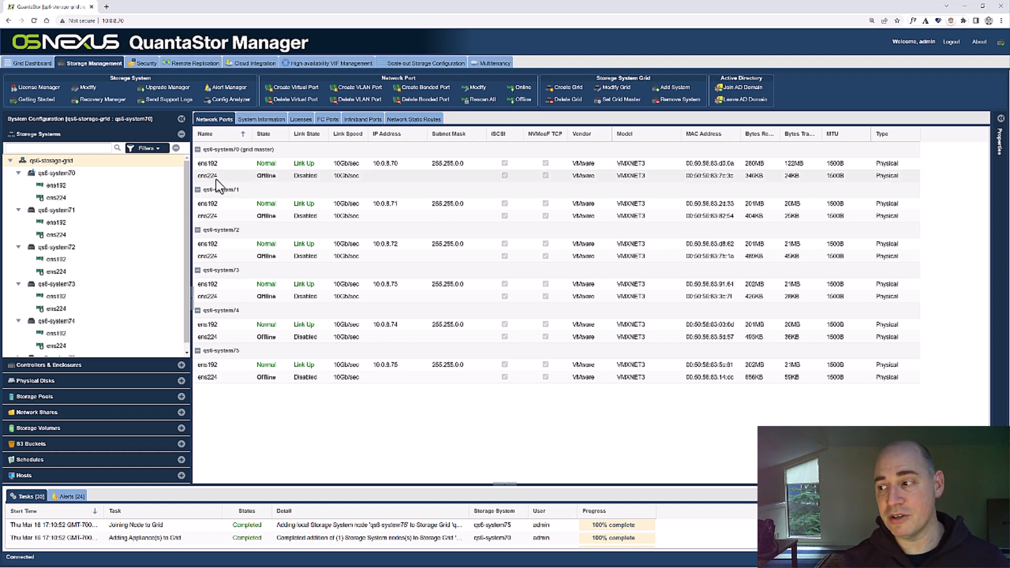
mouse_move(309, 181)
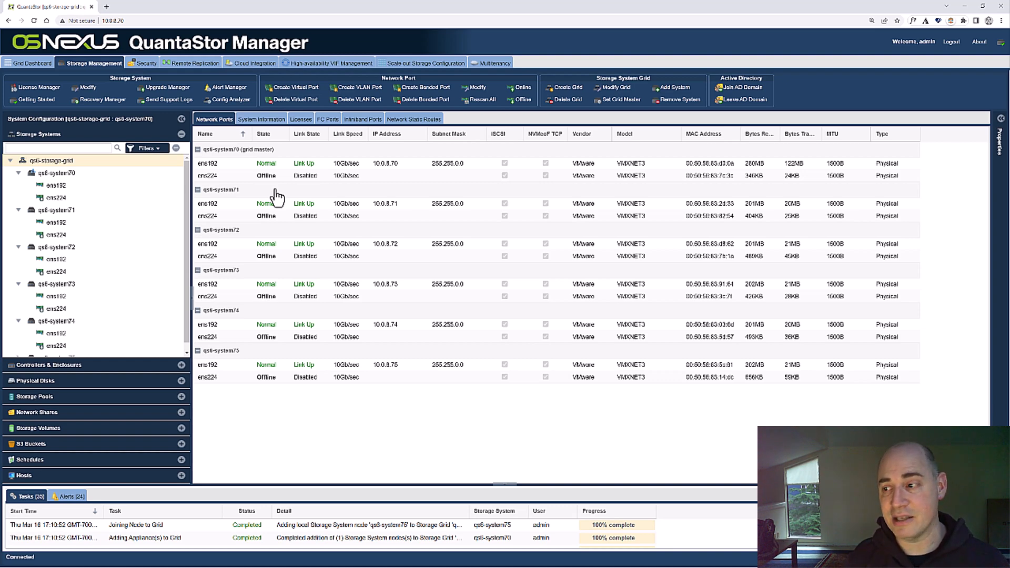
mouse_move(232, 196)
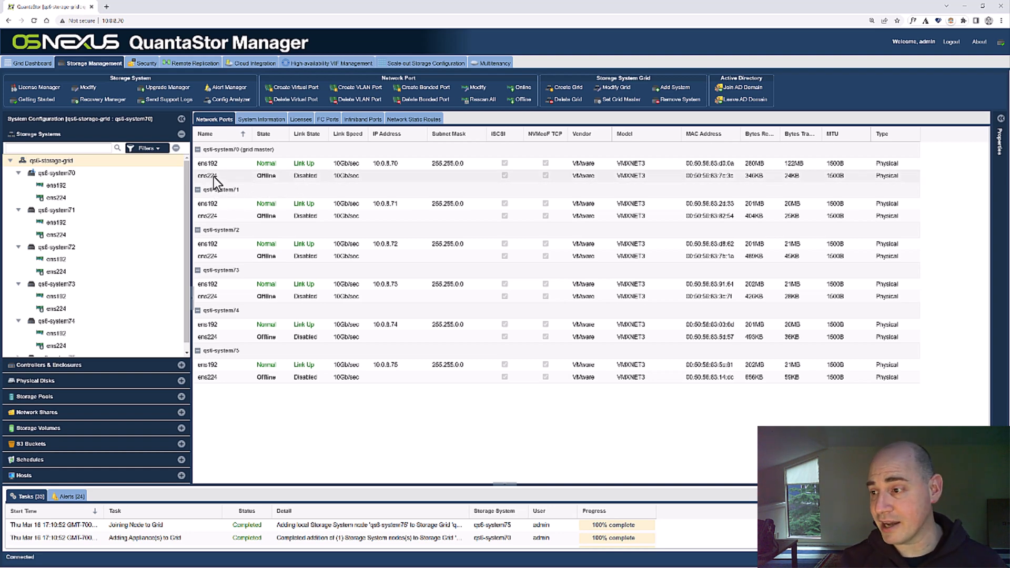
mouse_move(315, 160)
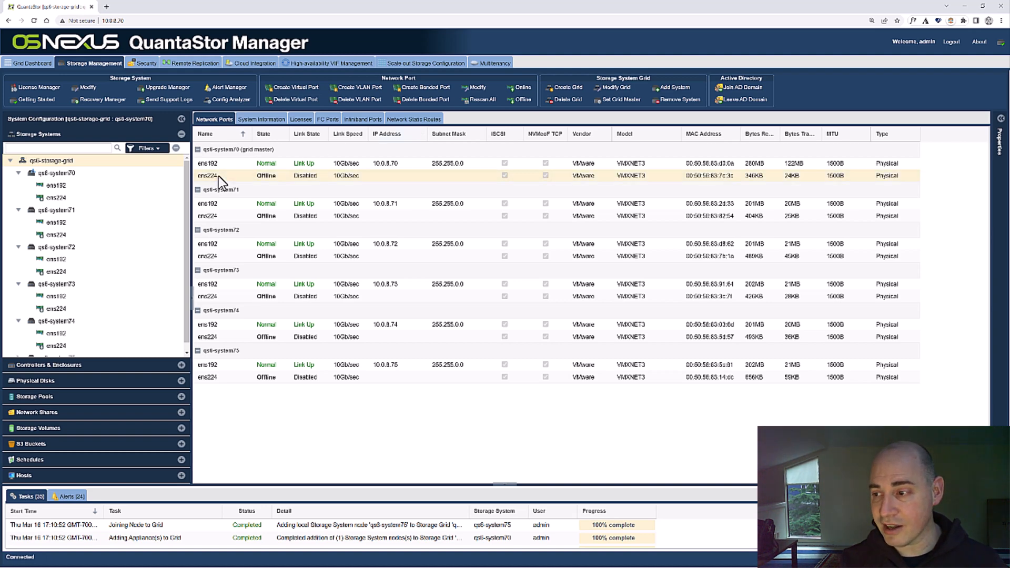
- Start a bonded port on the offline ens224 with LACP layer3+4 bond mode and ens224 ticked
right_click(221, 175)
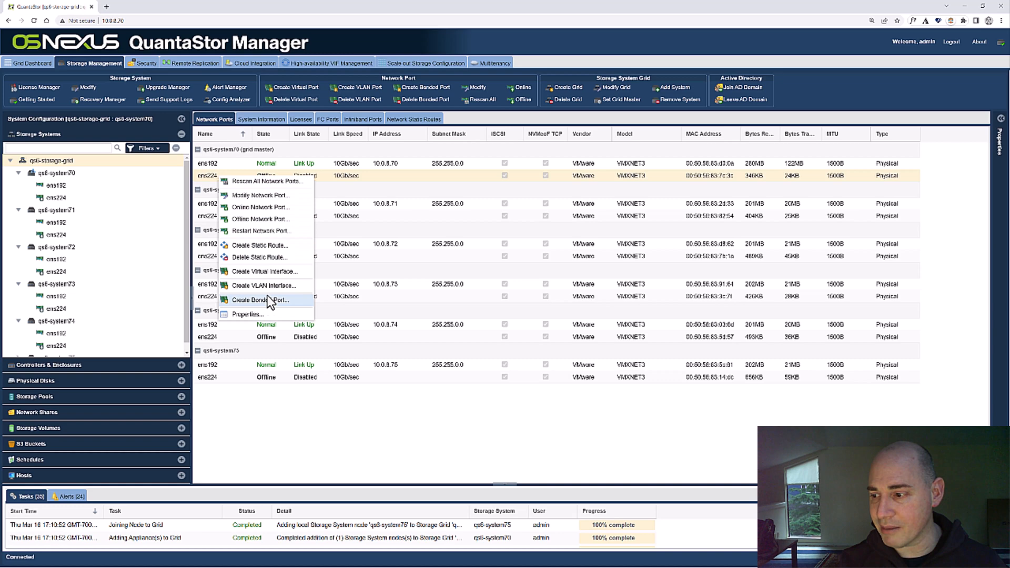
click(255, 300)
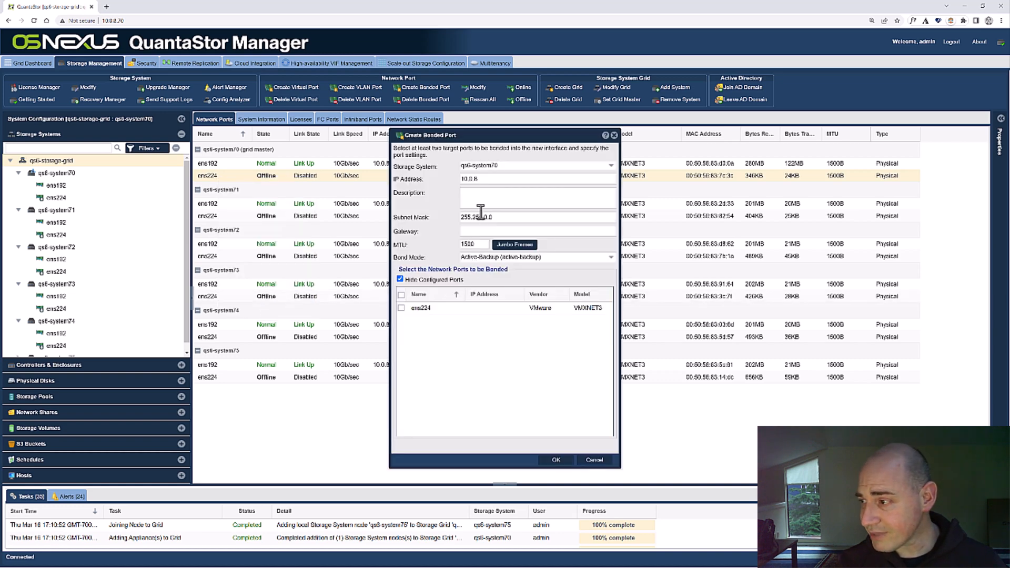
mouse_move(490, 193)
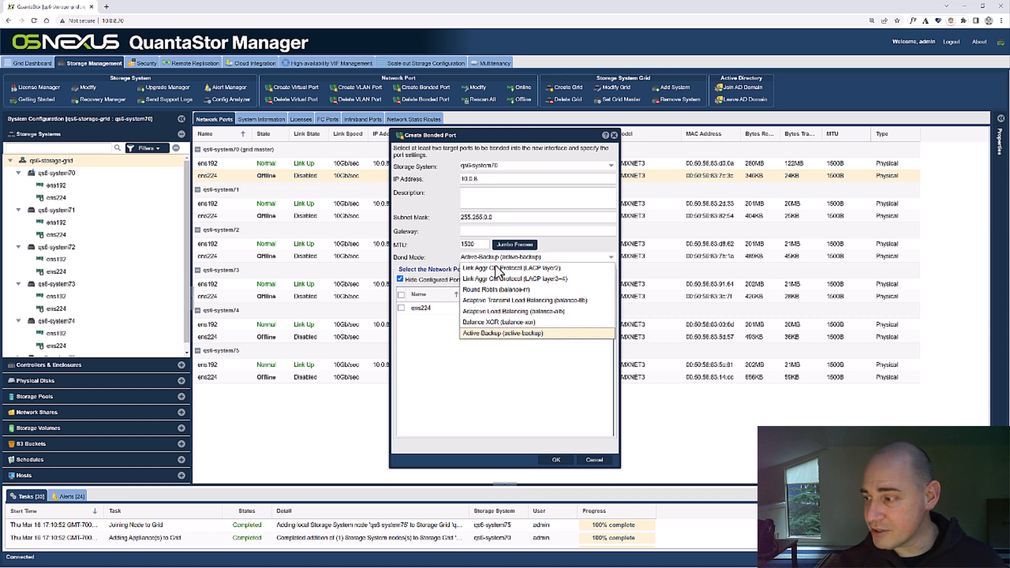
click(511, 279)
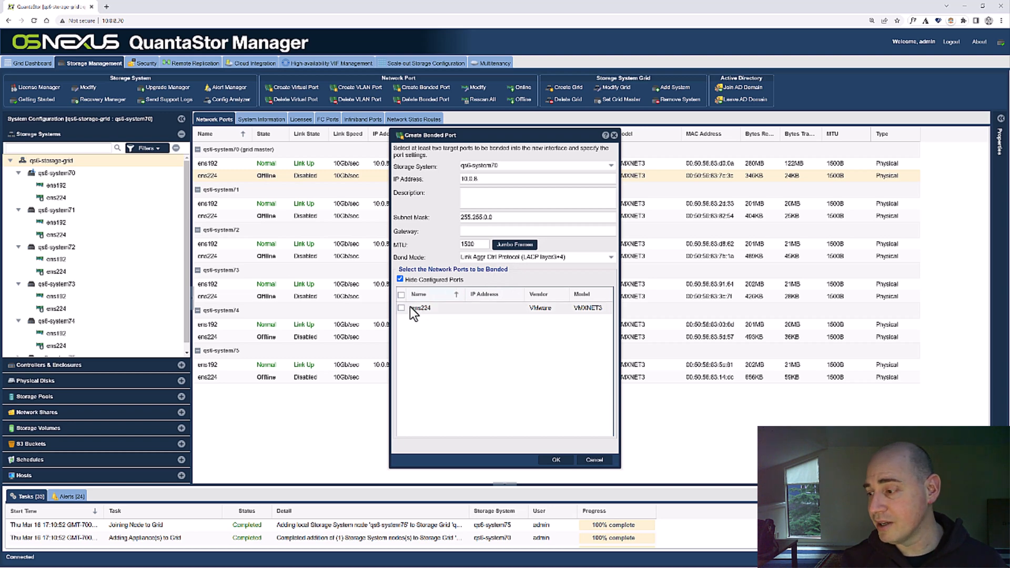
click(401, 307)
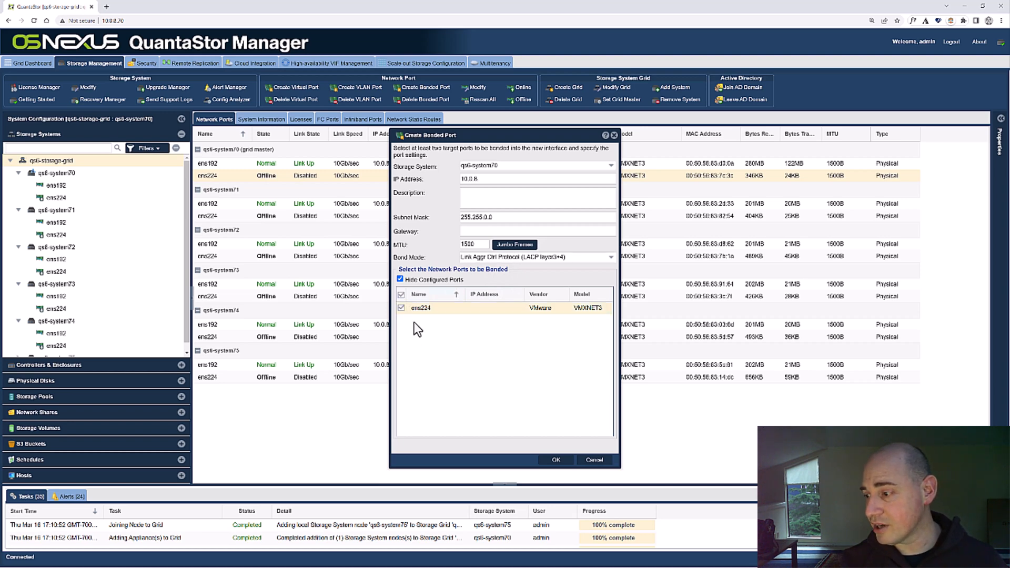
mouse_move(410, 331)
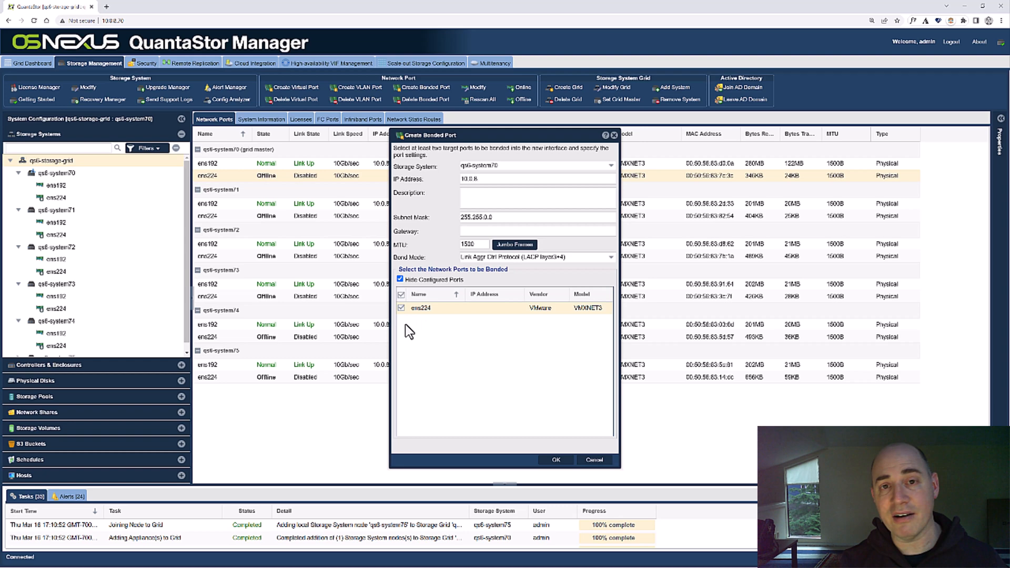
mouse_move(430, 315)
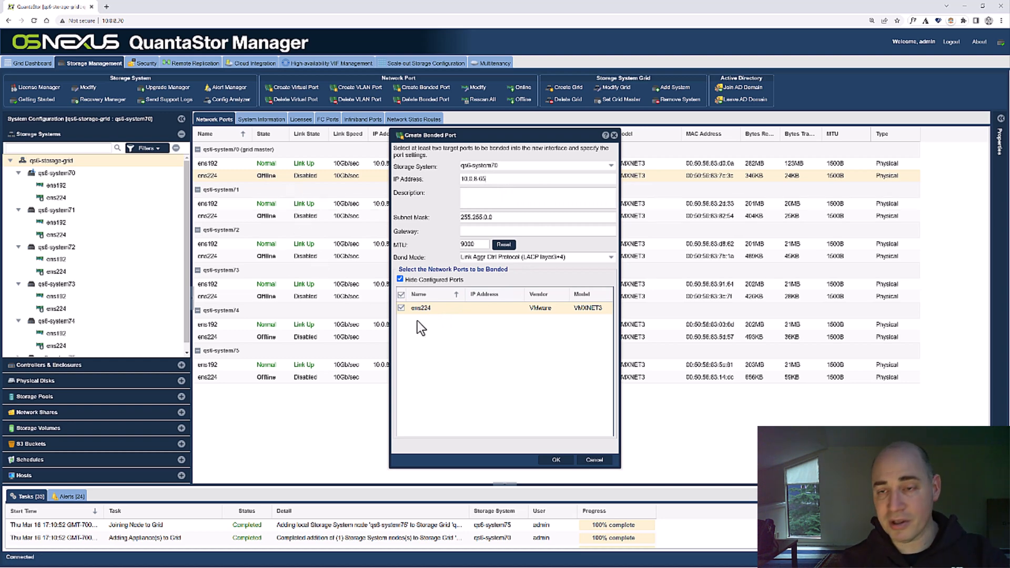
mouse_move(425, 332)
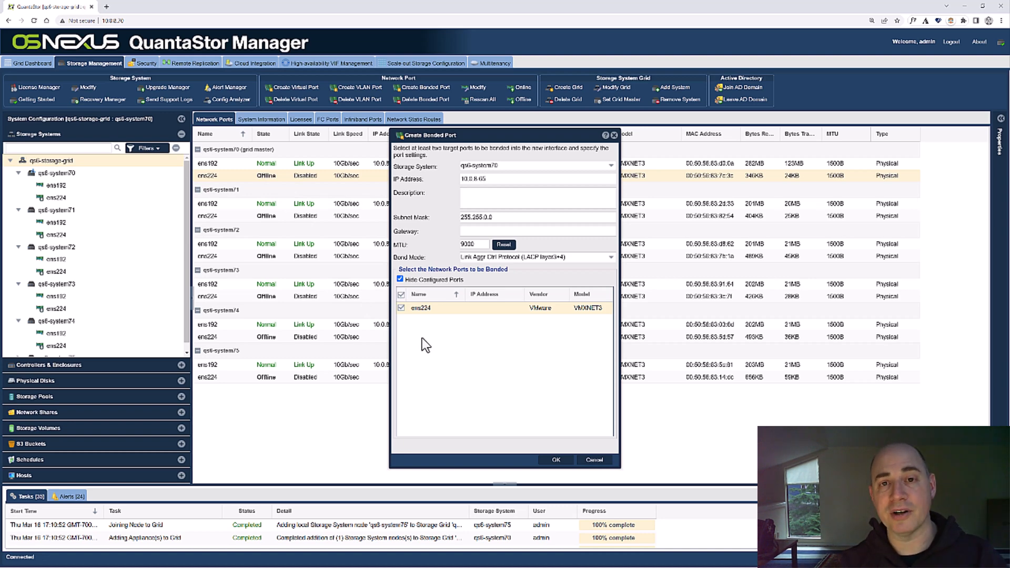
mouse_move(196, 223)
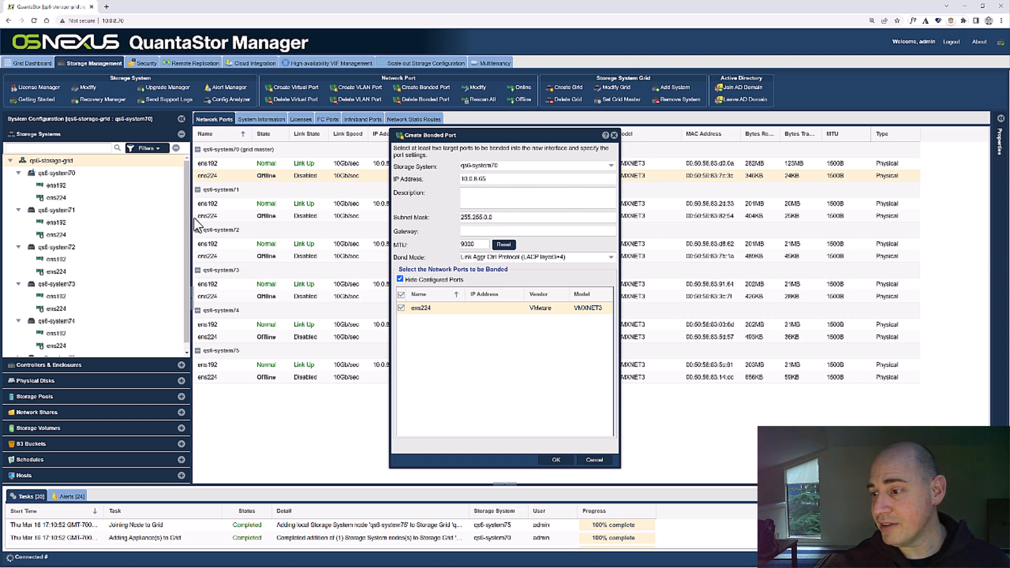
mouse_move(240, 373)
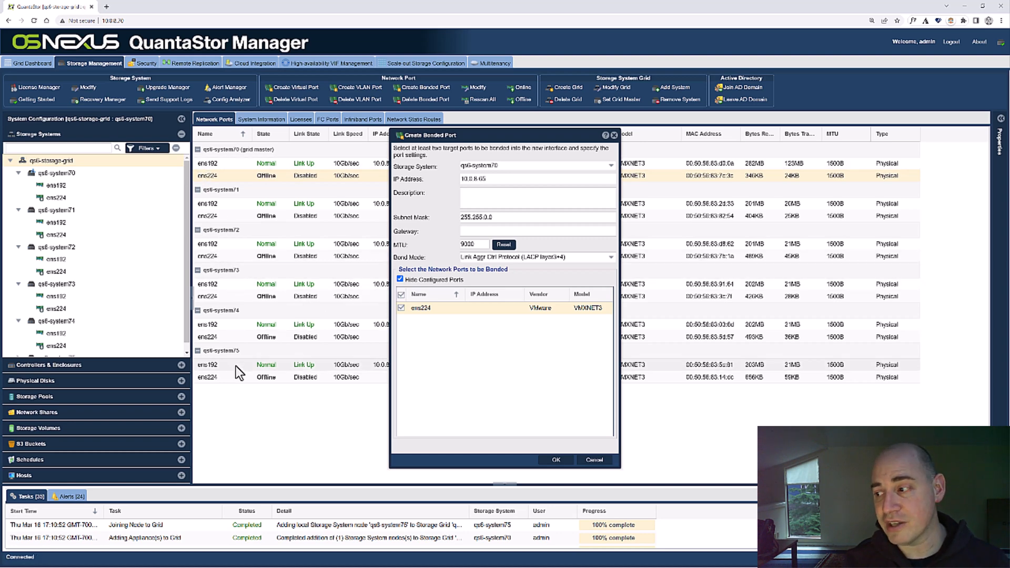
mouse_move(248, 373)
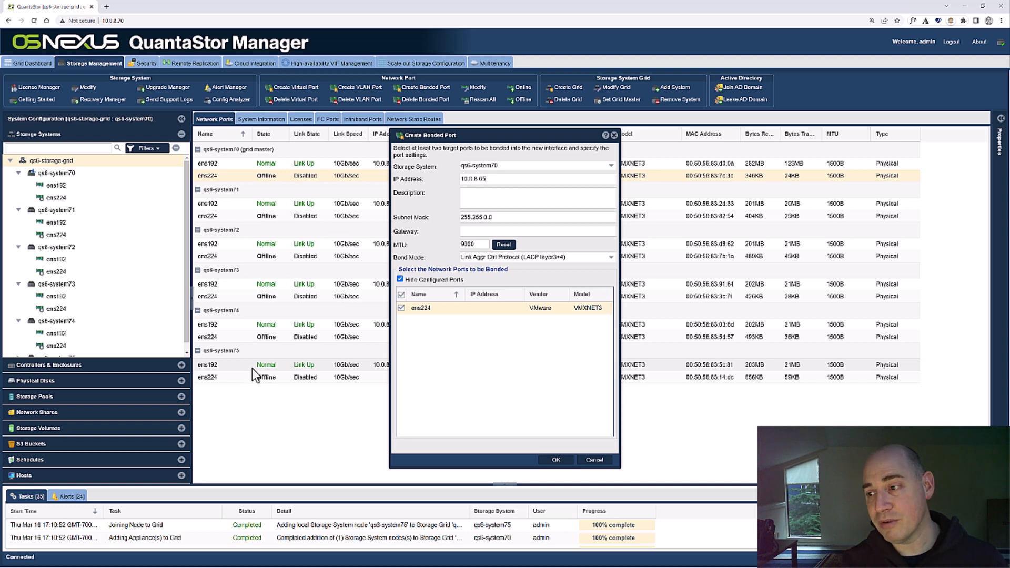
mouse_move(253, 371)
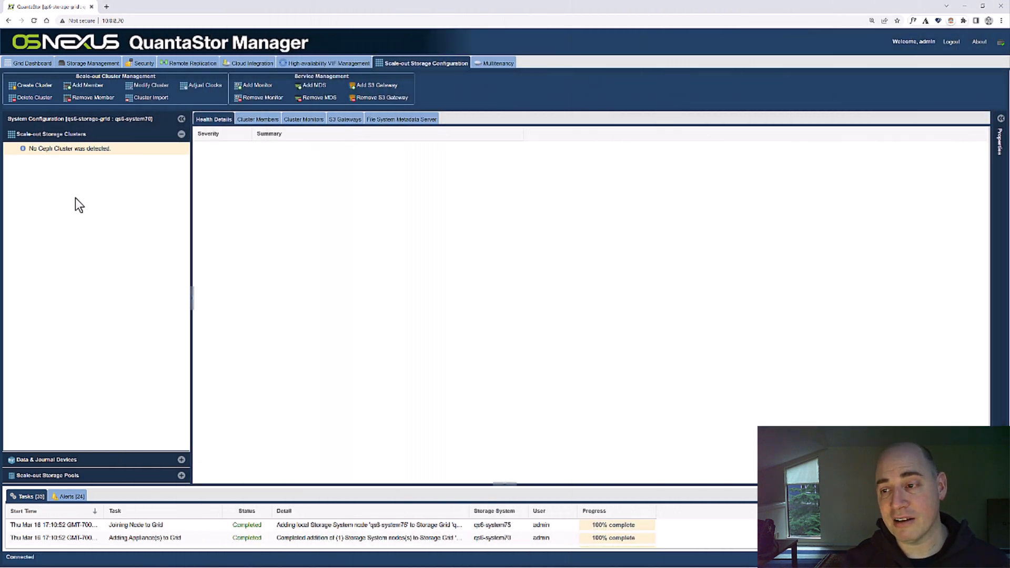
mouse_move(36, 98)
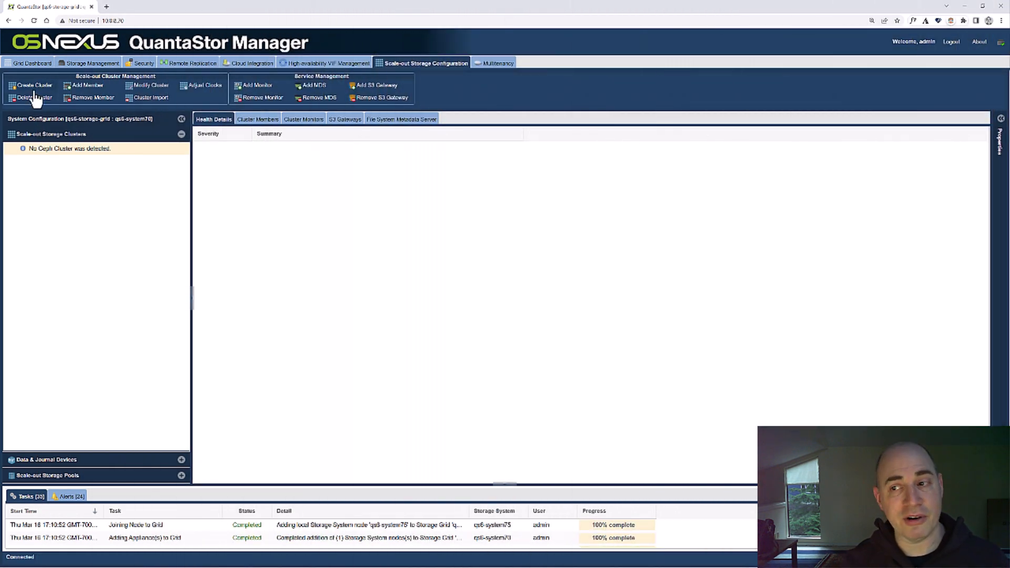
- Begin Ceph cluster cluster-1 with all six systems included and hardware encryption selected
click(34, 84)
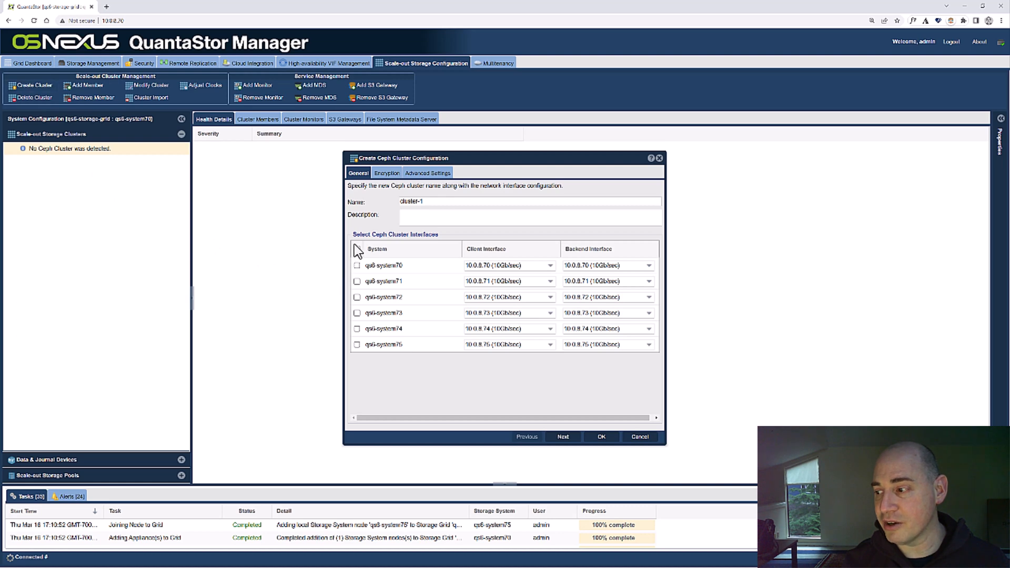
click(357, 248)
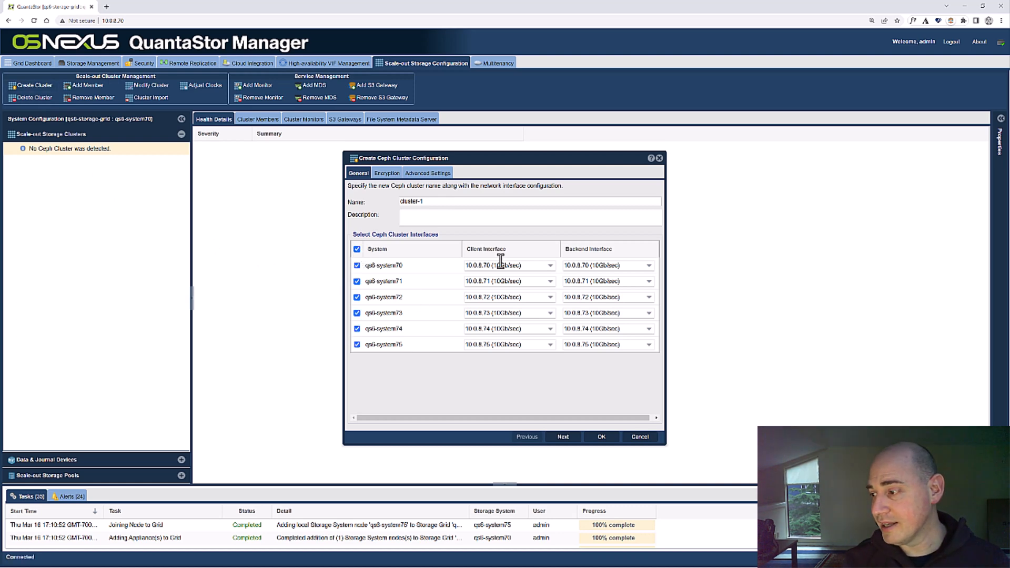
mouse_move(571, 375)
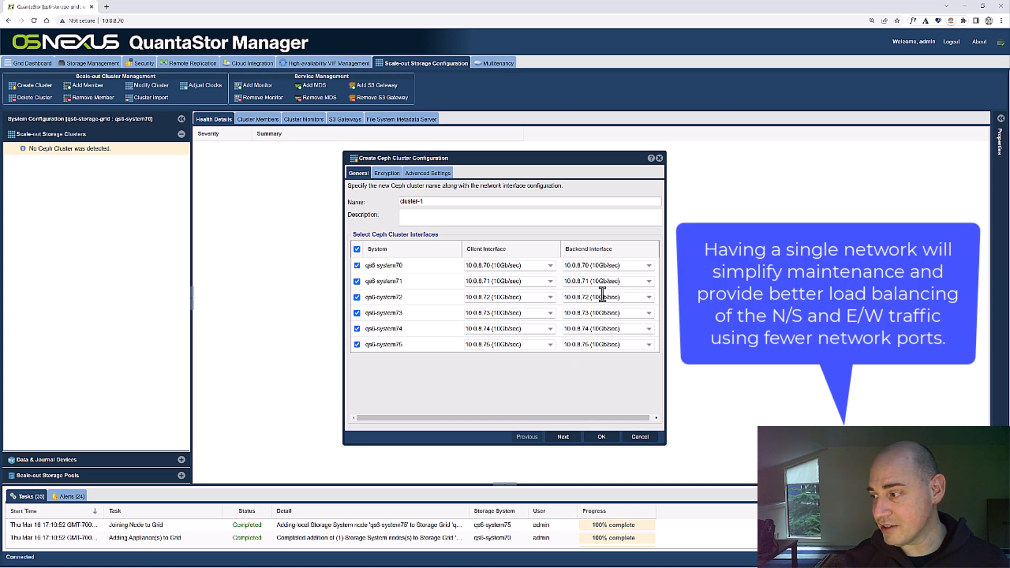
mouse_move(535, 360)
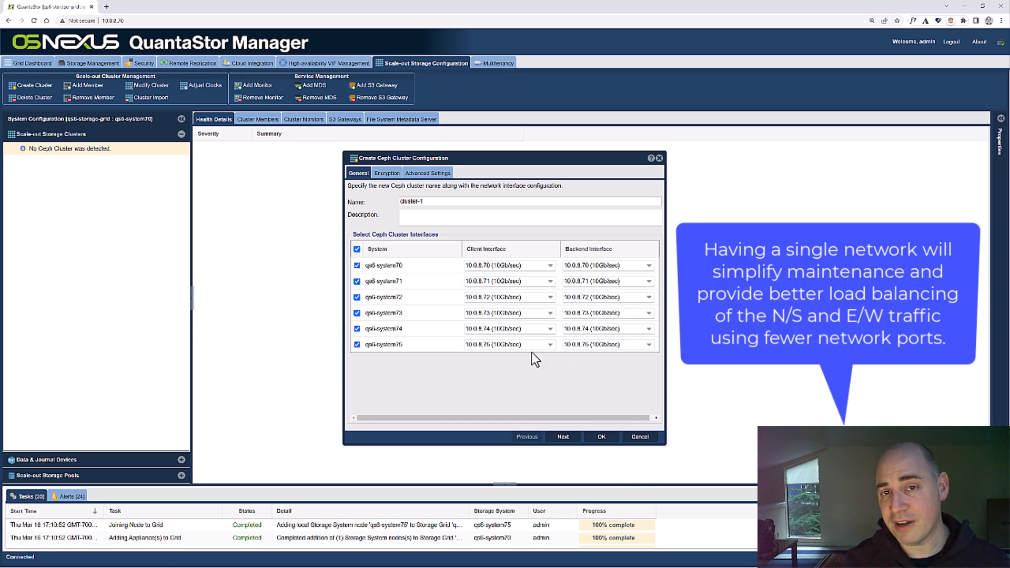
mouse_move(523, 313)
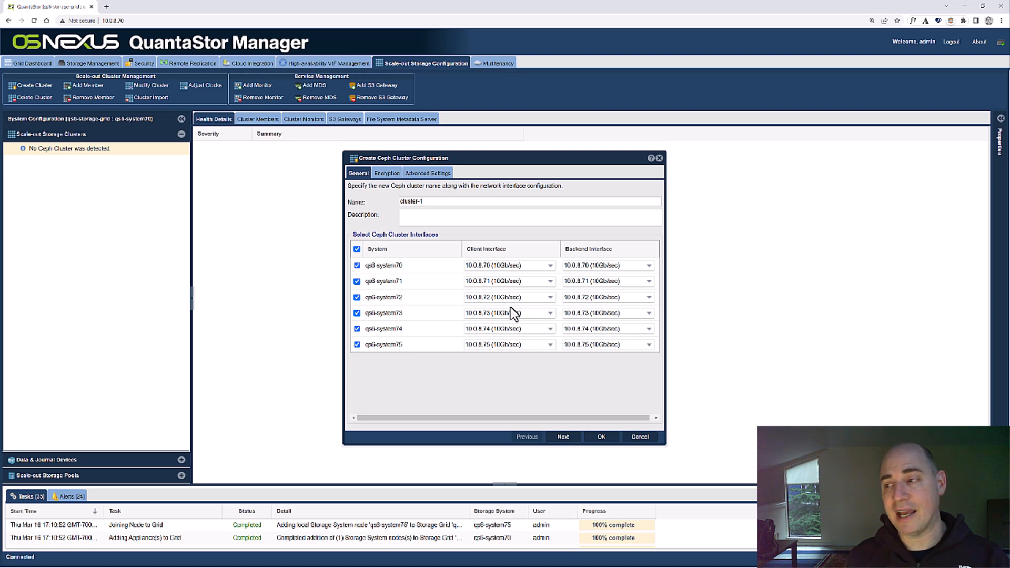
click(387, 172)
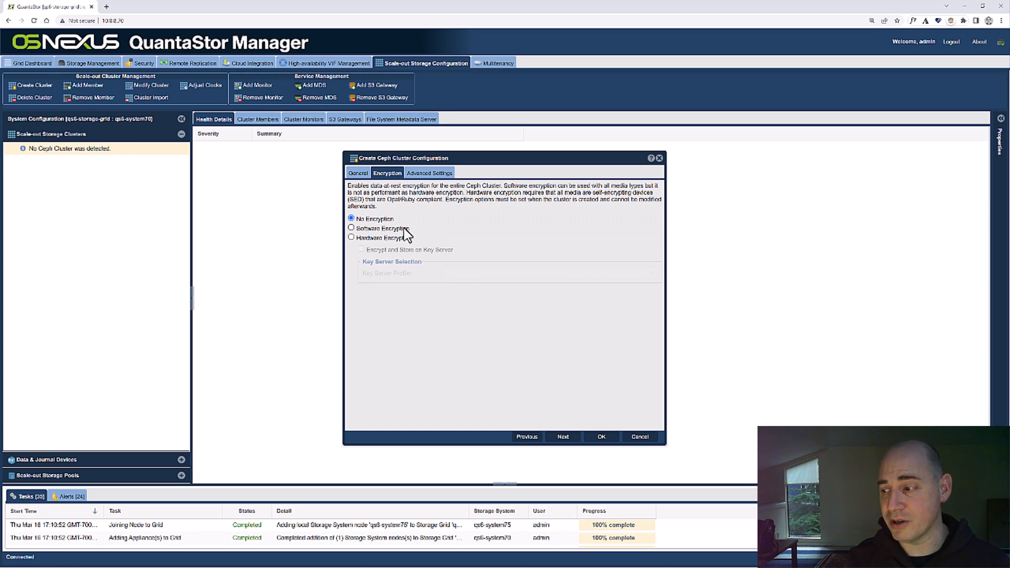
click(351, 228)
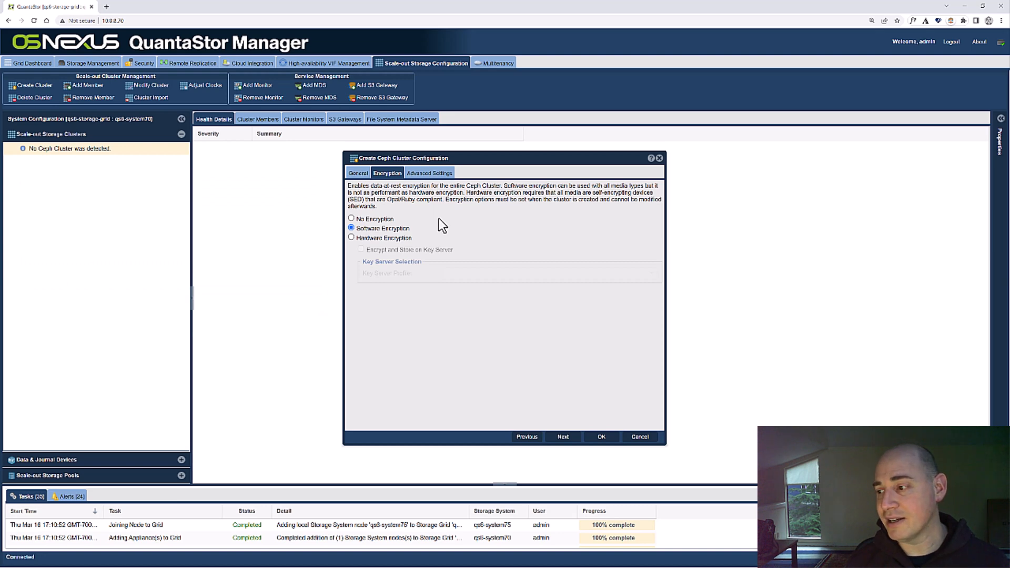
mouse_move(394, 235)
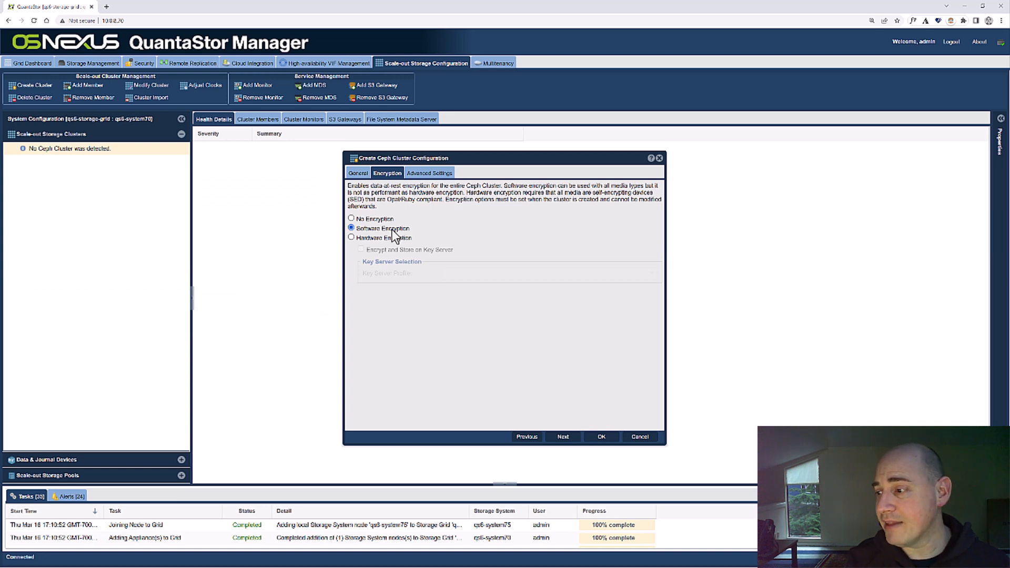
click(352, 237)
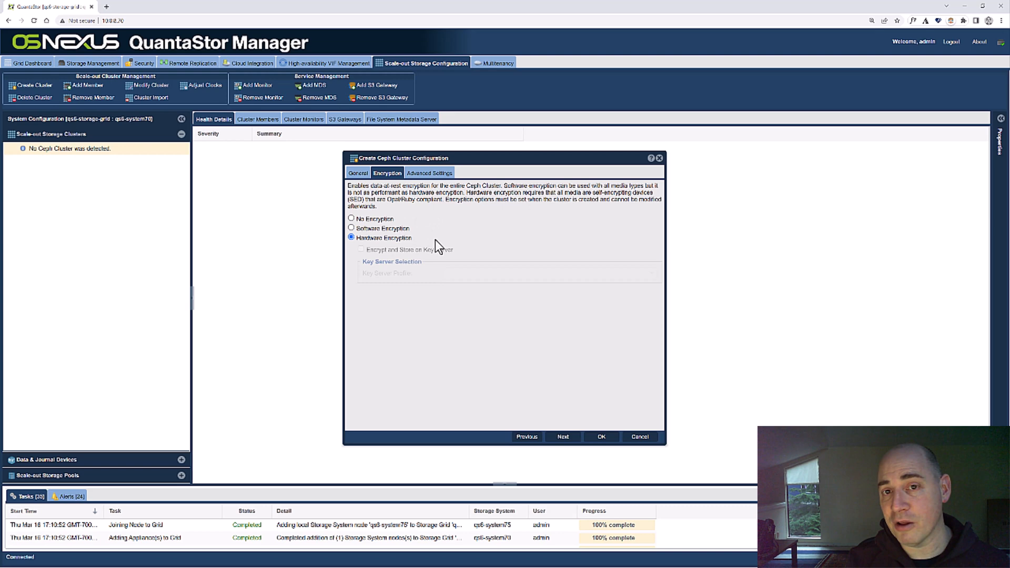
mouse_move(432, 237)
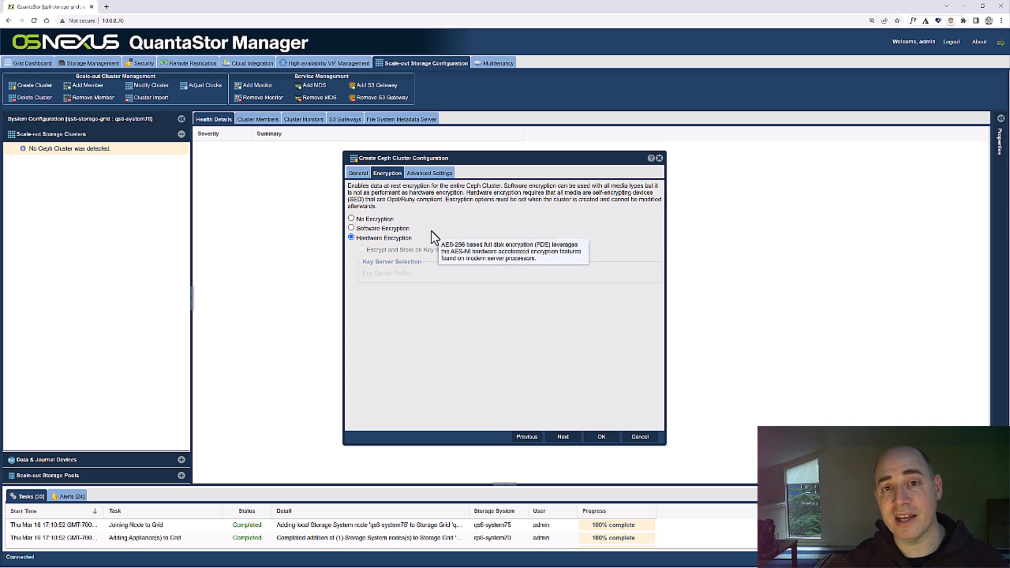
mouse_move(371, 334)
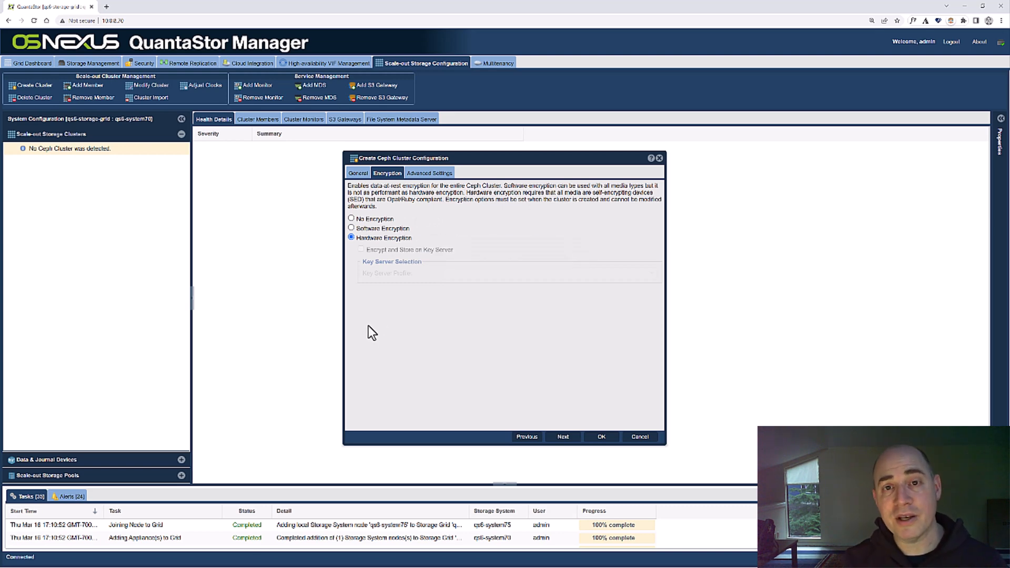
mouse_move(458, 297)
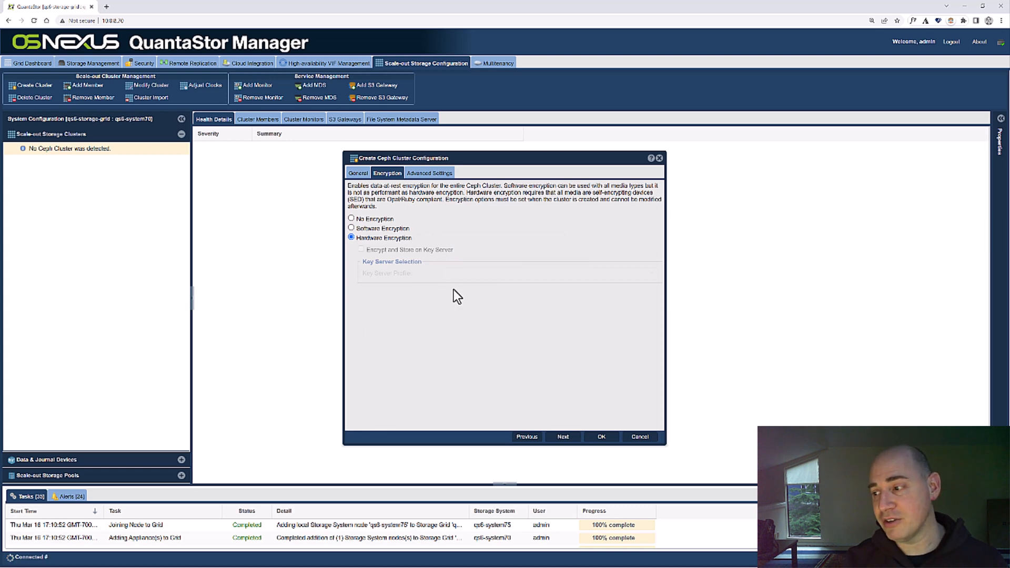
mouse_move(415, 230)
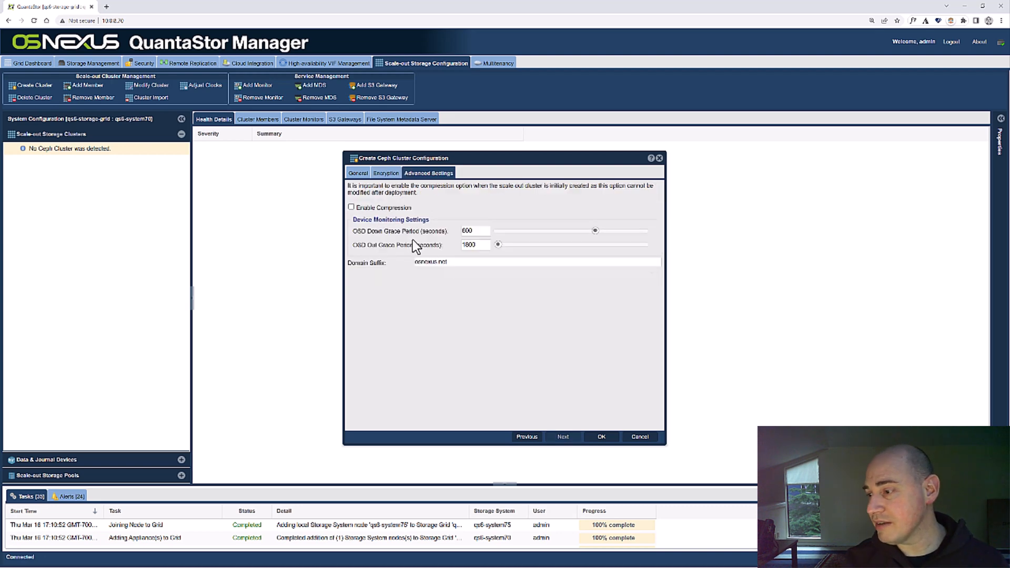
mouse_move(391, 221)
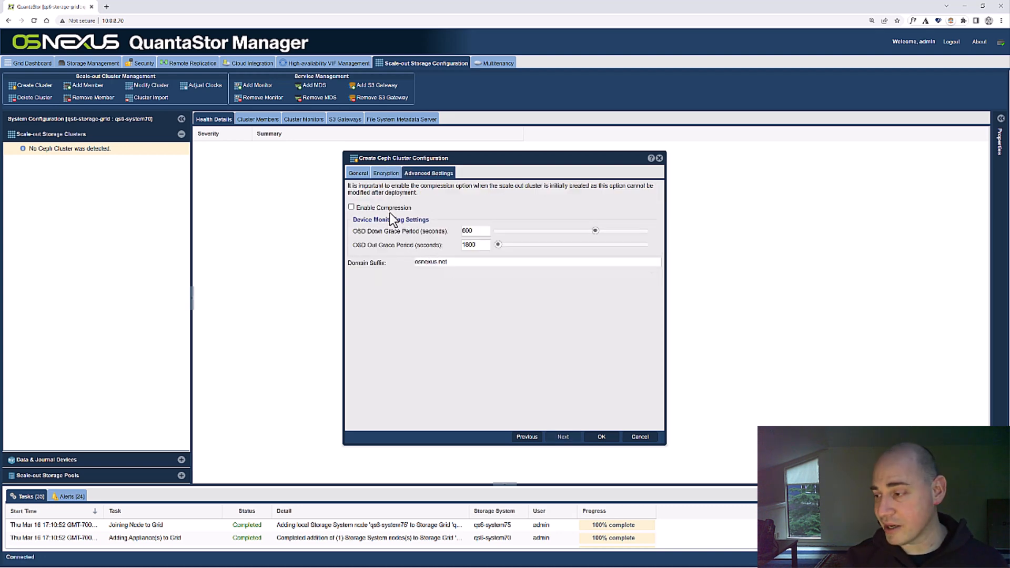
mouse_move(442, 290)
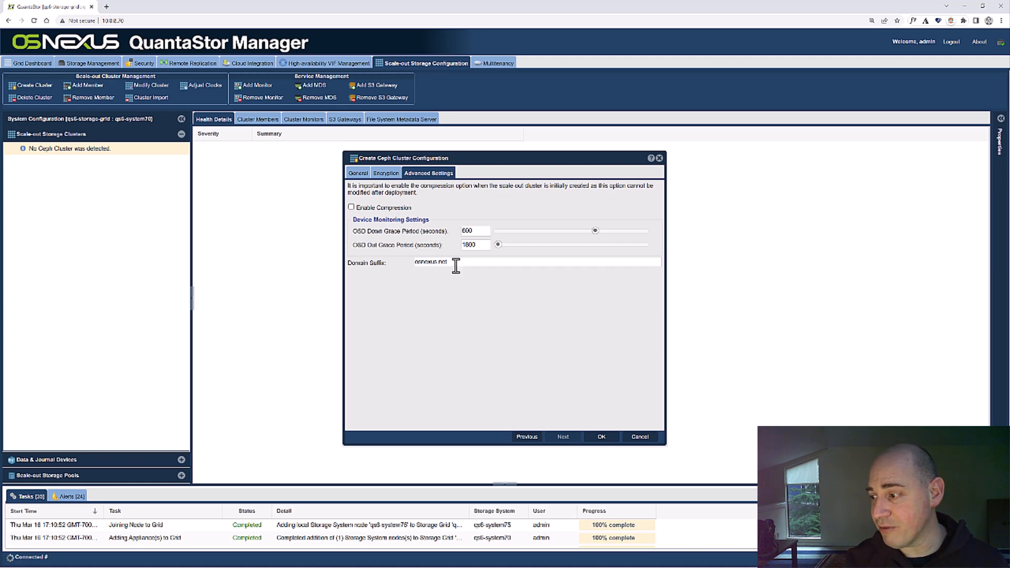
- Review the advanced domain suffix setting and create the configured Ceph cluster
double_click(428, 263)
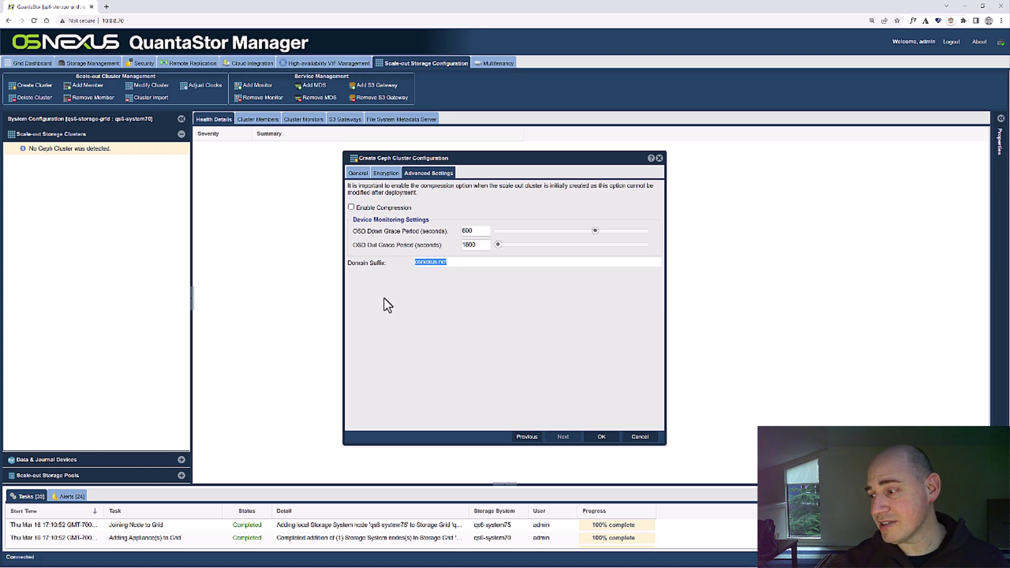
click(359, 172)
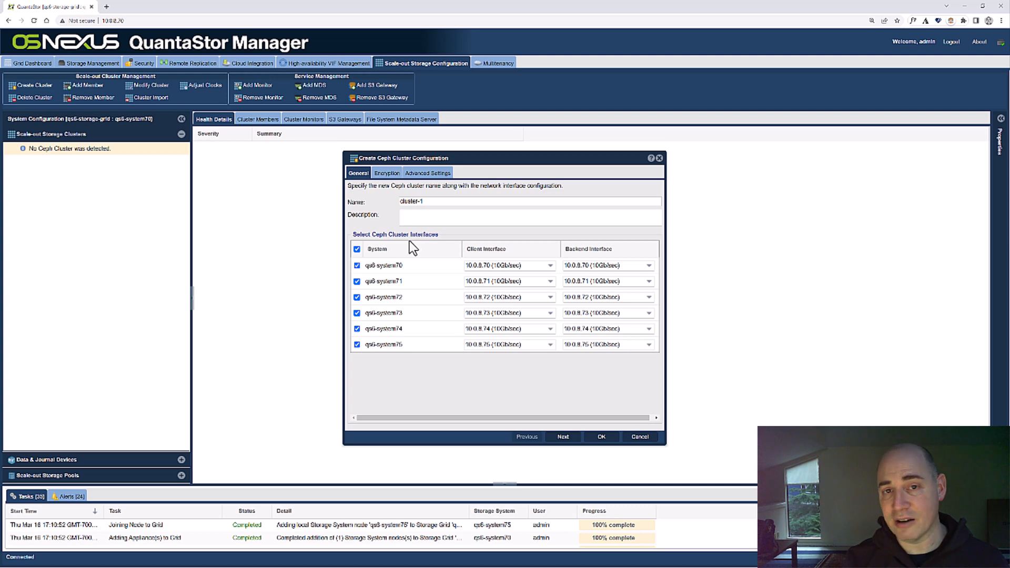
mouse_move(390, 247)
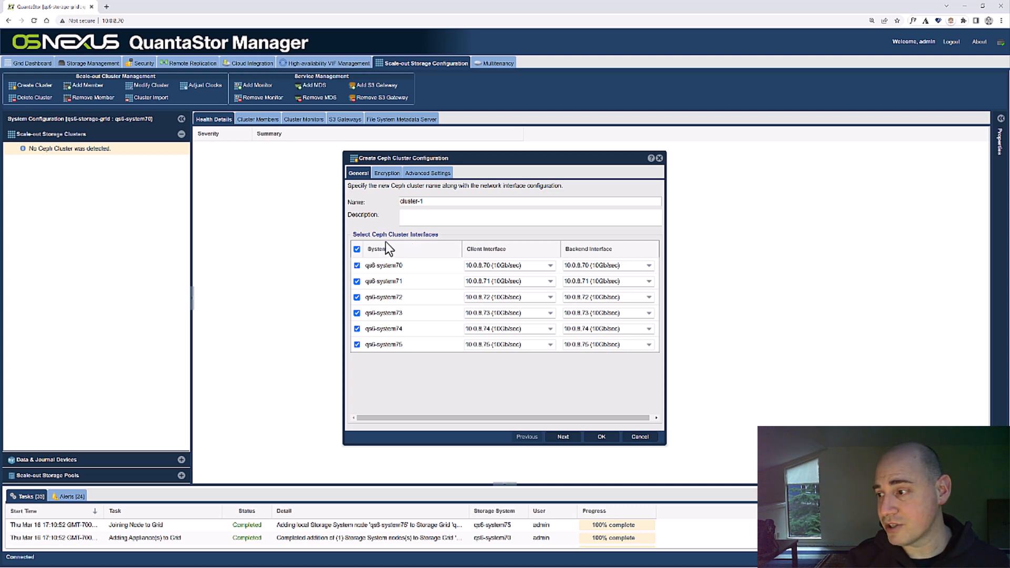
click(602, 436)
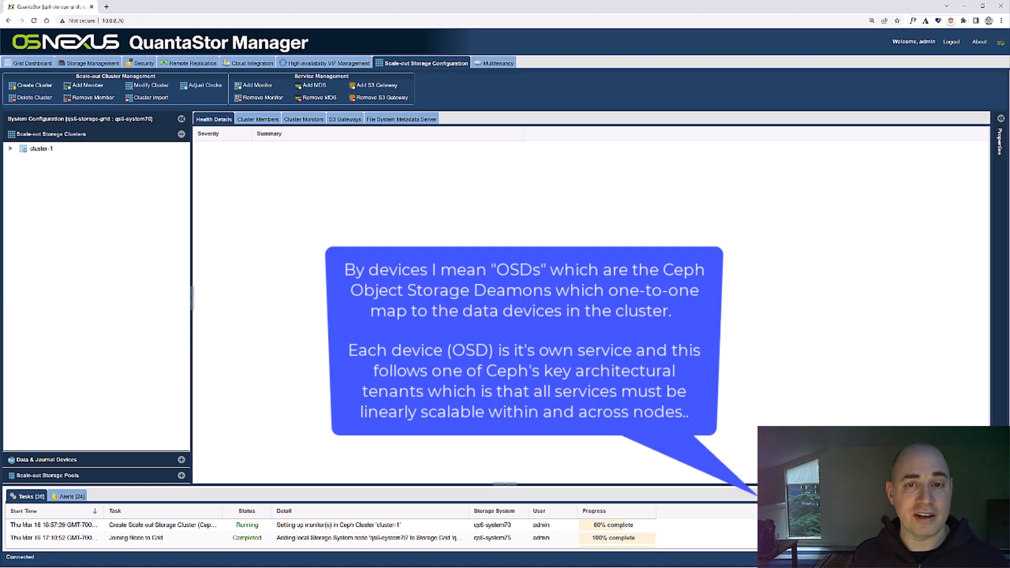
mouse_move(501, 189)
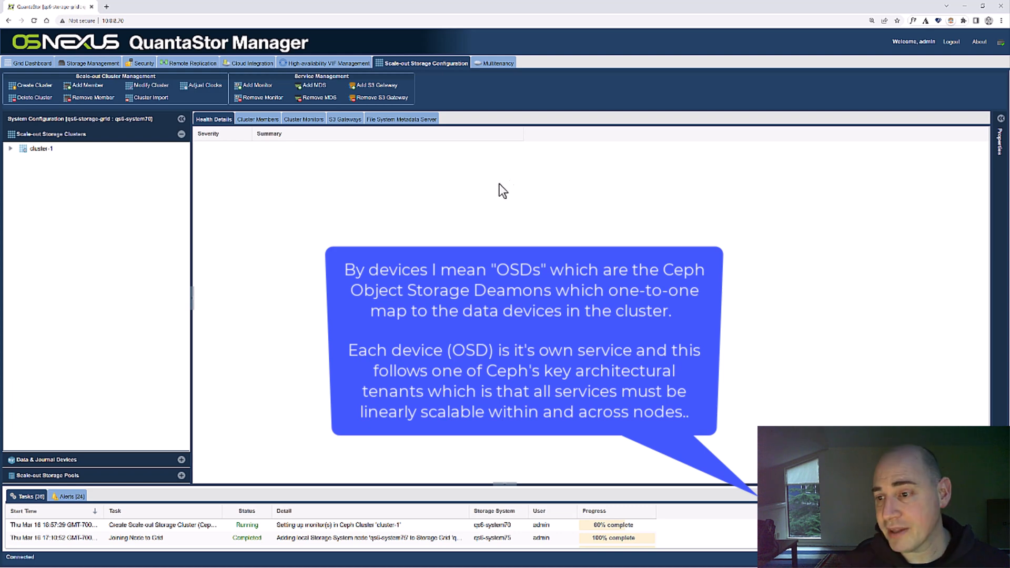
- Expand cluster-1 and recheck Cluster Monitors and health until all five report Normal/Healthy
click(13, 148)
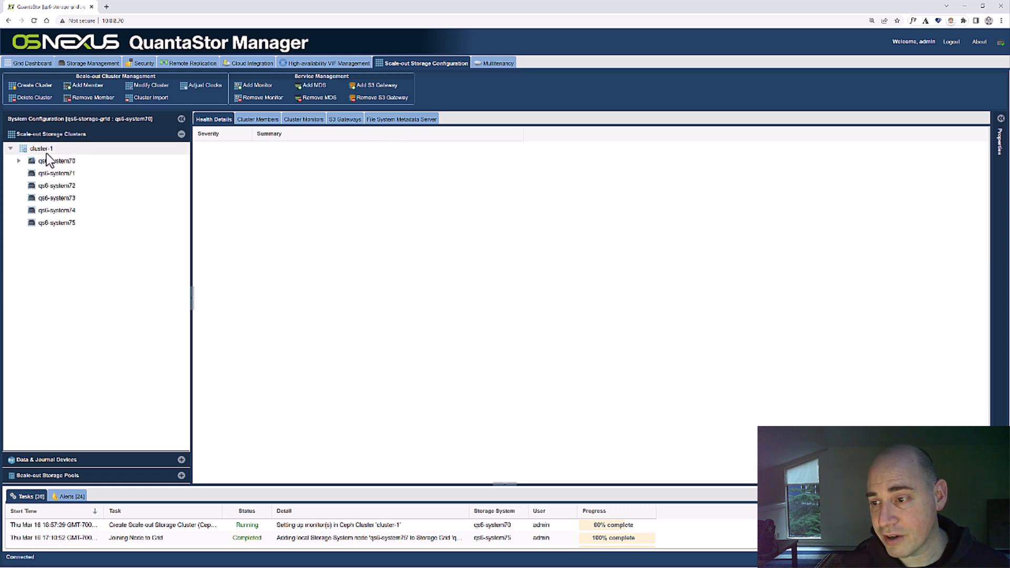
click(17, 162)
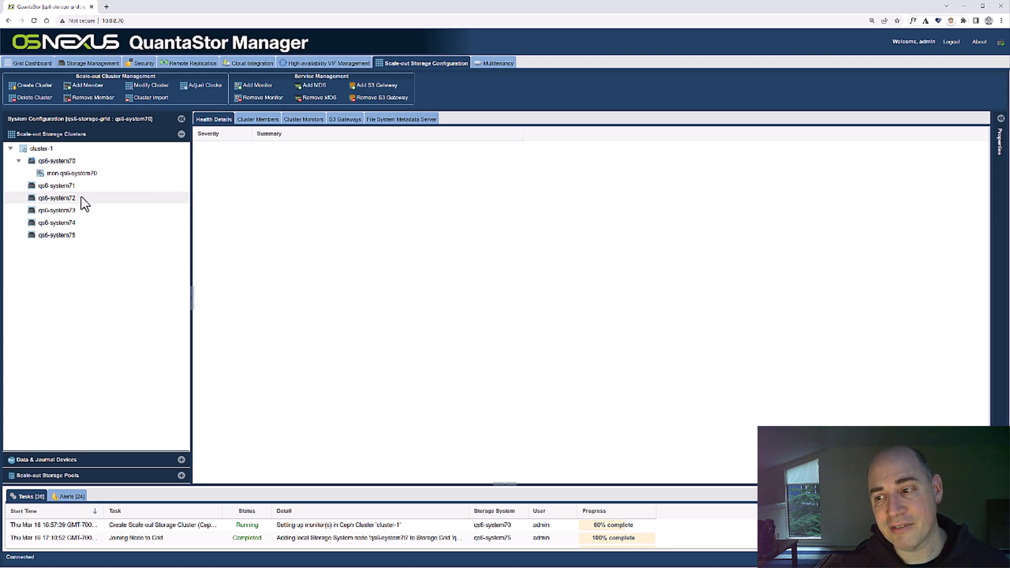
mouse_move(96, 206)
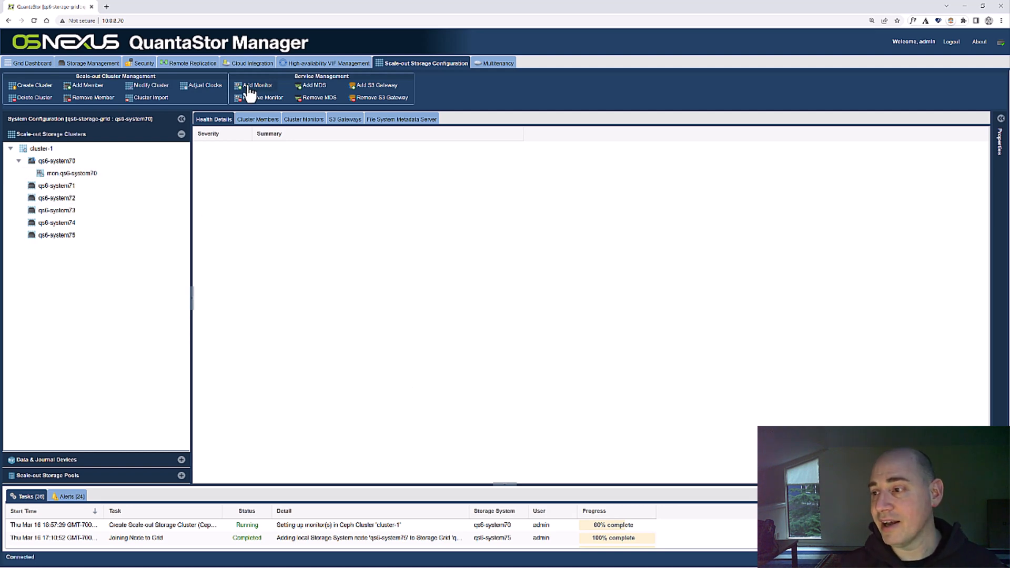
mouse_move(268, 95)
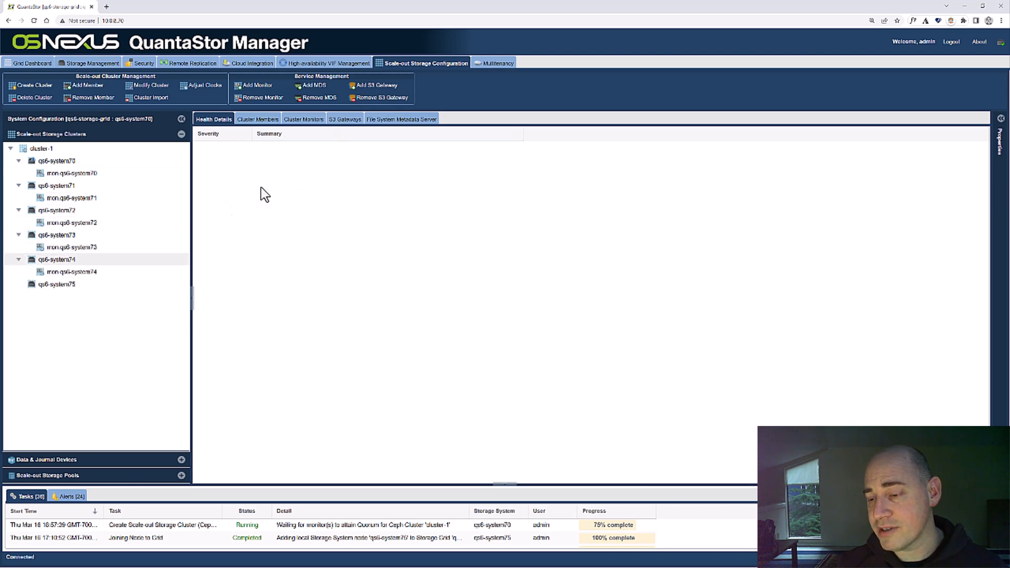
click(304, 117)
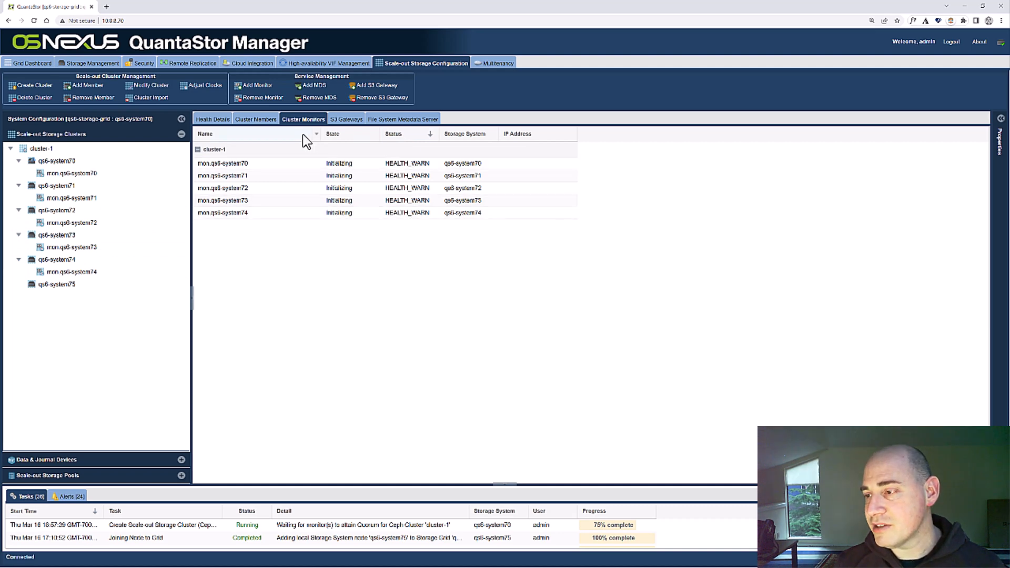
click(212, 119)
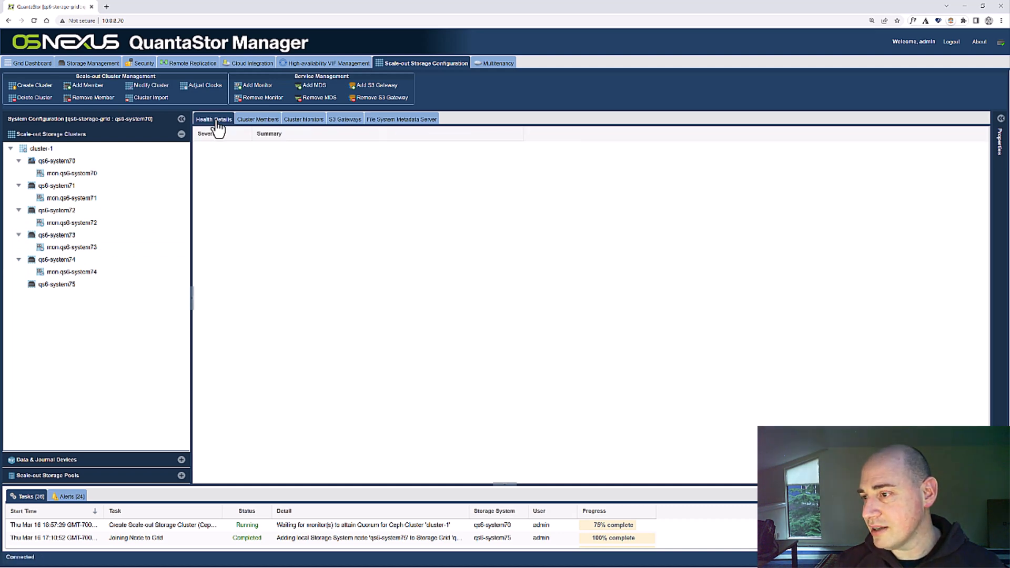
click(307, 118)
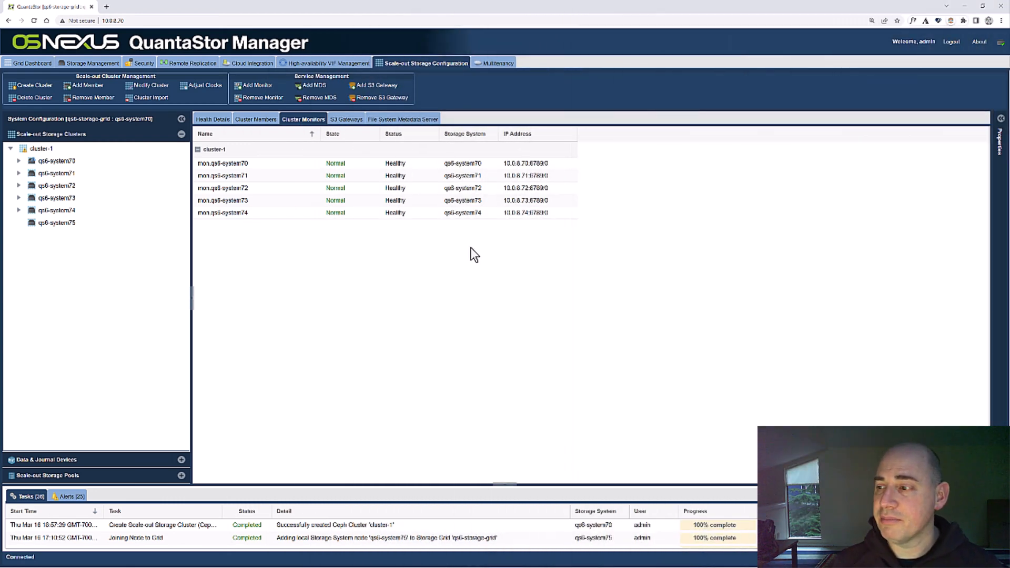
mouse_move(307, 228)
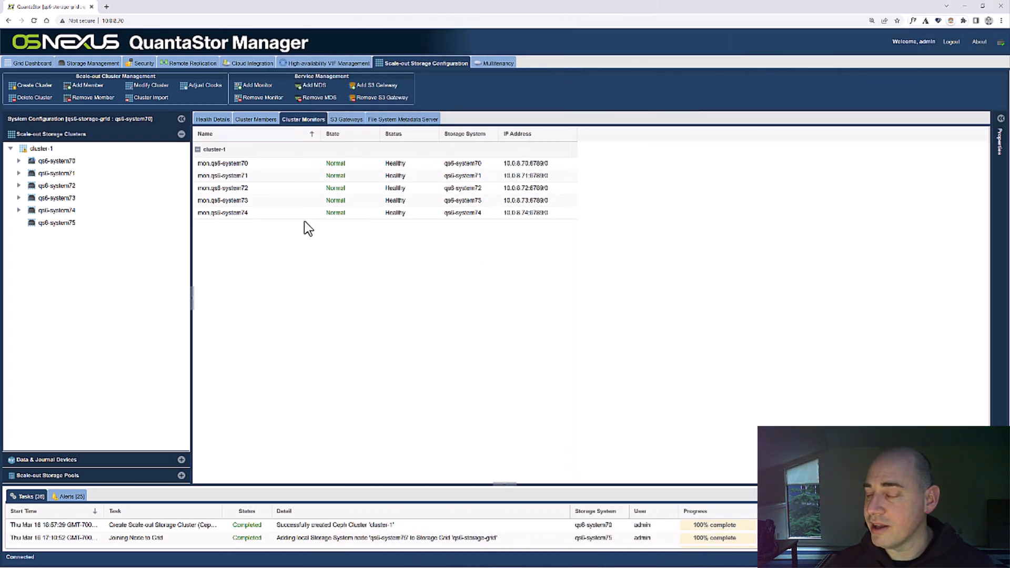
mouse_move(243, 278)
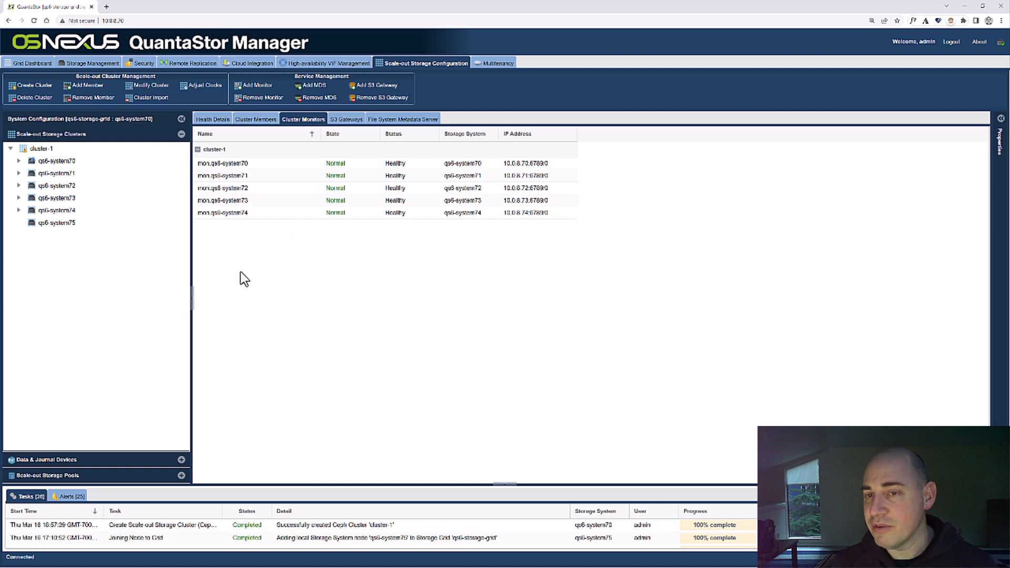
mouse_move(146, 247)
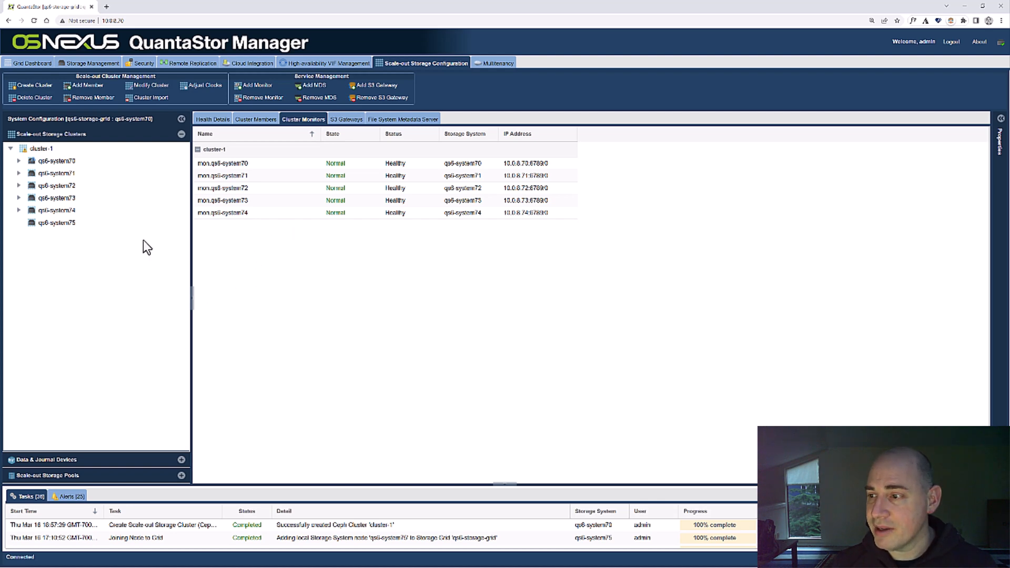
mouse_move(99, 263)
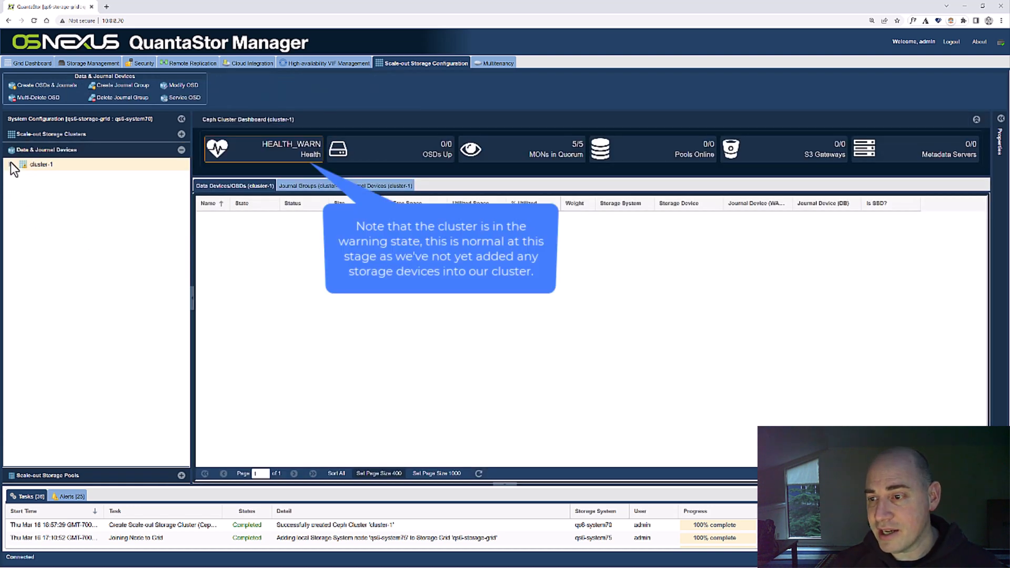
- Bring up Create OSDs & Journals for cluster-1 and browse its available device list
click(19, 163)
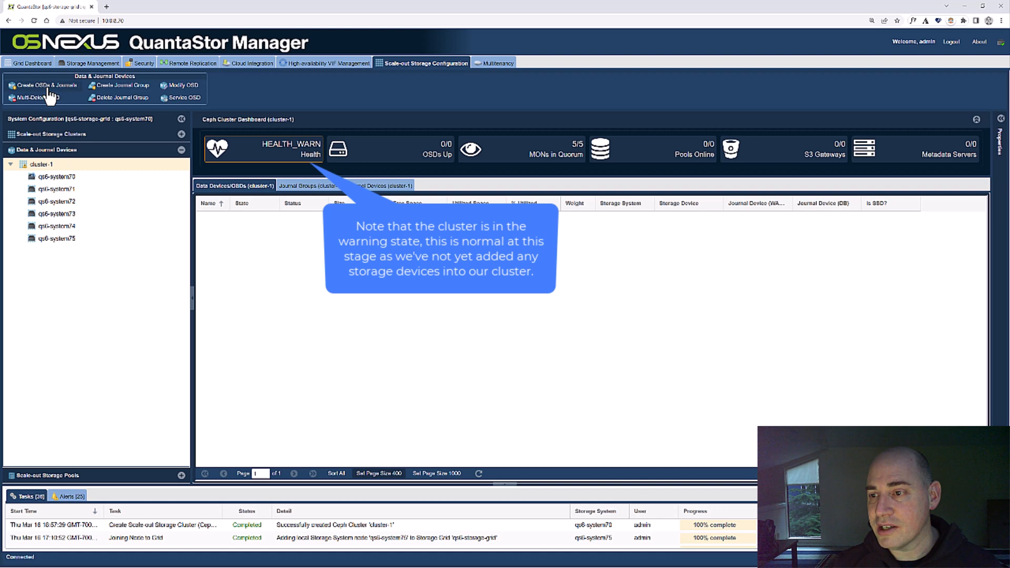
mouse_move(32, 95)
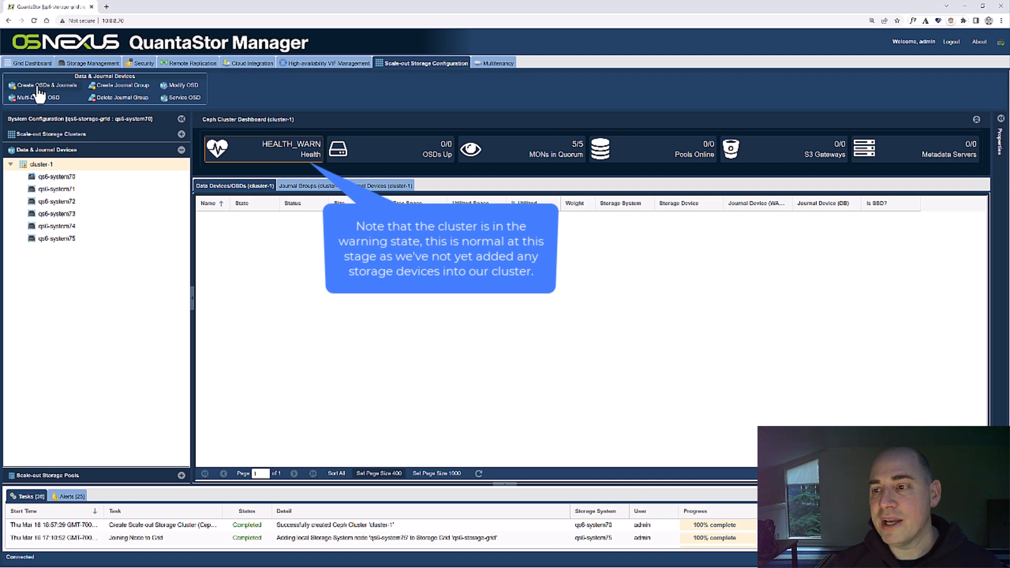
click(37, 86)
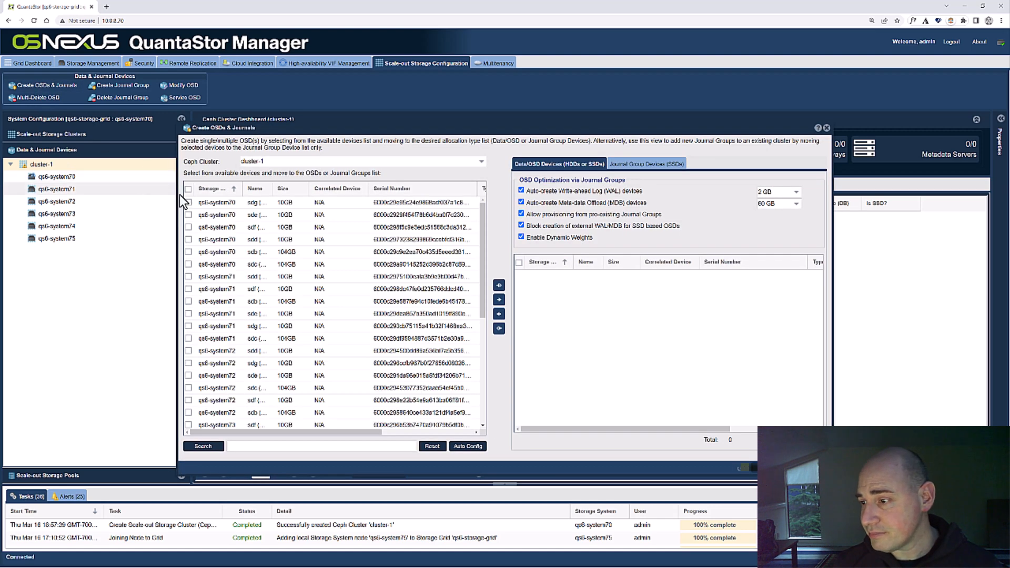
mouse_move(291, 198)
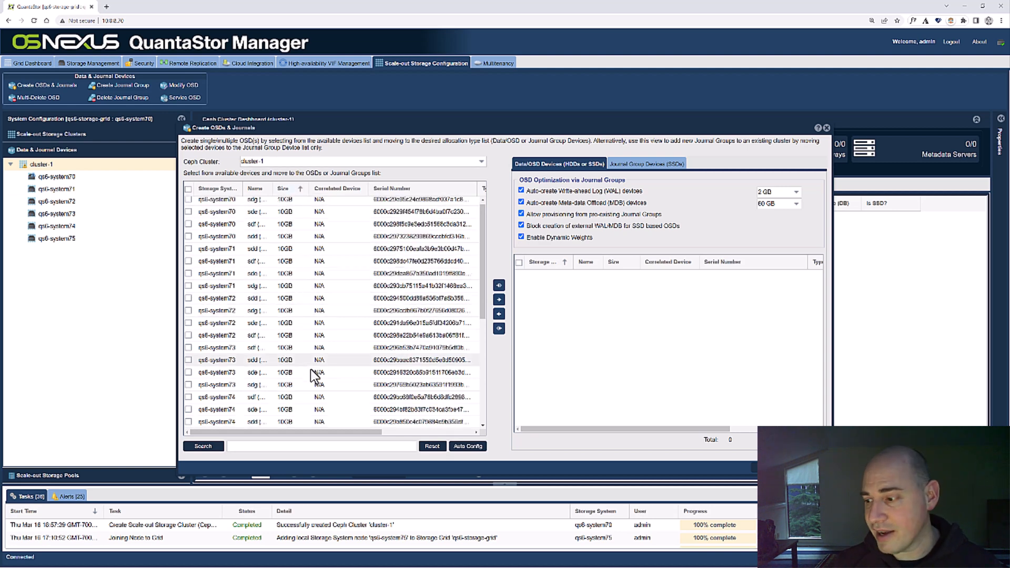
scroll(down, 3)
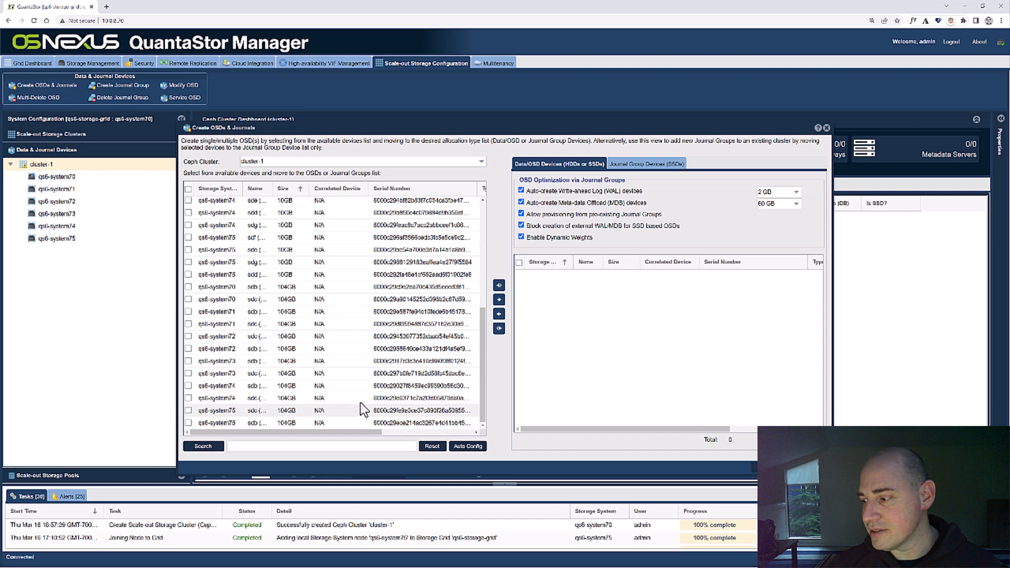
mouse_move(467, 447)
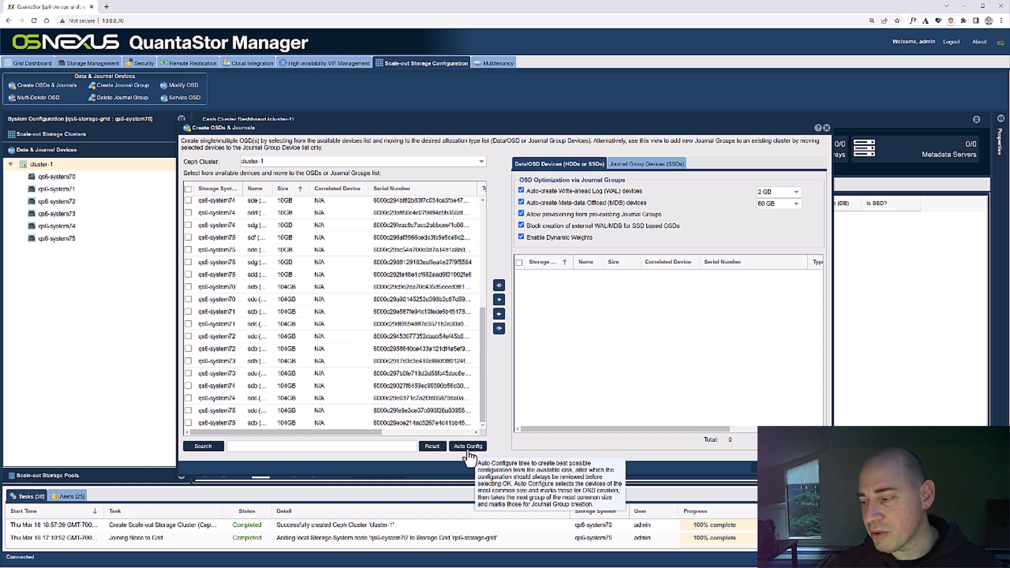
- Auto-assign all 24 devices as OSDs and review the data and journal group assignments
click(467, 446)
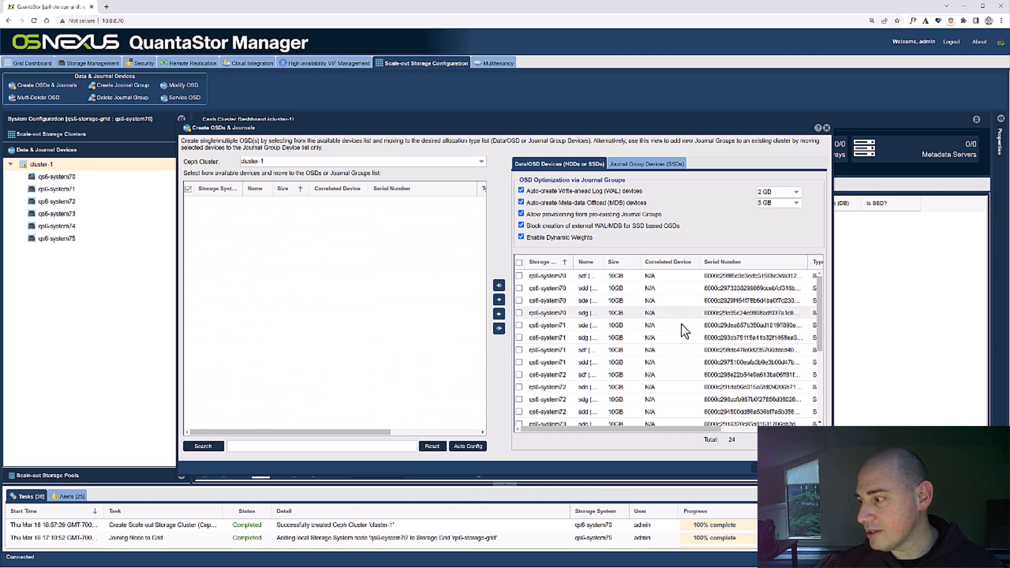
scroll(down, 3)
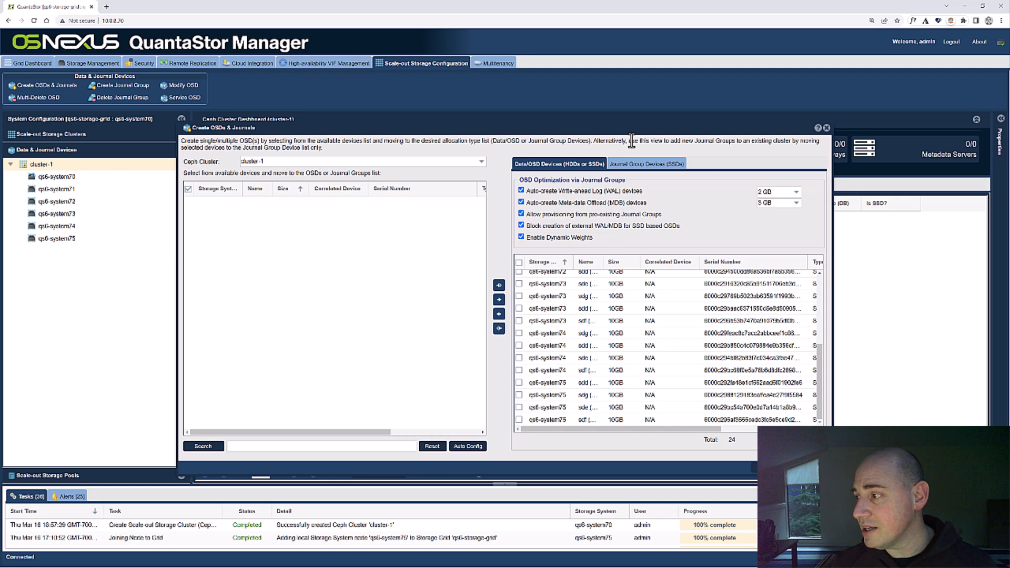
click(646, 163)
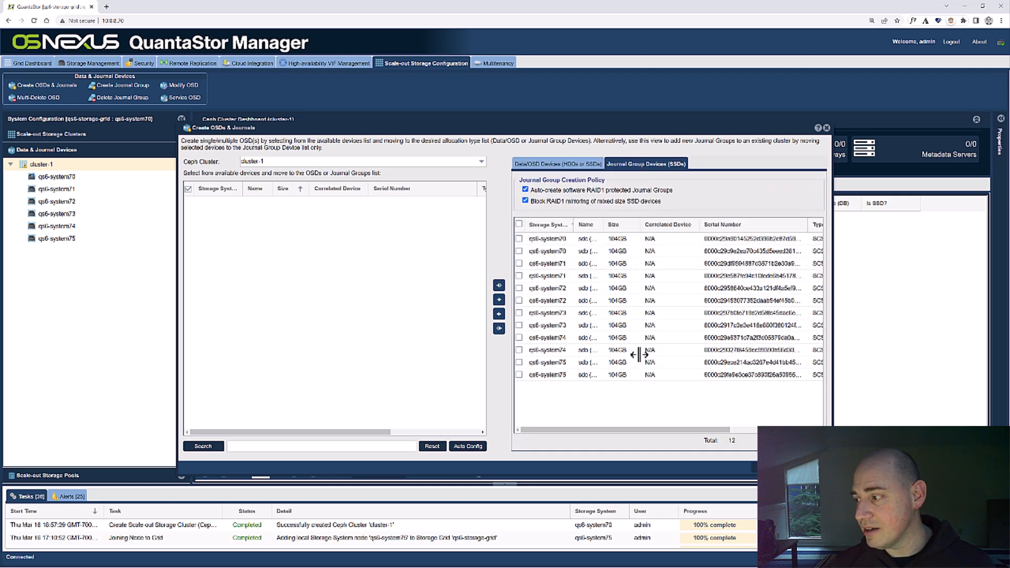
click(555, 162)
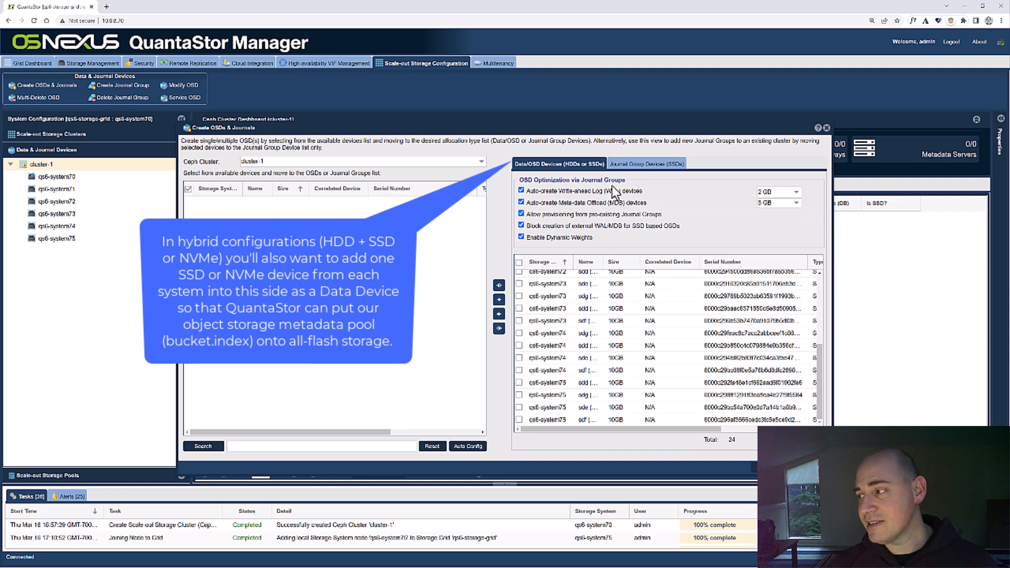
click(646, 163)
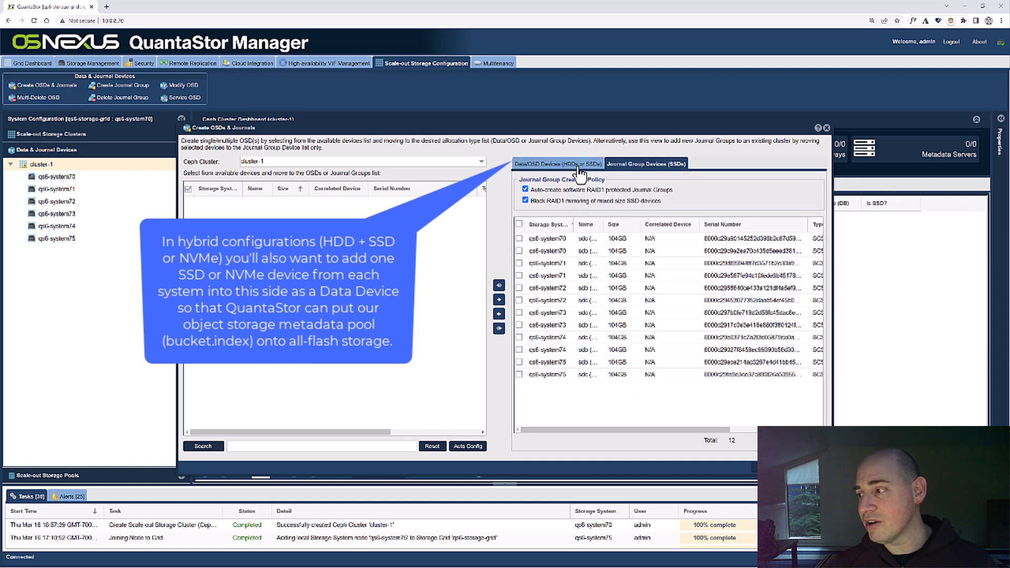
click(557, 163)
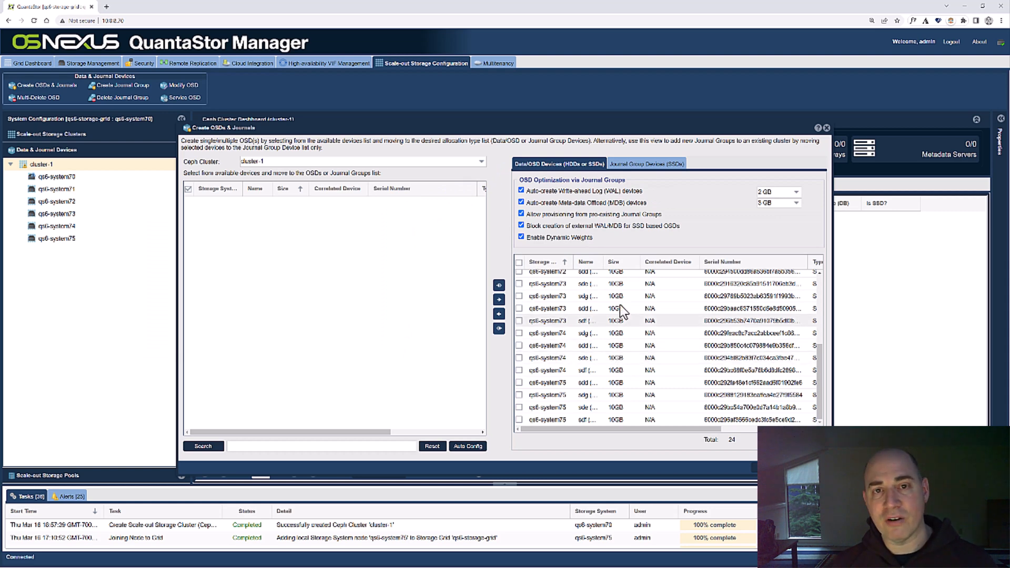
click(646, 163)
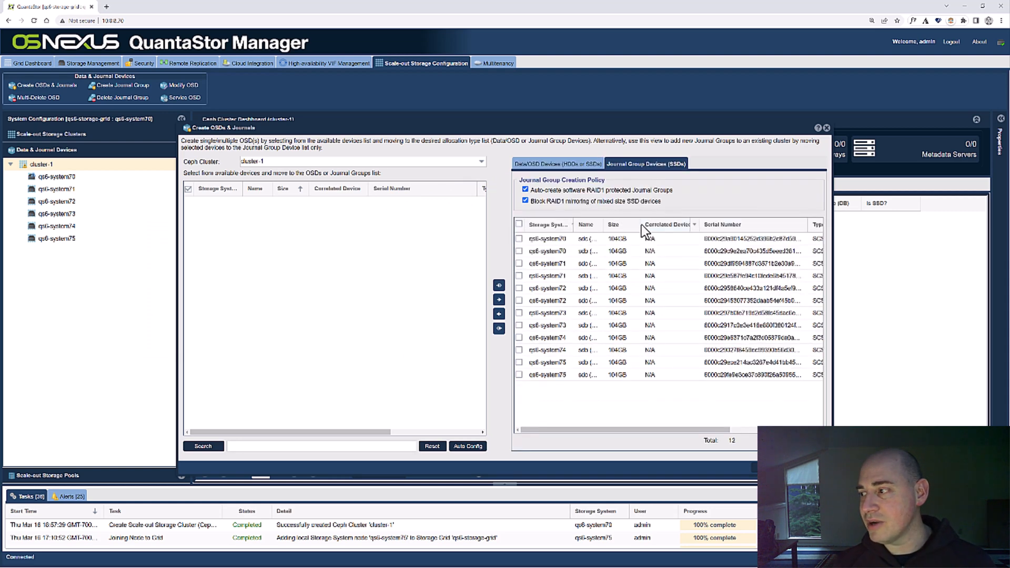
click(555, 163)
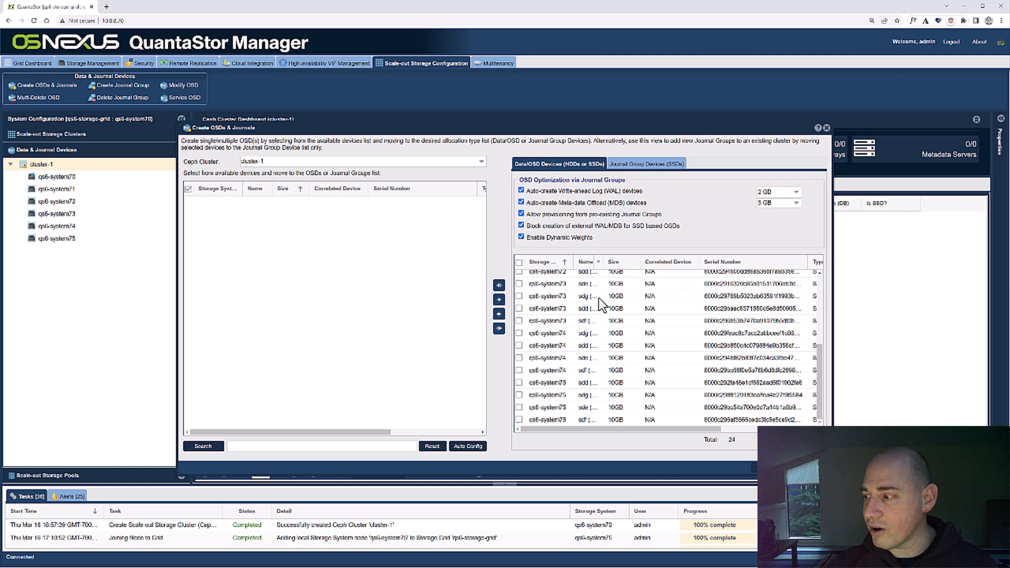
click(647, 163)
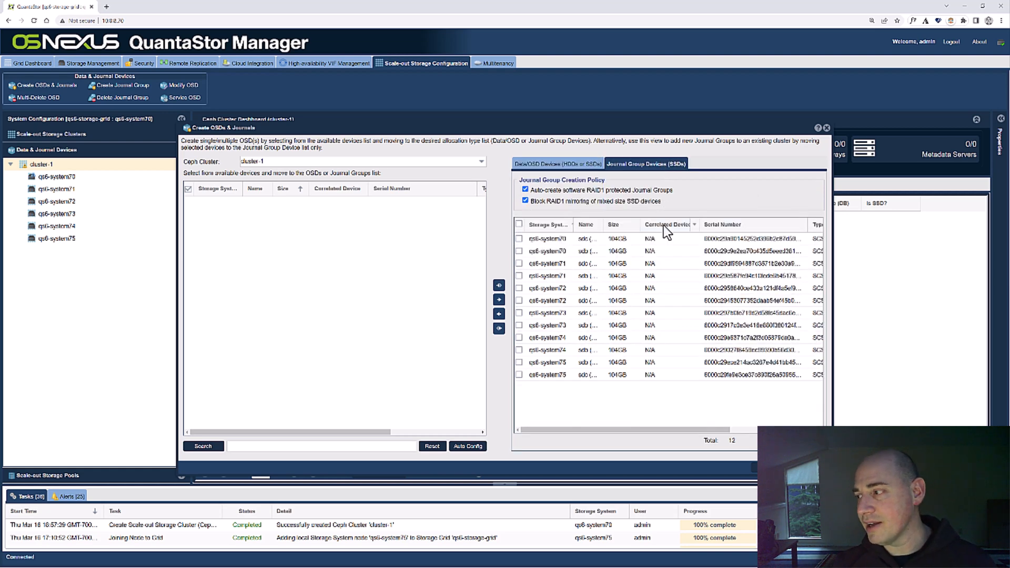
mouse_move(650, 283)
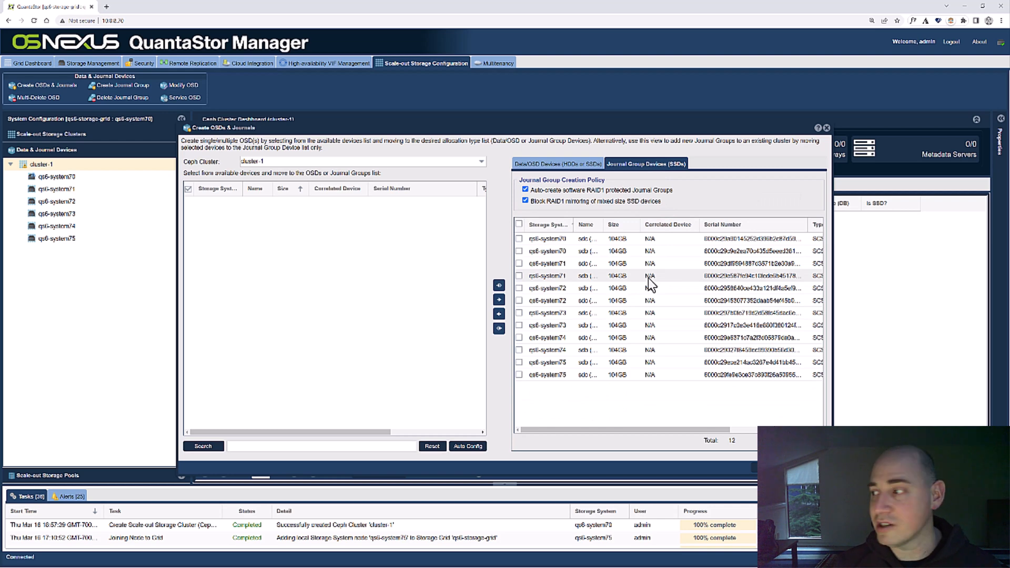
click(556, 163)
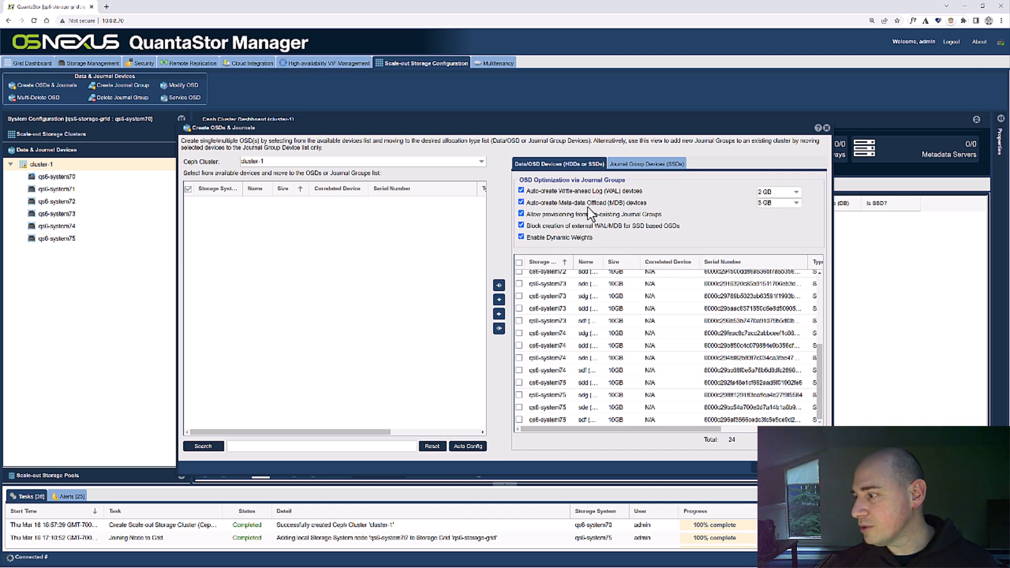
- Keep auto-created WAL (2 GB) and DB (3 GB) journal devices enabled for the OSDs
double_click(613, 203)
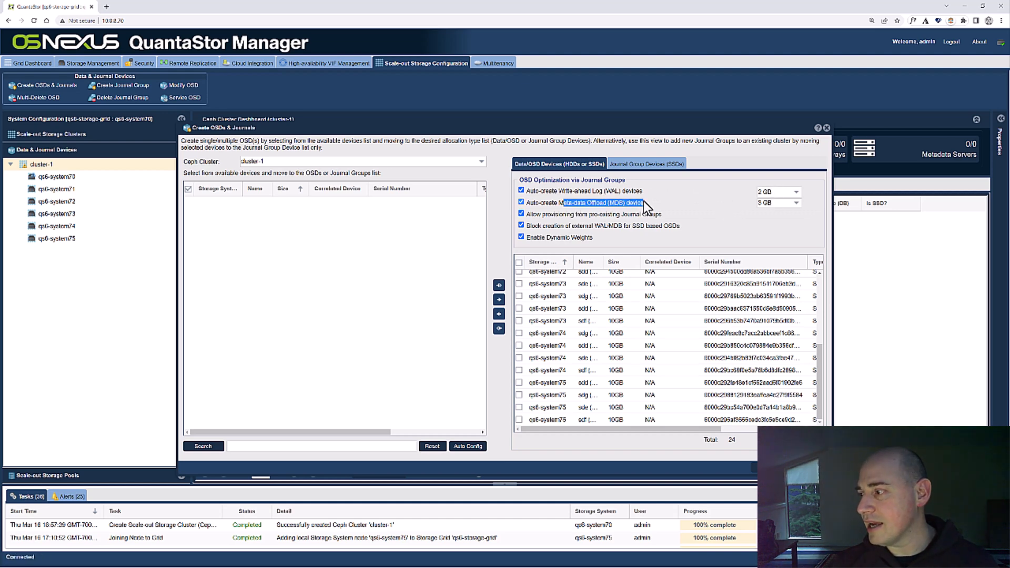
click(521, 191)
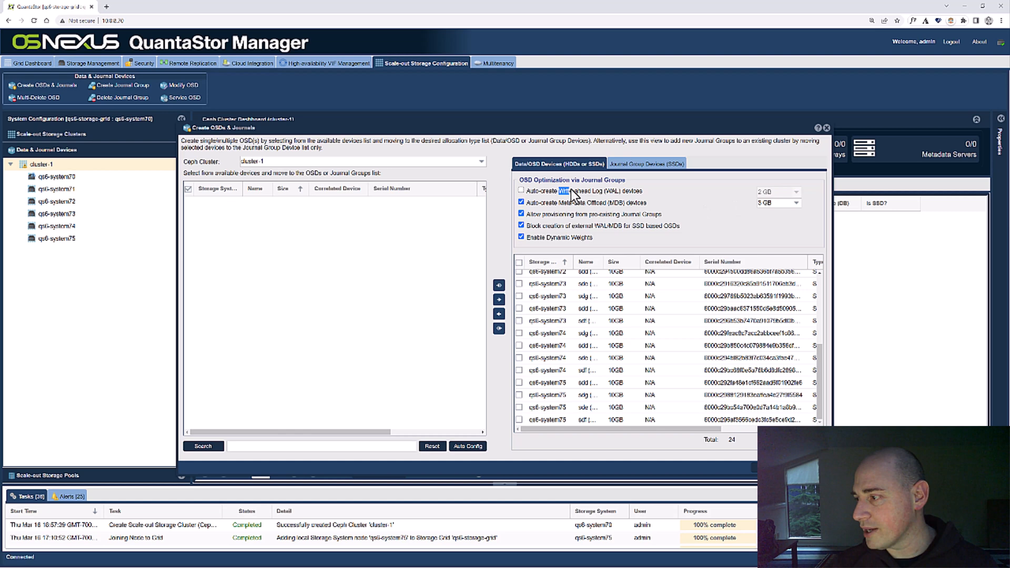
click(521, 190)
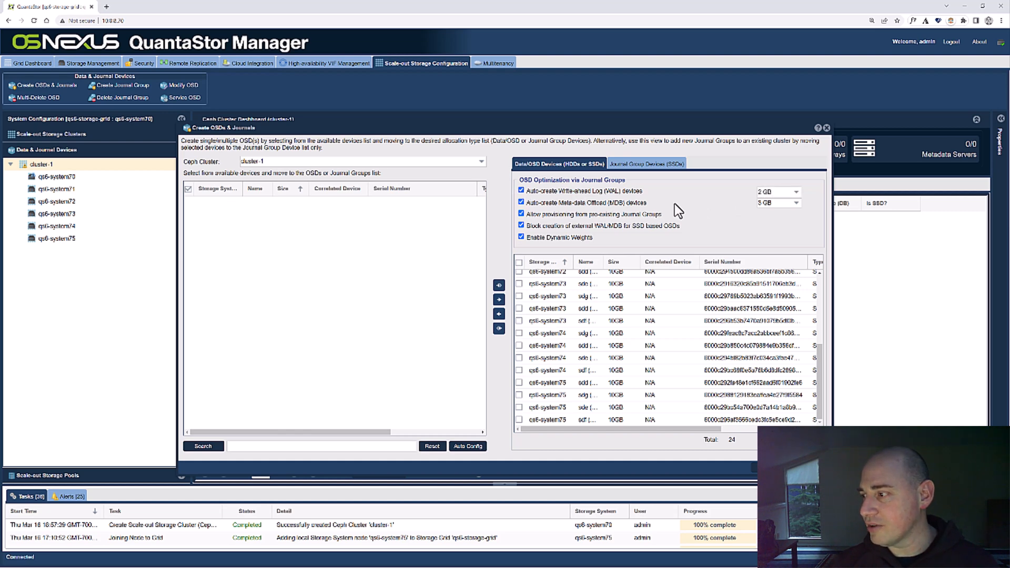
mouse_move(630, 396)
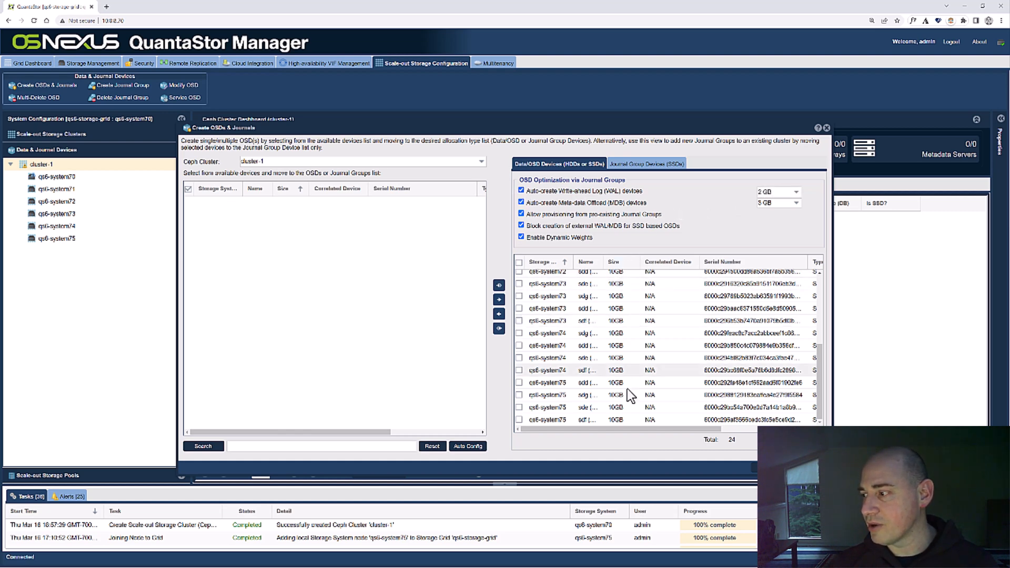
mouse_move(625, 378)
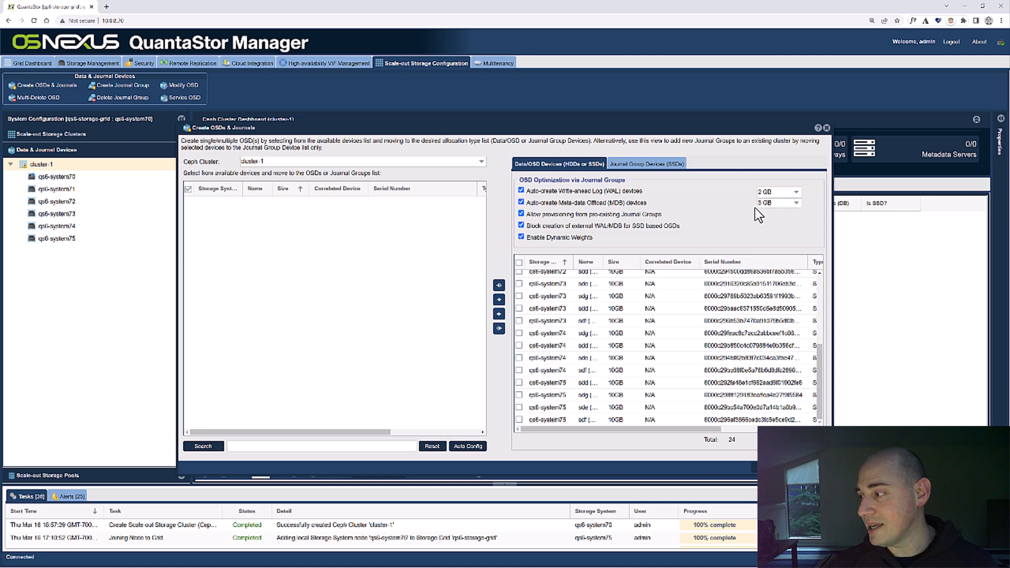
mouse_move(750, 214)
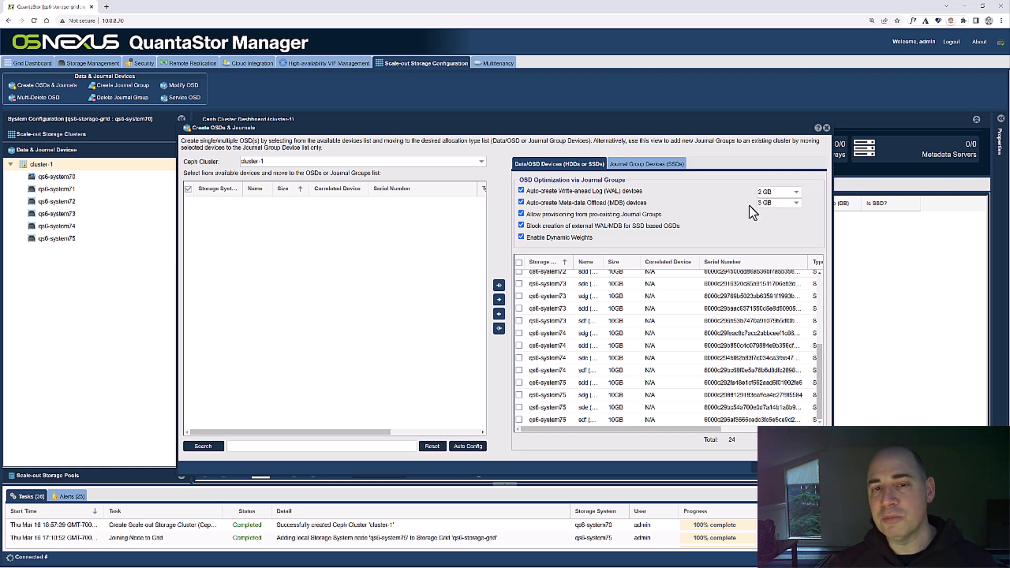
mouse_move(713, 207)
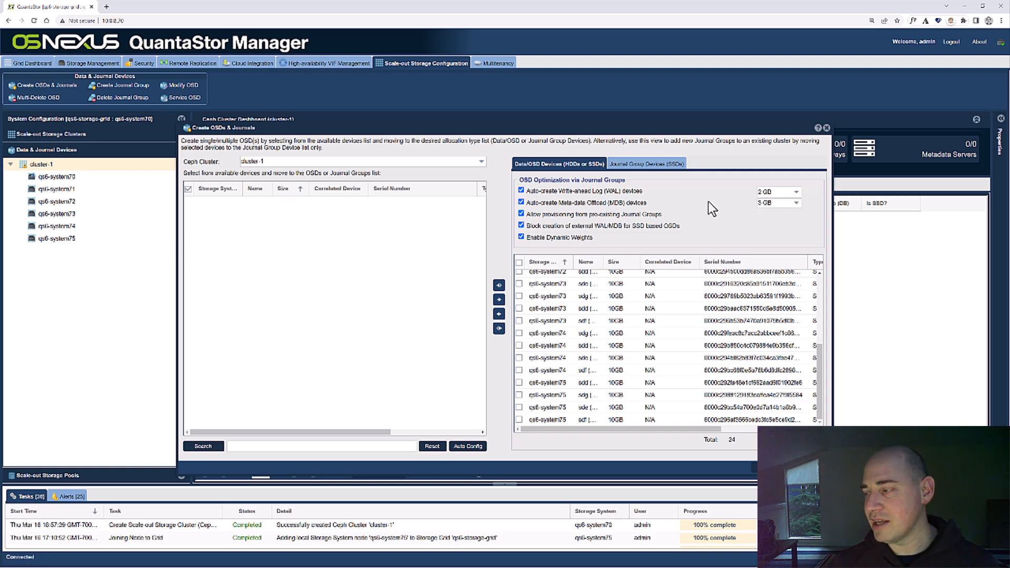
click(794, 191)
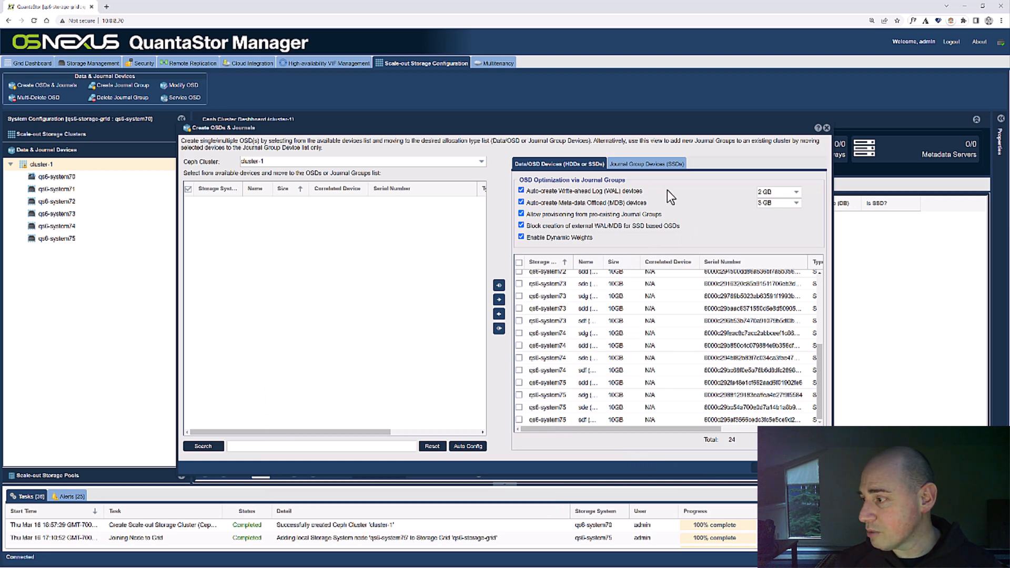
mouse_move(739, 328)
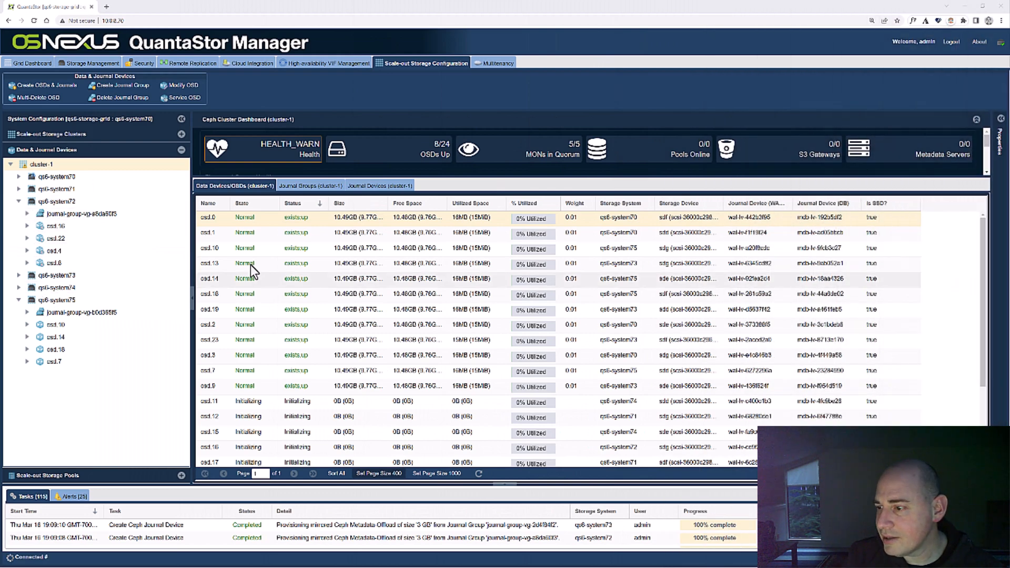
scroll(down, 3)
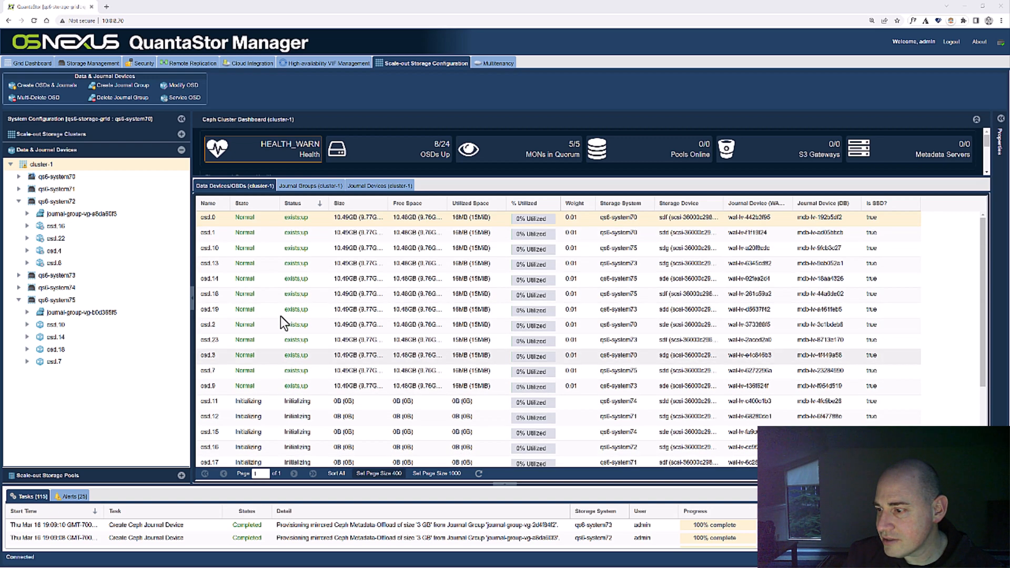
scroll(down, 3)
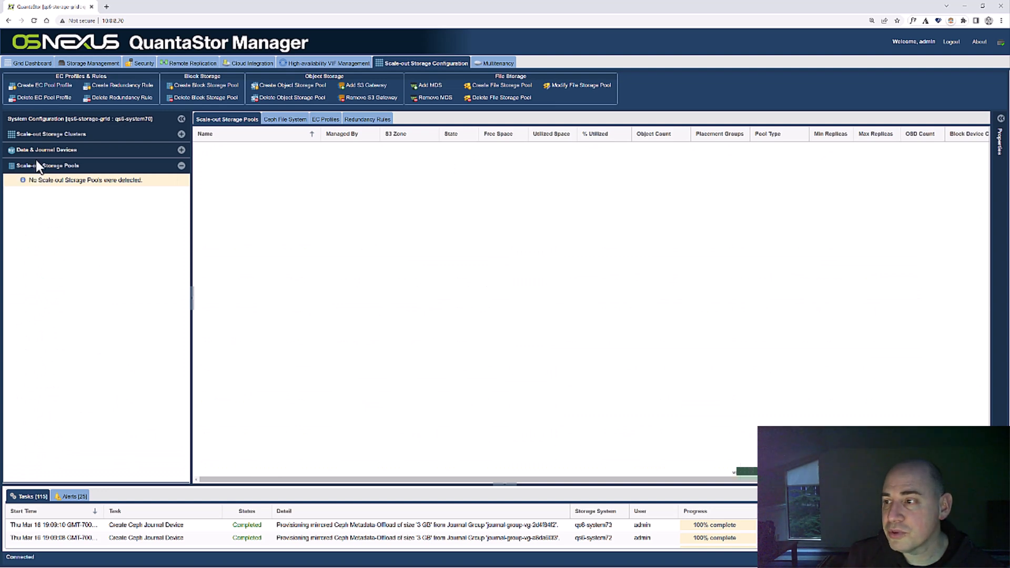
mouse_move(348, 154)
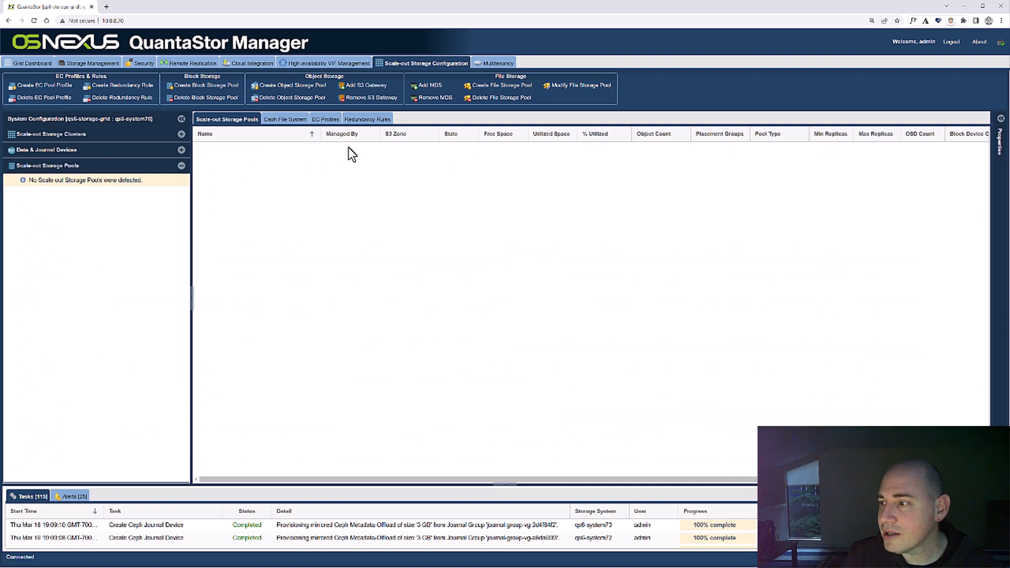
mouse_move(292, 91)
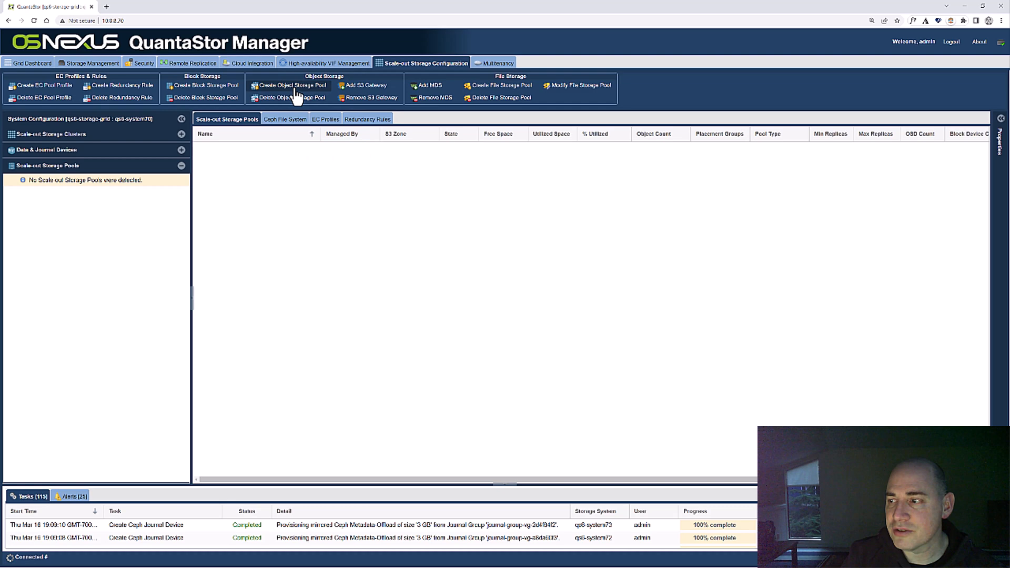
- Begin a new object storage pool for cluster-1 with default erasure coding 4+2
click(292, 85)
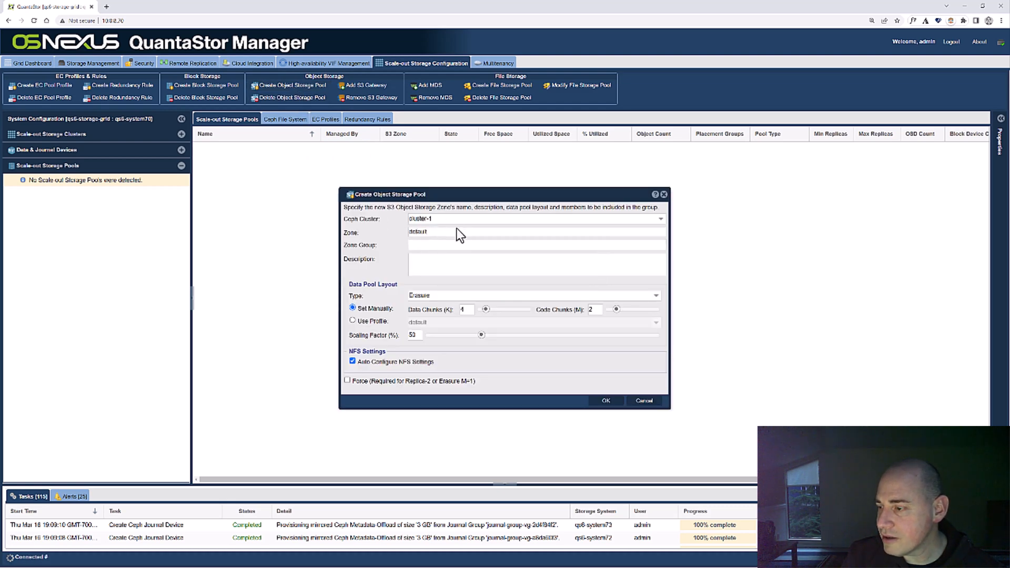
- Create zone and zone group us-east-1 as an erasure pool with 4 data and 2 code chunks
double_click(417, 232)
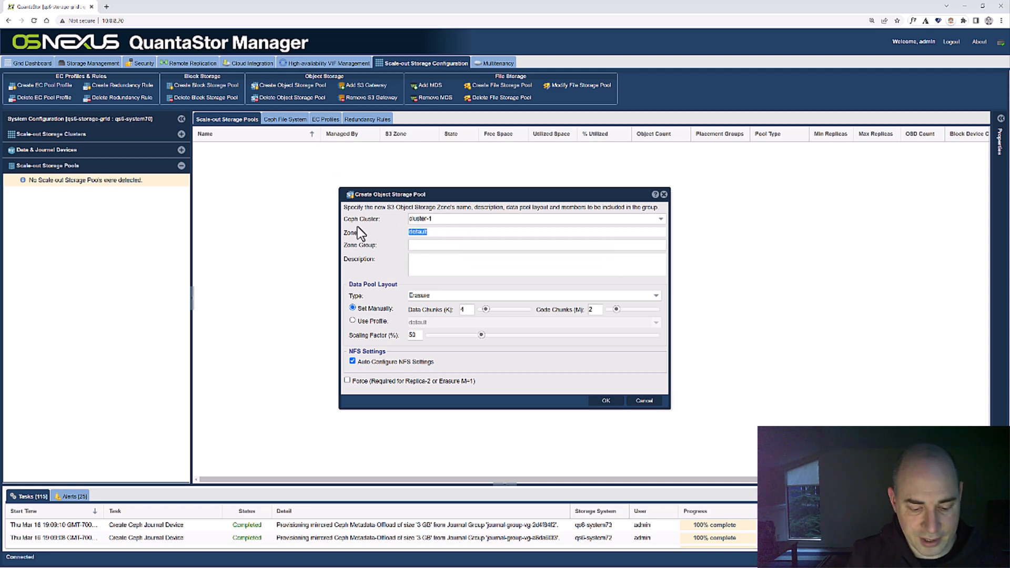
text(us-east-1)
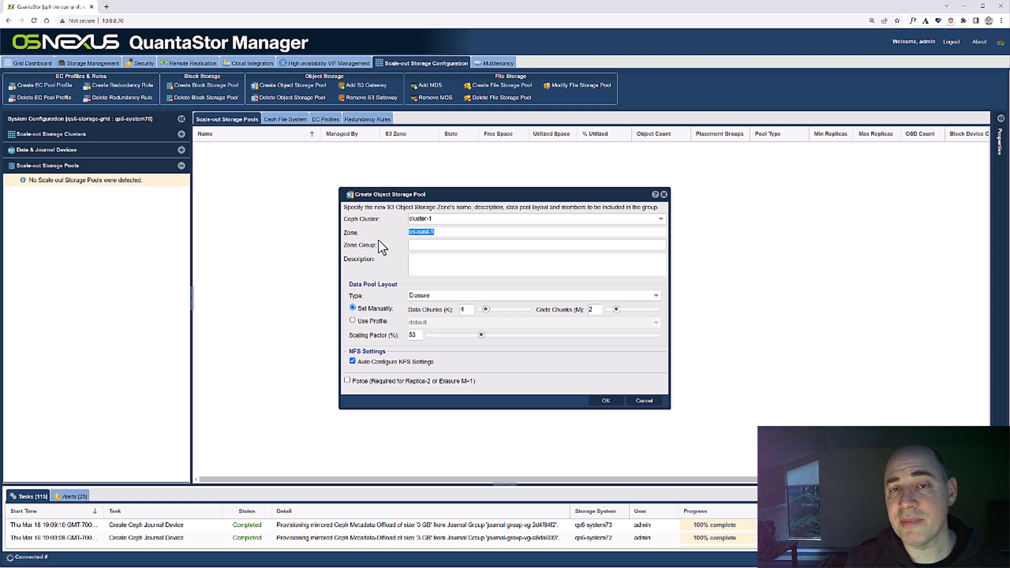
mouse_move(402, 265)
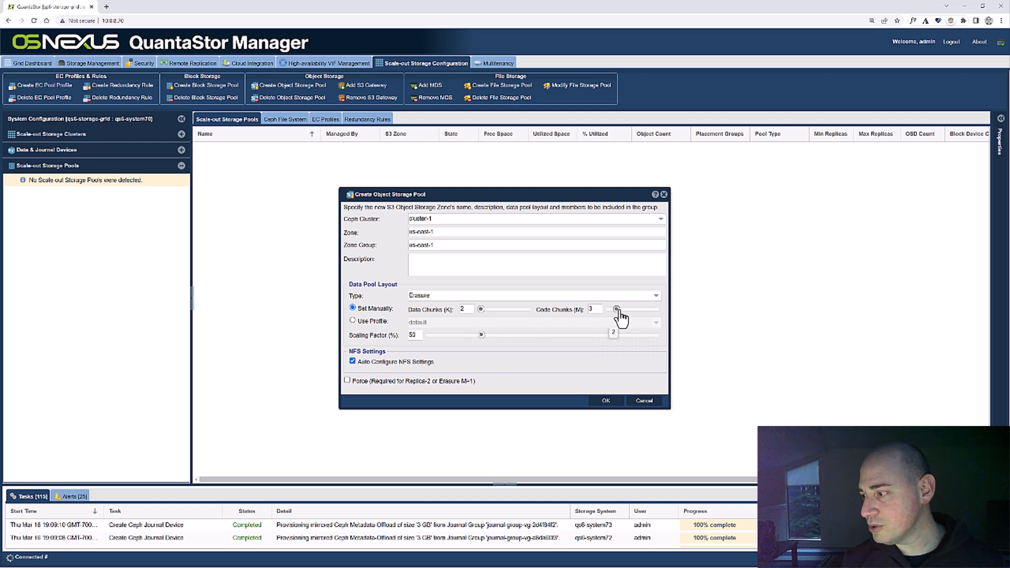
click(617, 309)
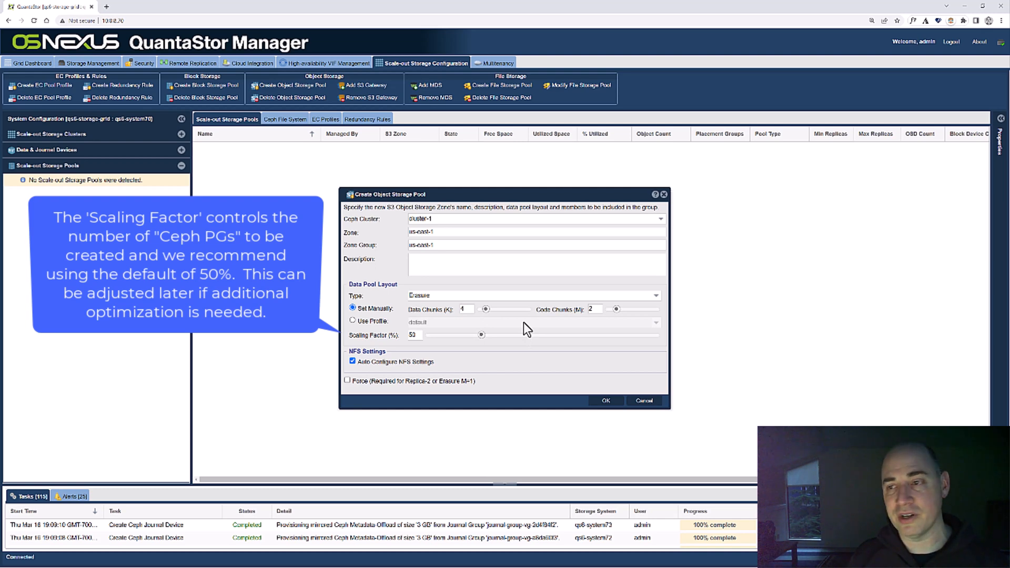
click(608, 400)
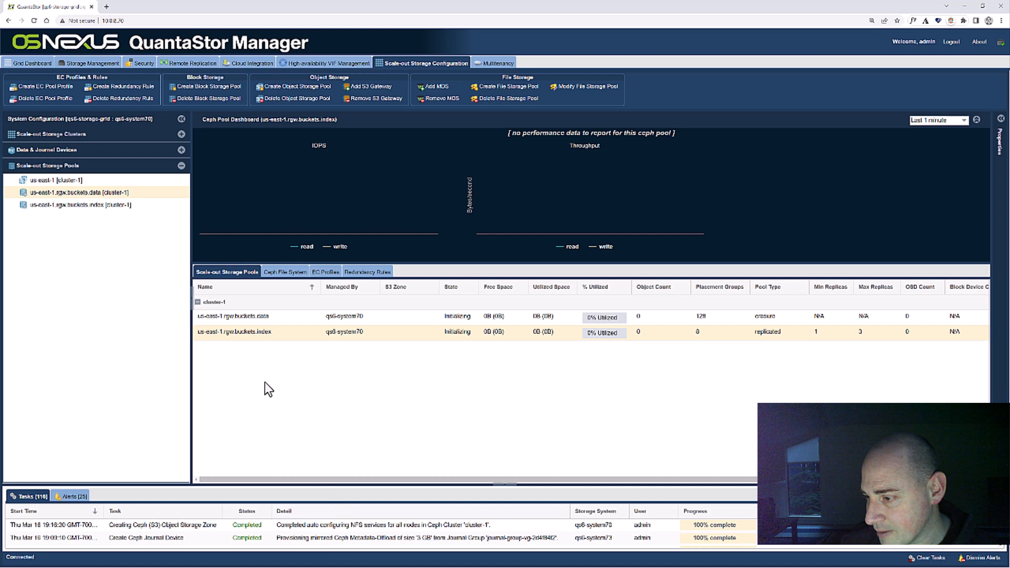
mouse_move(446, 374)
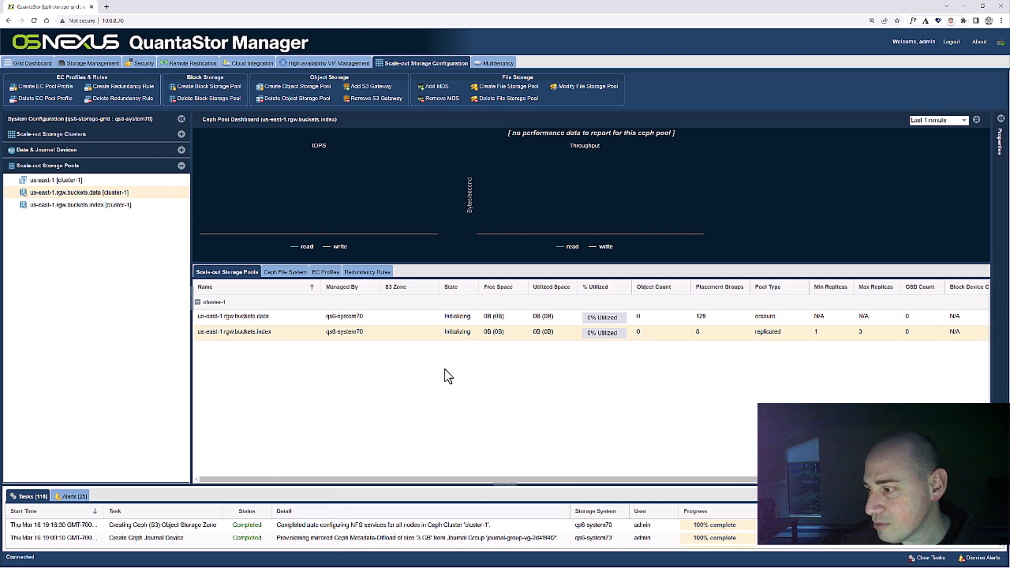
mouse_move(450, 362)
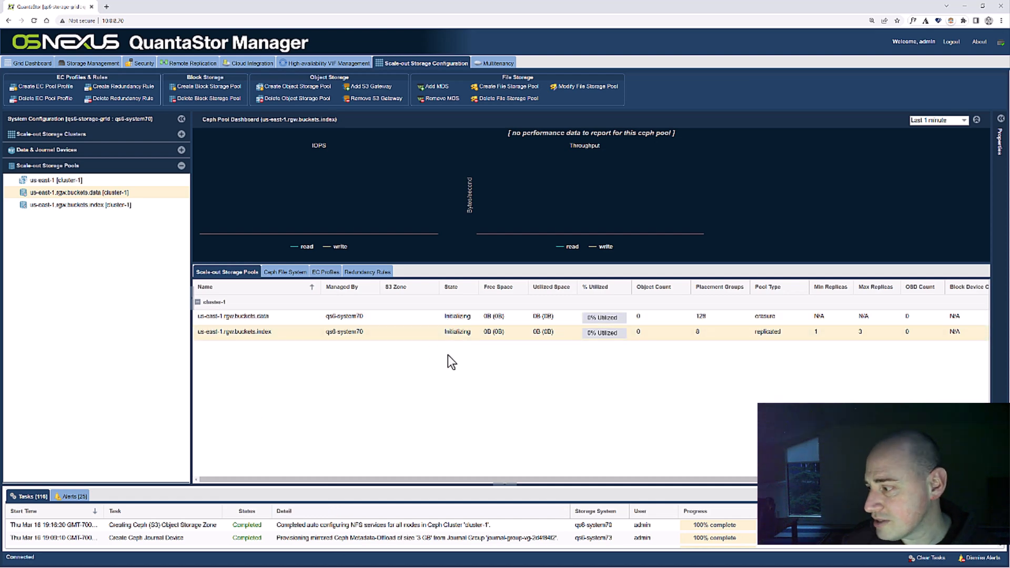
mouse_move(413, 477)
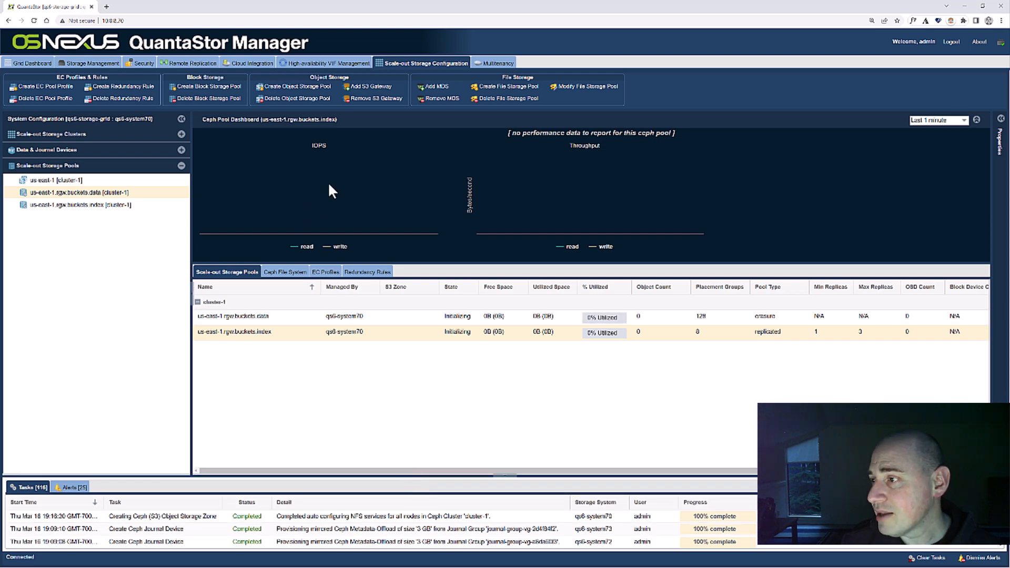
mouse_move(393, 154)
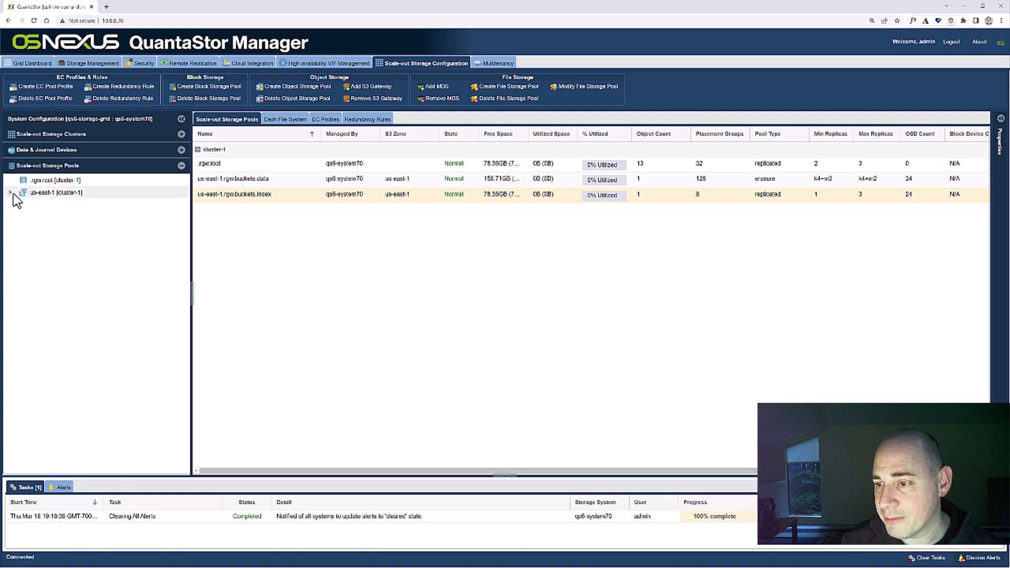
- Expand us-east-1 to list its buckets.data and buckets.index pools
click(11, 191)
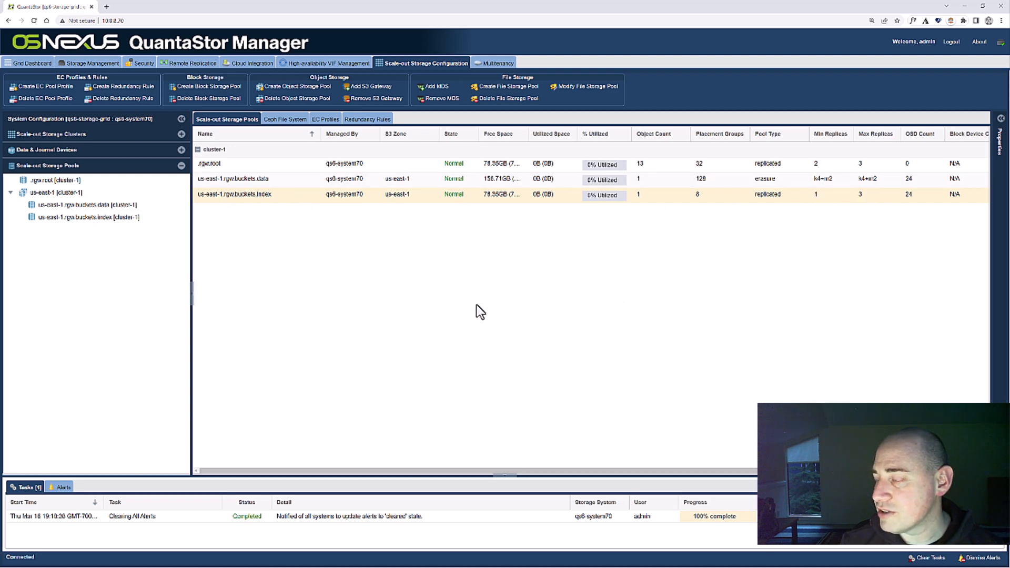
mouse_move(234, 330)
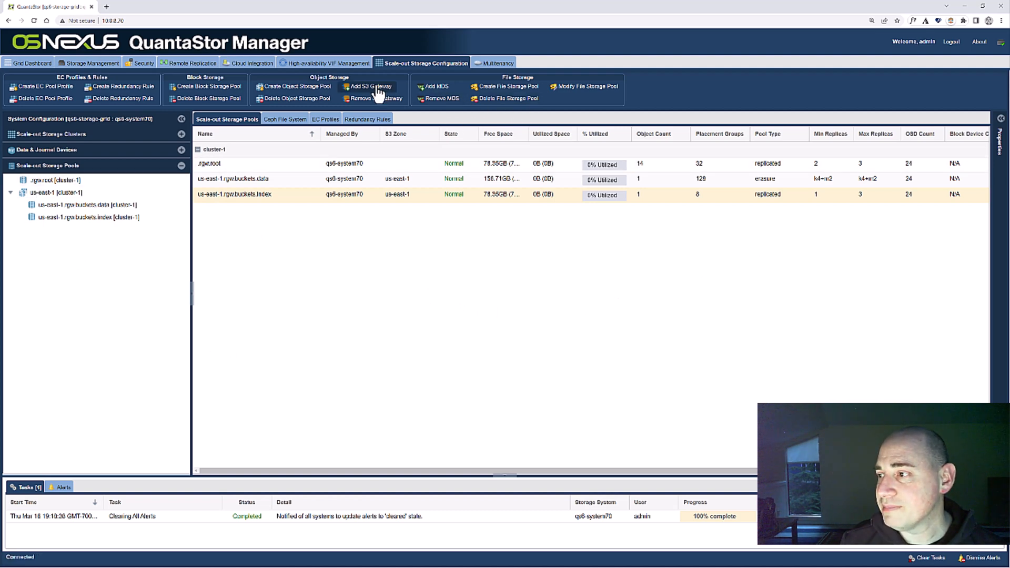
- Prepare an S3 gateway for cluster-1 on all members with HTTPS and load balancer enabled
click(371, 87)
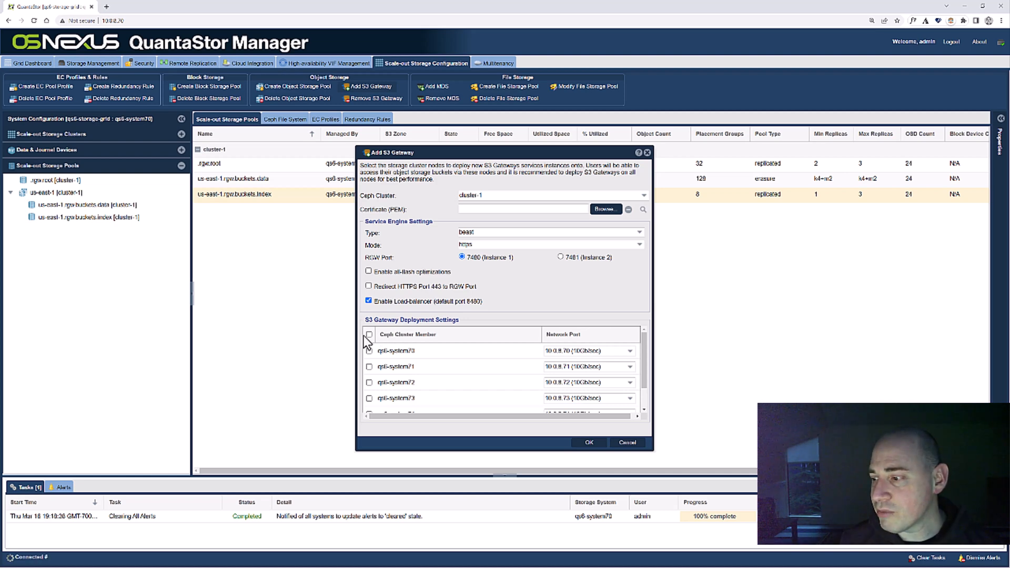
click(368, 334)
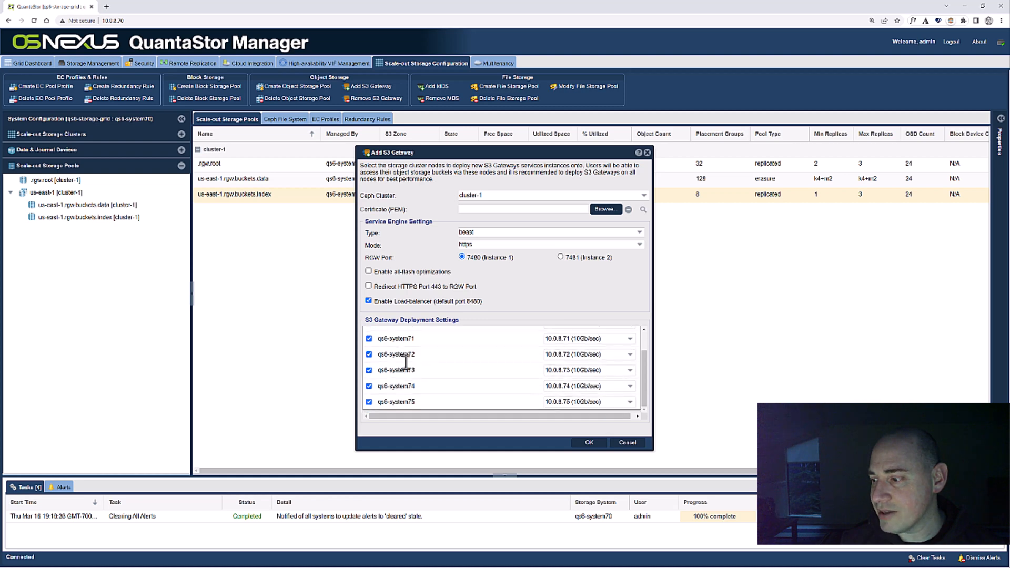
mouse_move(410, 385)
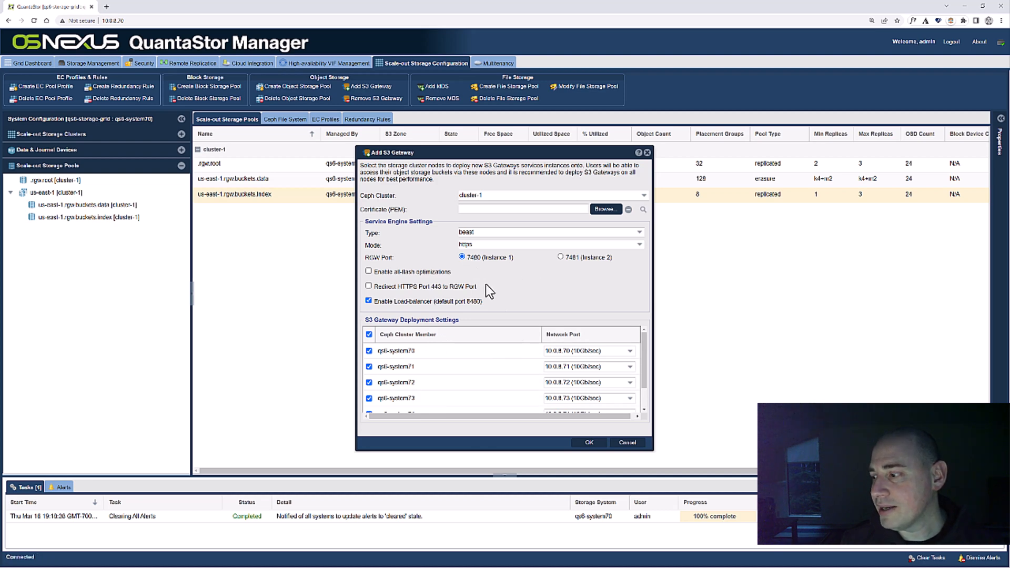
scroll(down, 3)
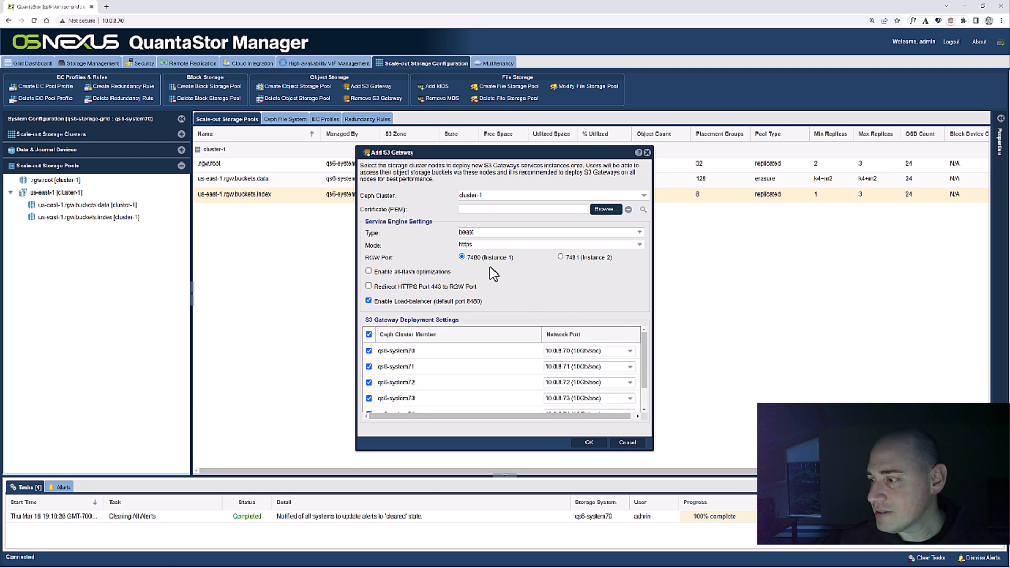
mouse_move(477, 268)
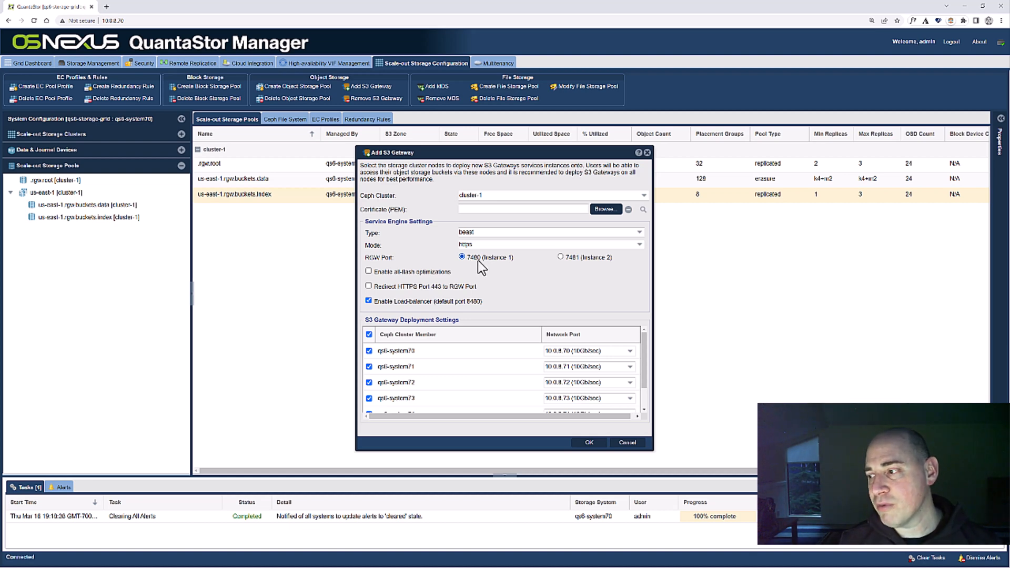
mouse_move(574, 402)
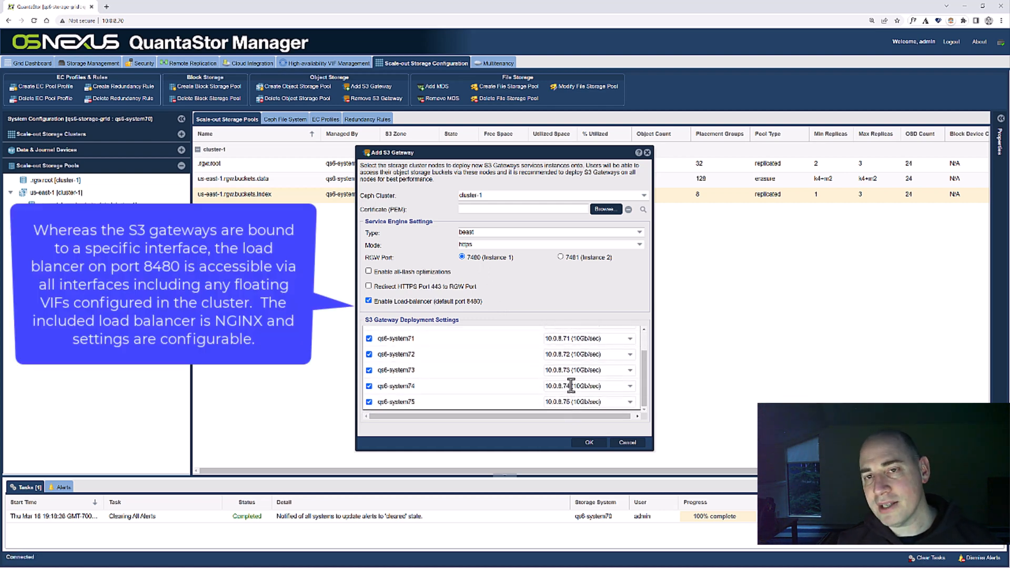
mouse_move(472, 277)
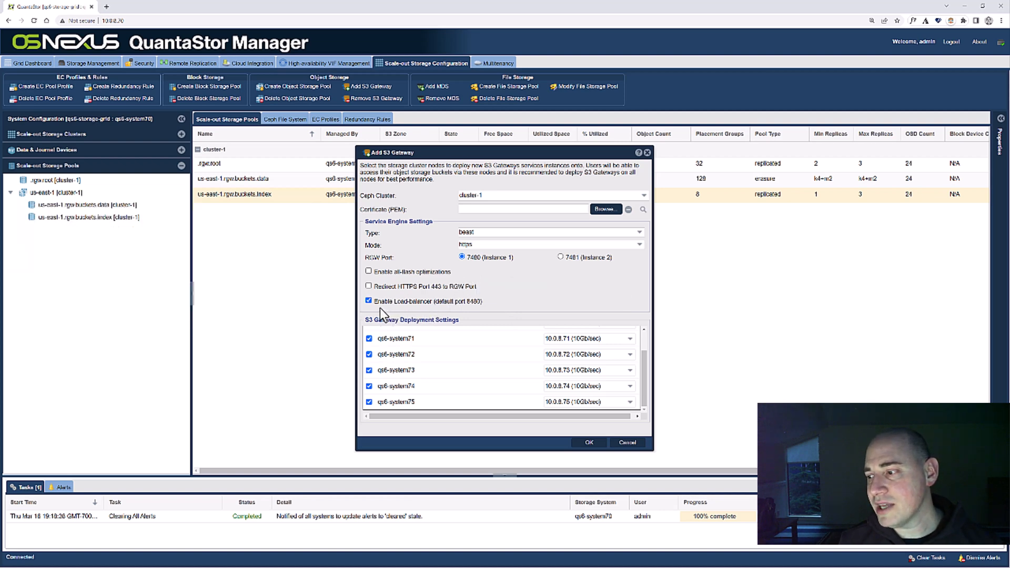
mouse_move(404, 309)
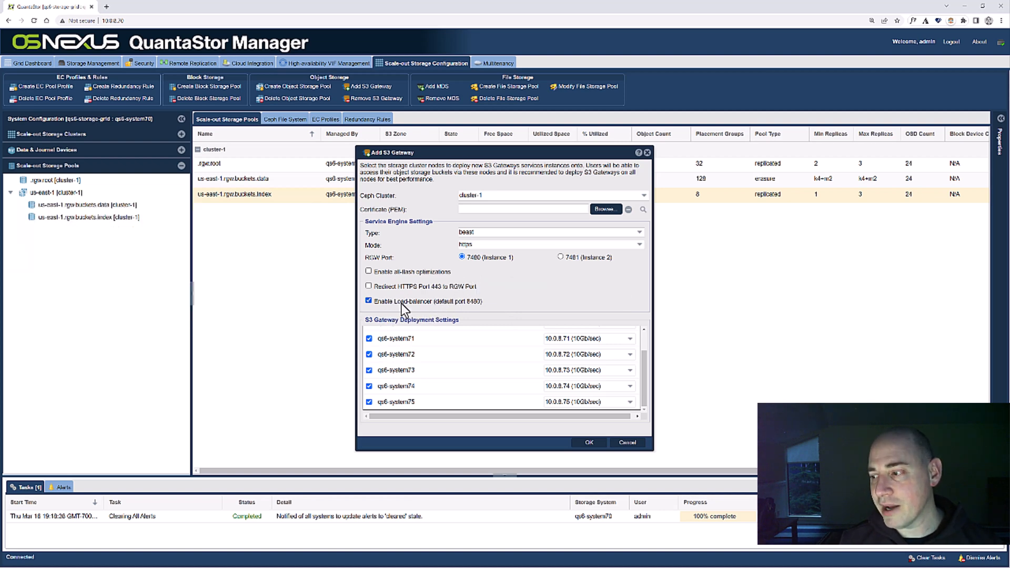
mouse_move(440, 391)
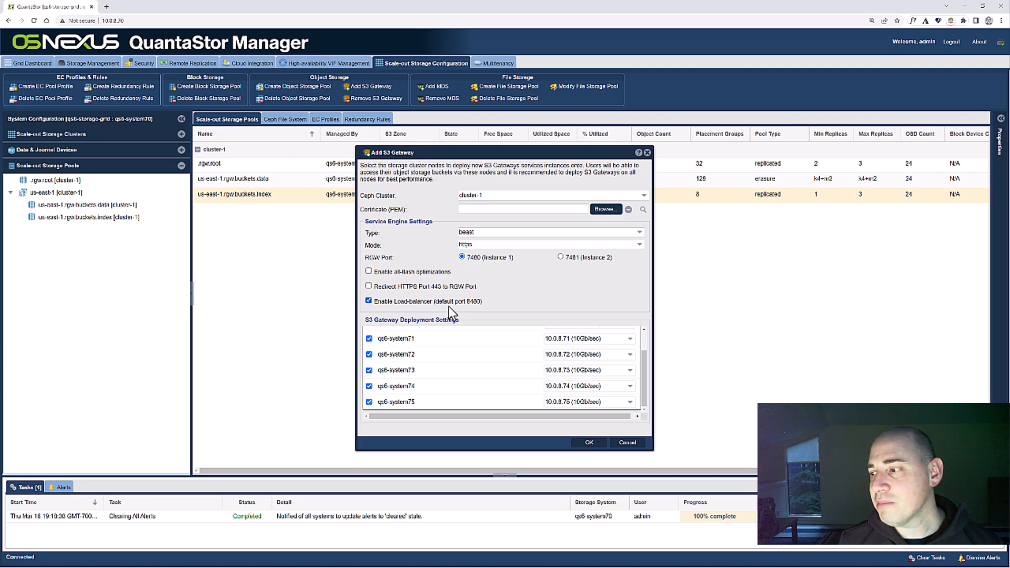
mouse_move(488, 309)
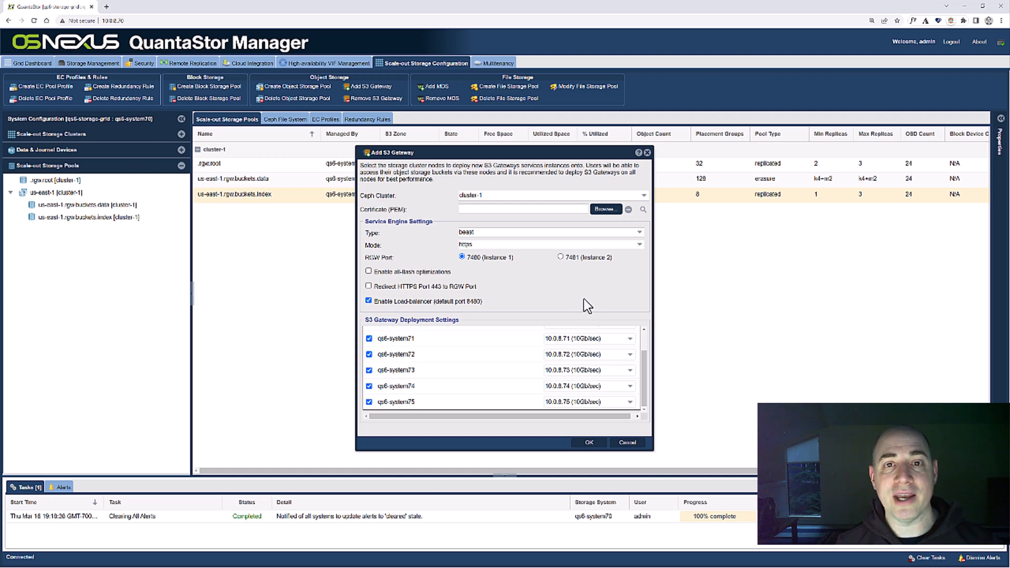
mouse_move(490, 408)
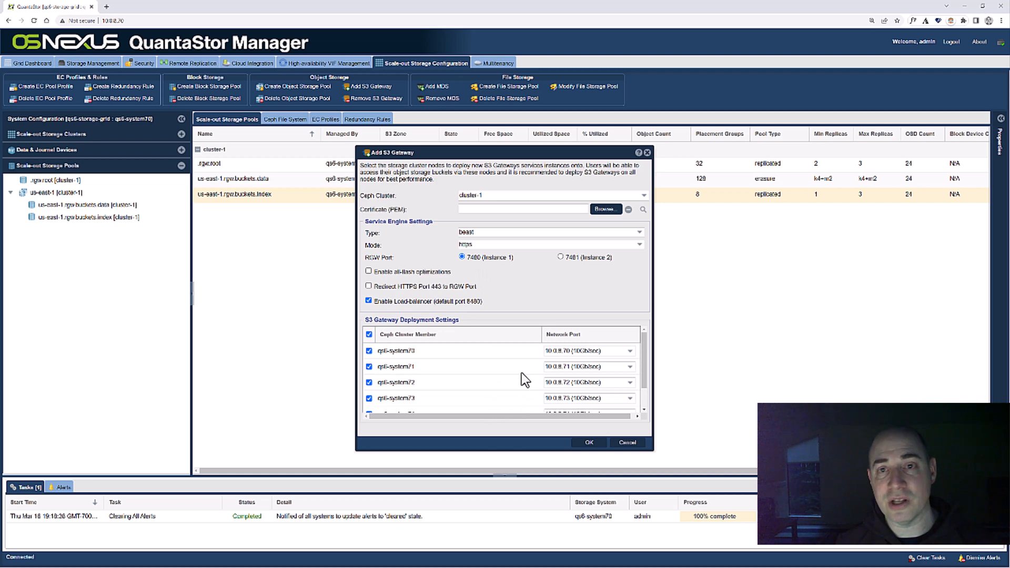
- Deploy the S3 gateways and list the six running gateways with their port-8480 URLs
click(589, 442)
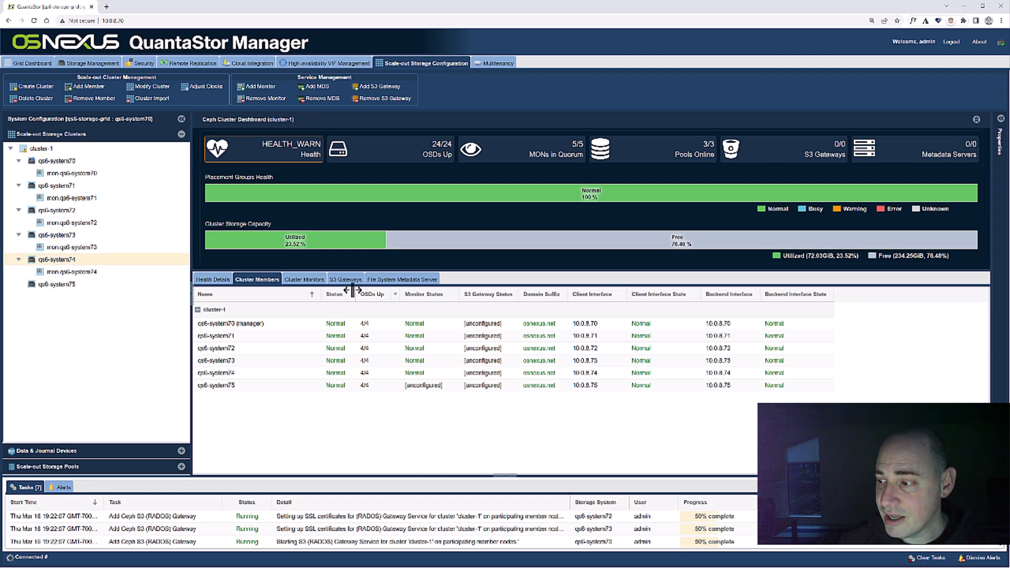
click(344, 278)
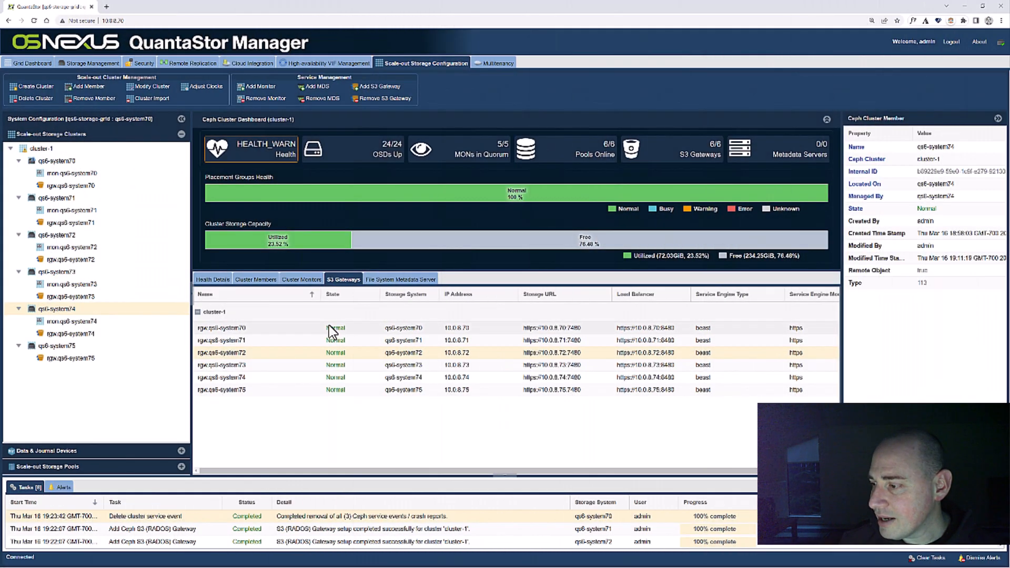
- Create S3 tenant pepsi with display name Pepsi
click(143, 63)
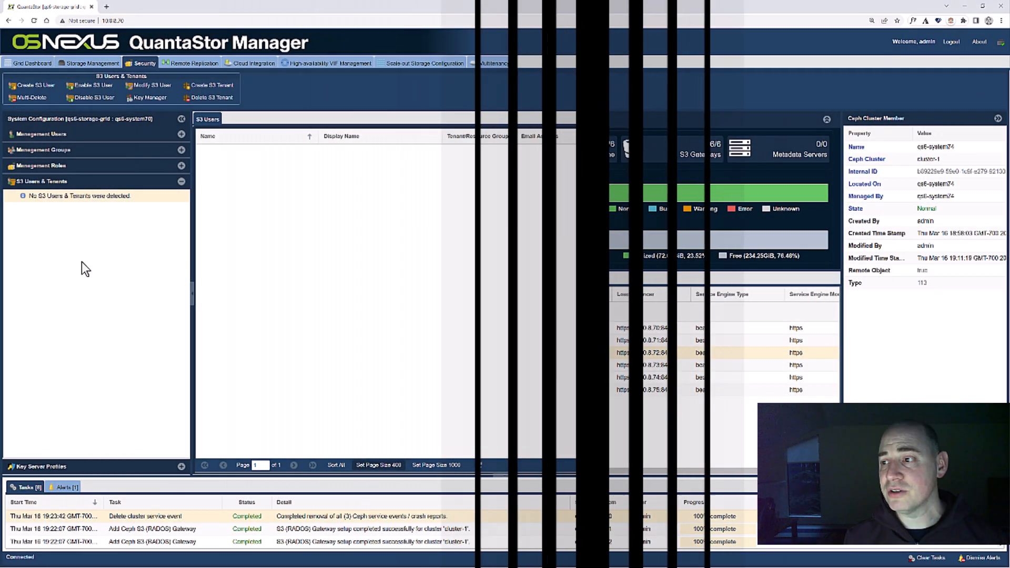
click(206, 85)
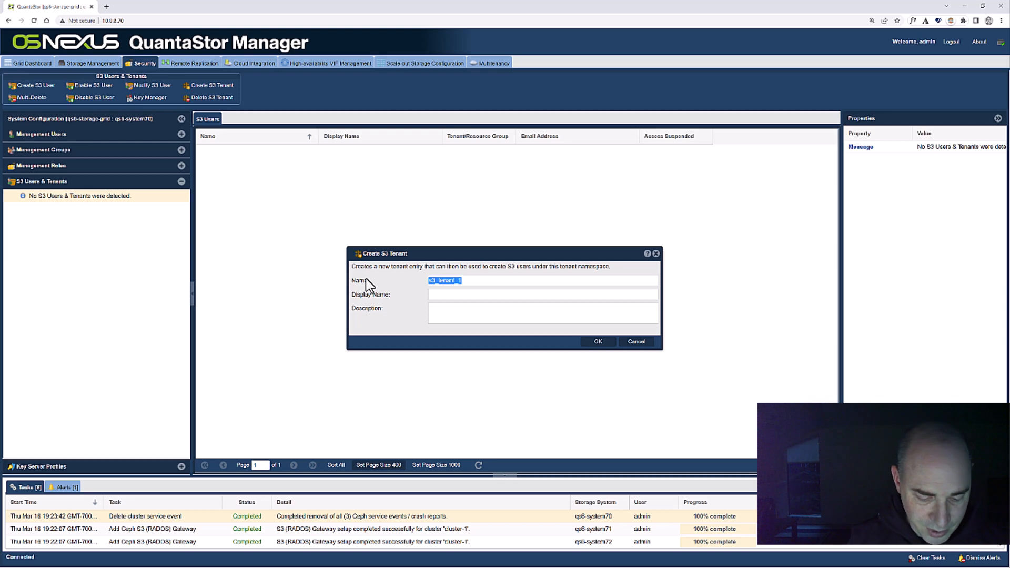
text(pepsi)
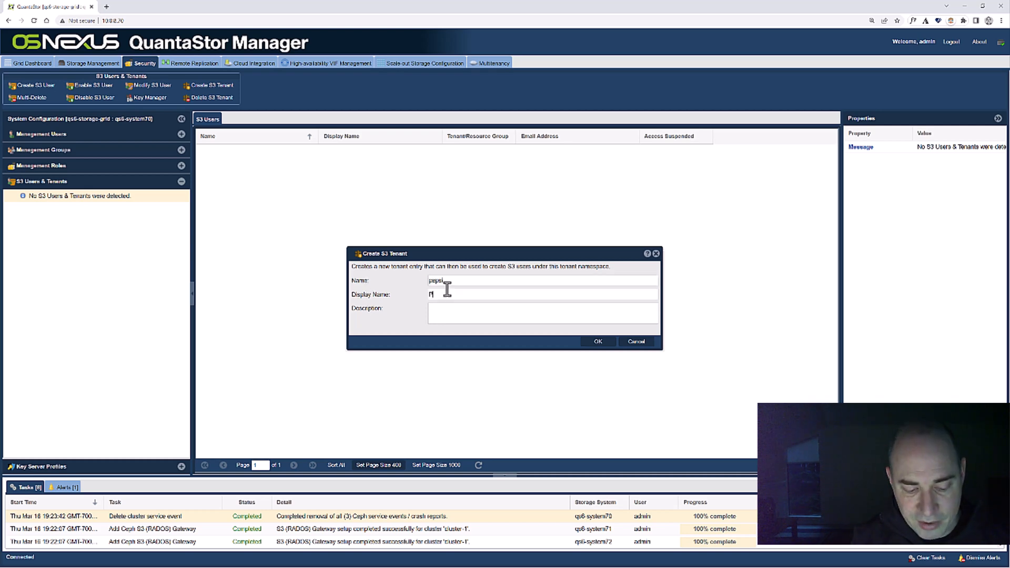
text(epsi)
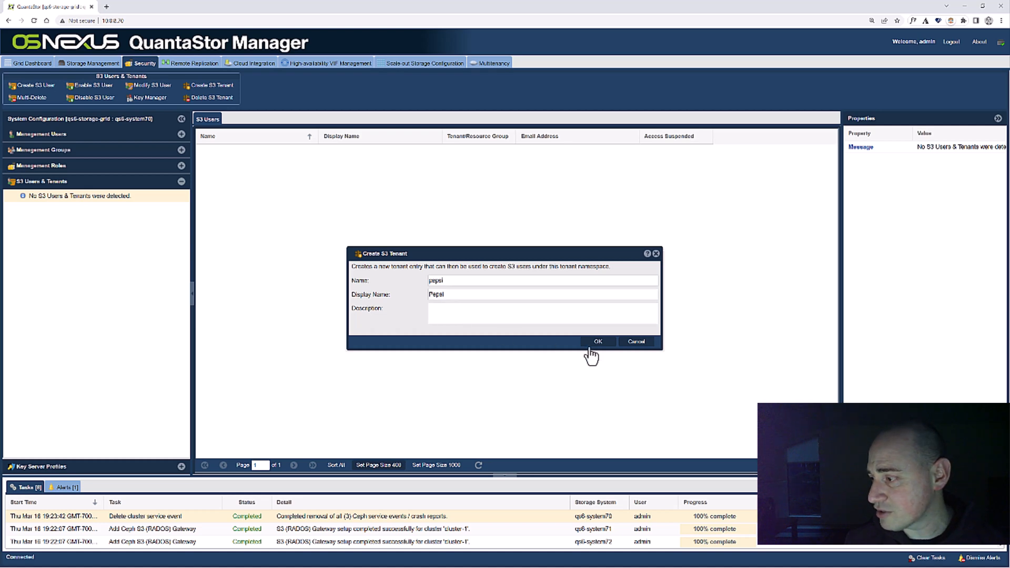
click(598, 341)
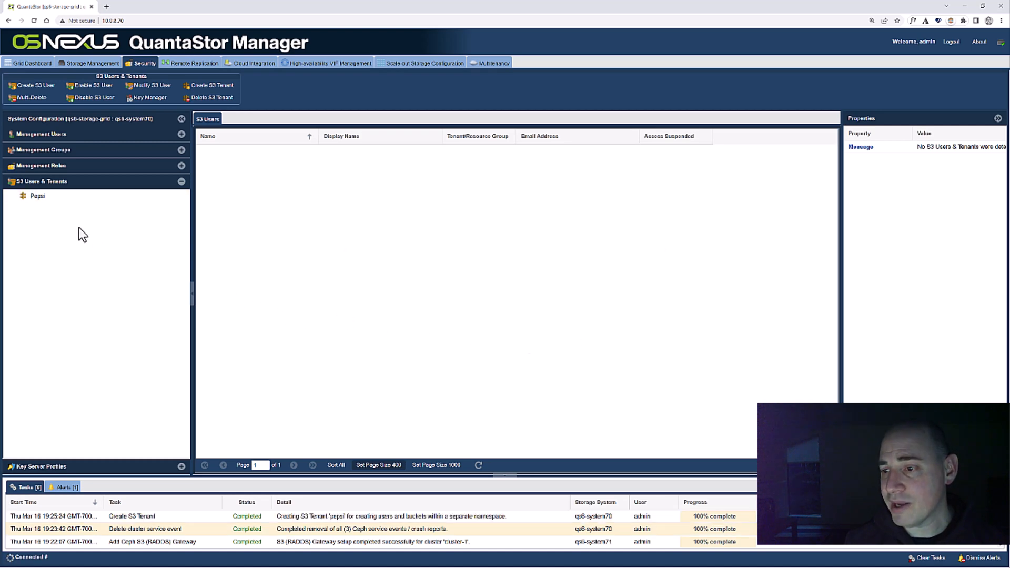
- Create a second S3 tenant dr_pepper with display name DrPepper
right_click(37, 181)
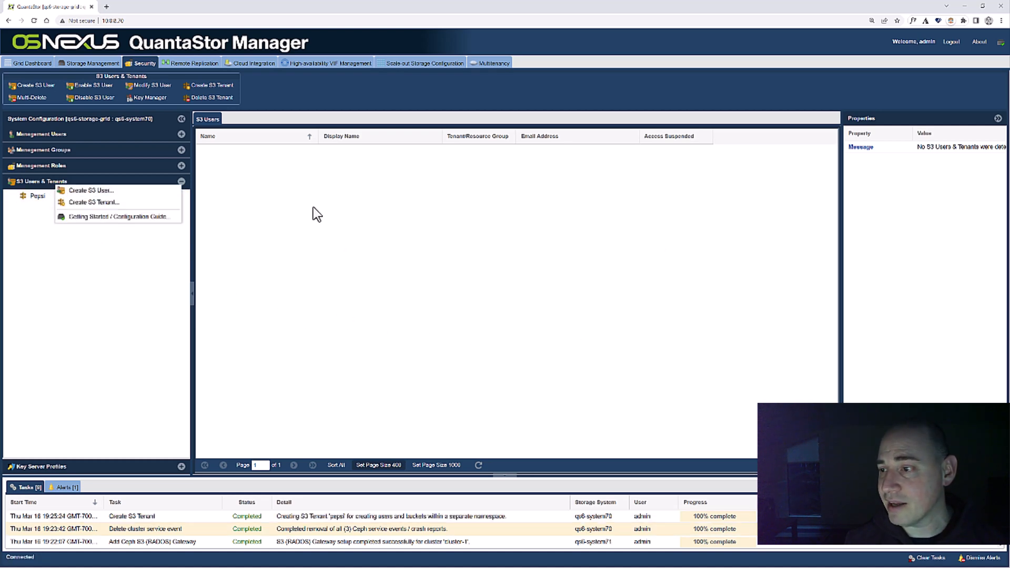
click(93, 202)
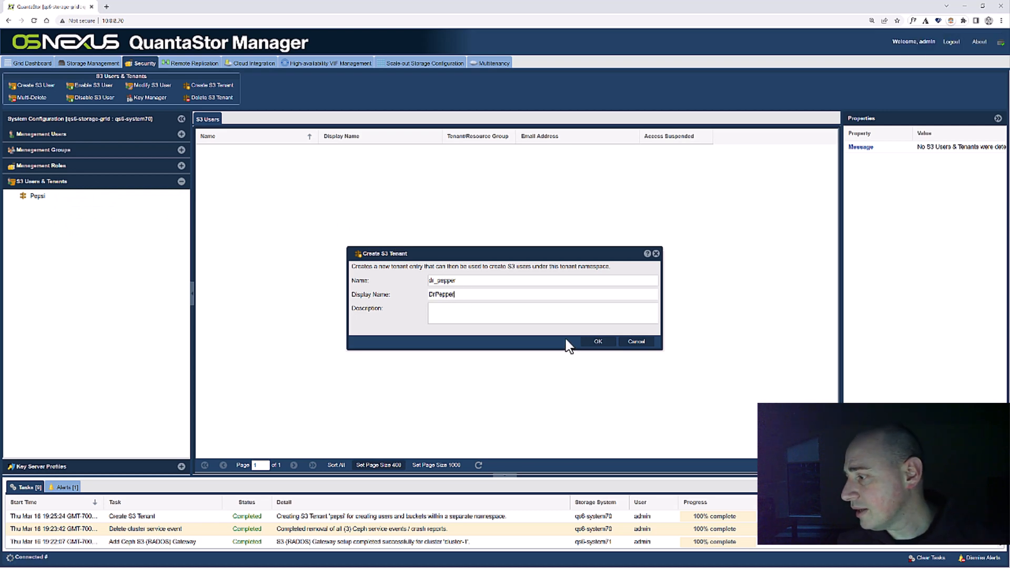
click(597, 341)
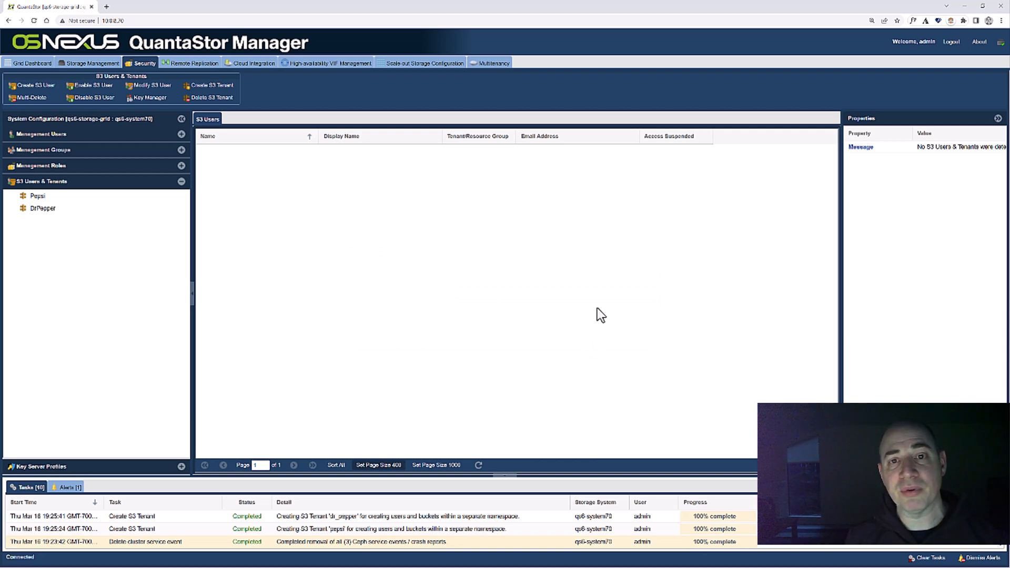
mouse_move(65, 188)
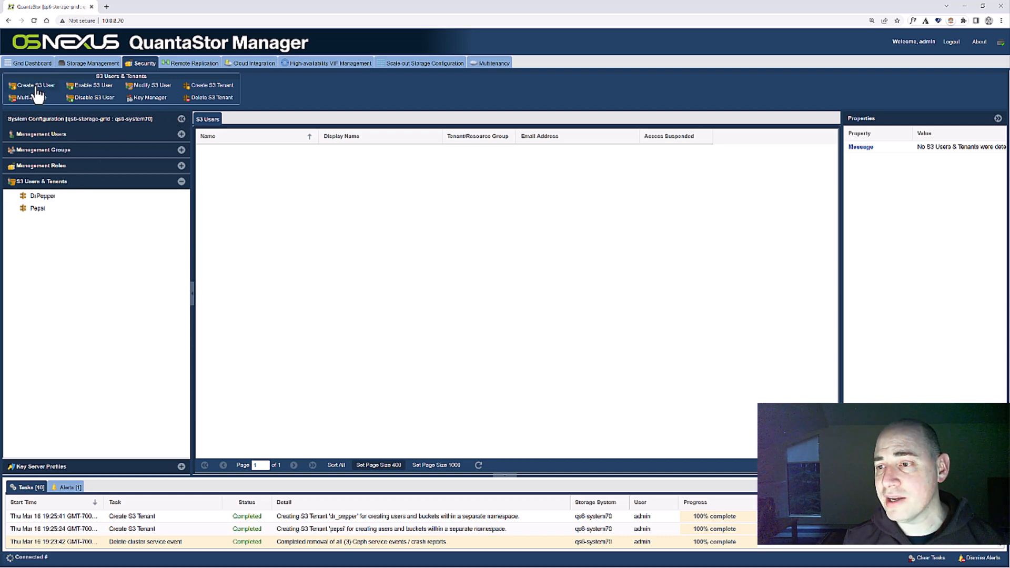
- Create S3 user steve, display name Steve U, with multitenancy under the DrPepper tenant
click(31, 85)
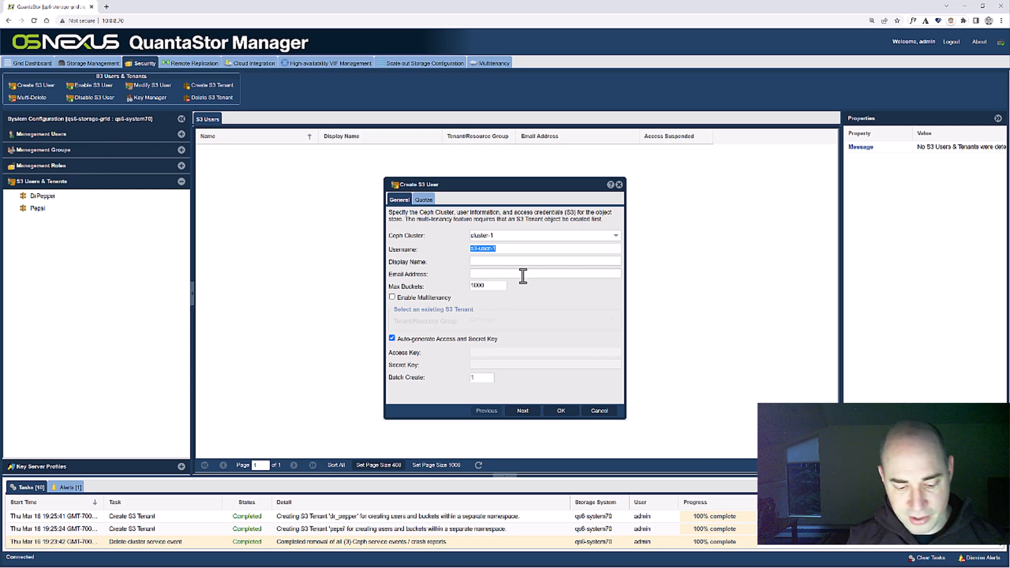
text(steve)
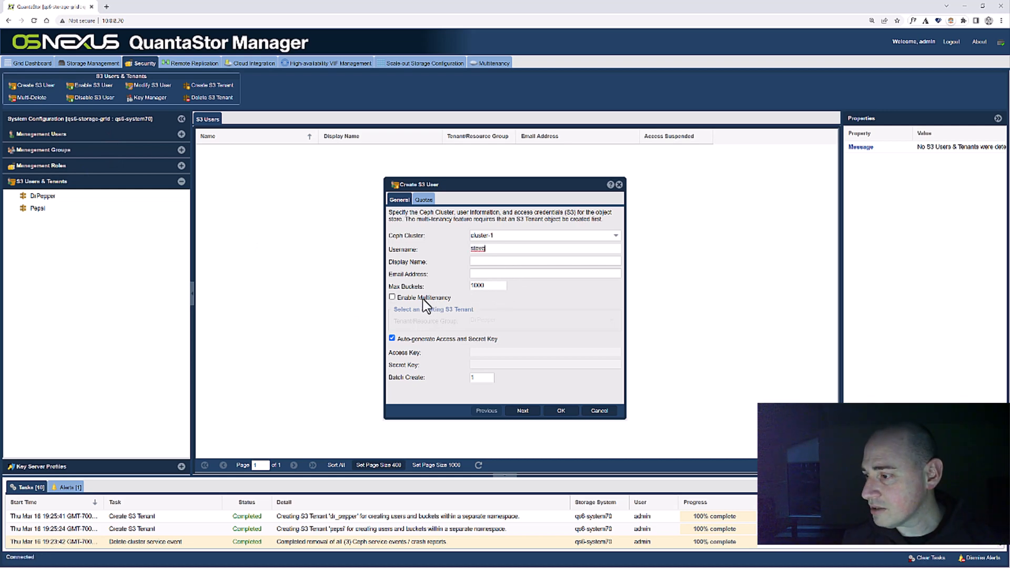
click(392, 297)
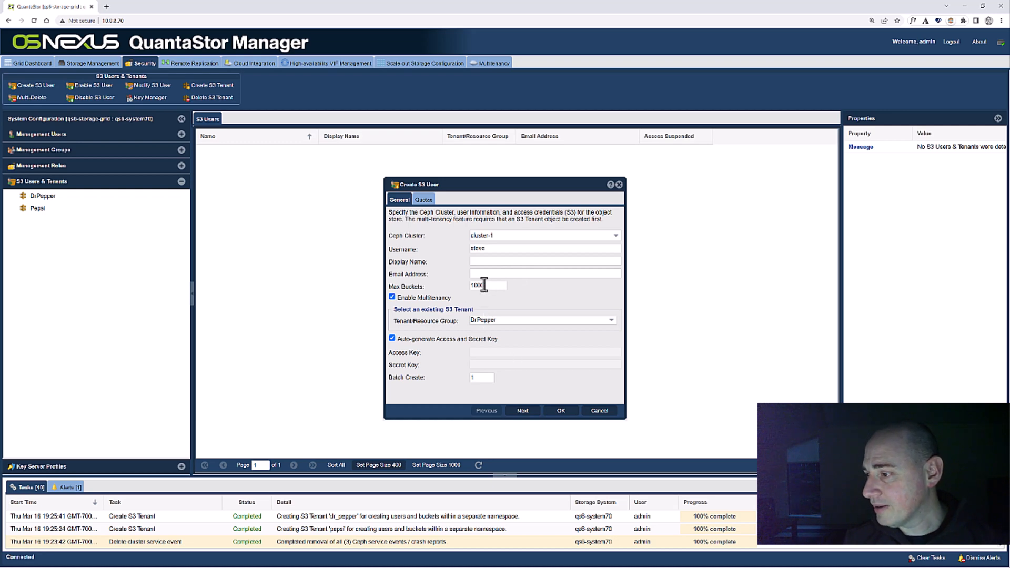
text(Stev)
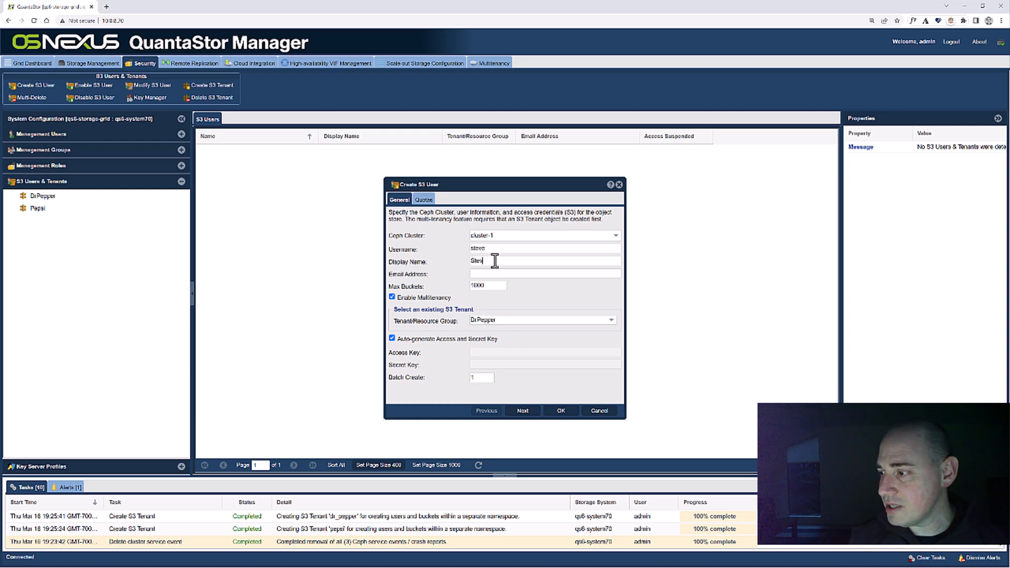
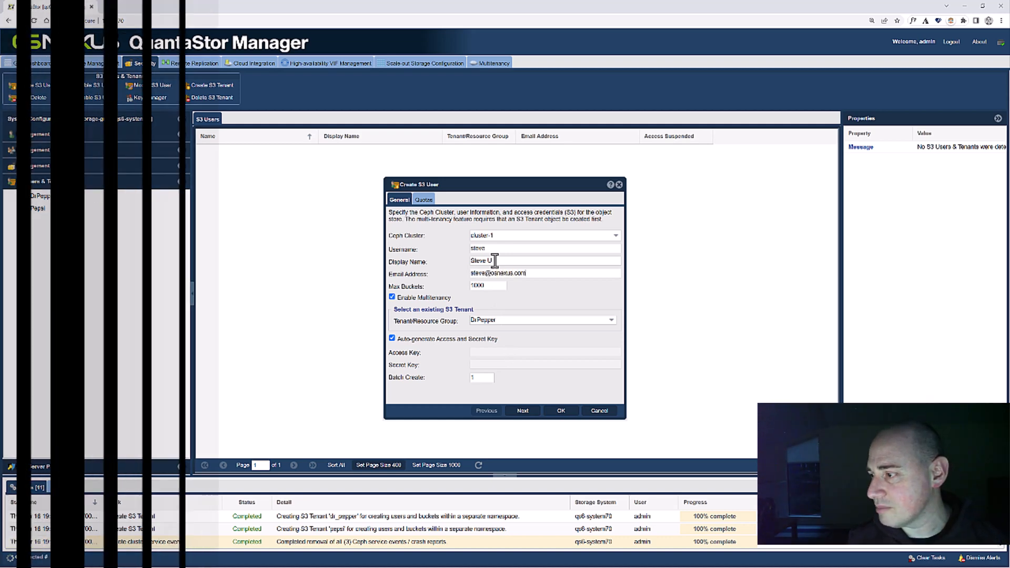
click(560, 410)
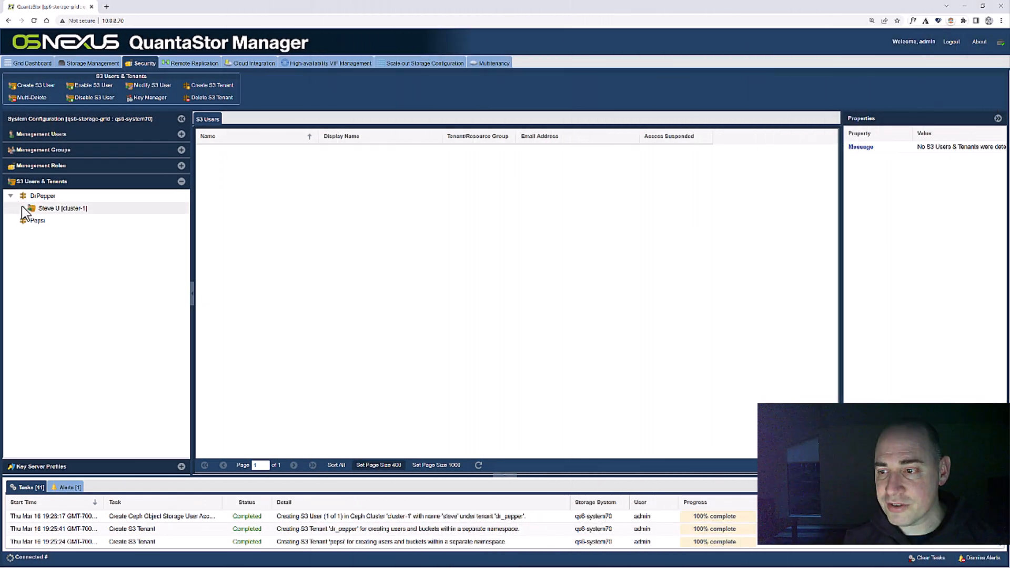
click(61, 209)
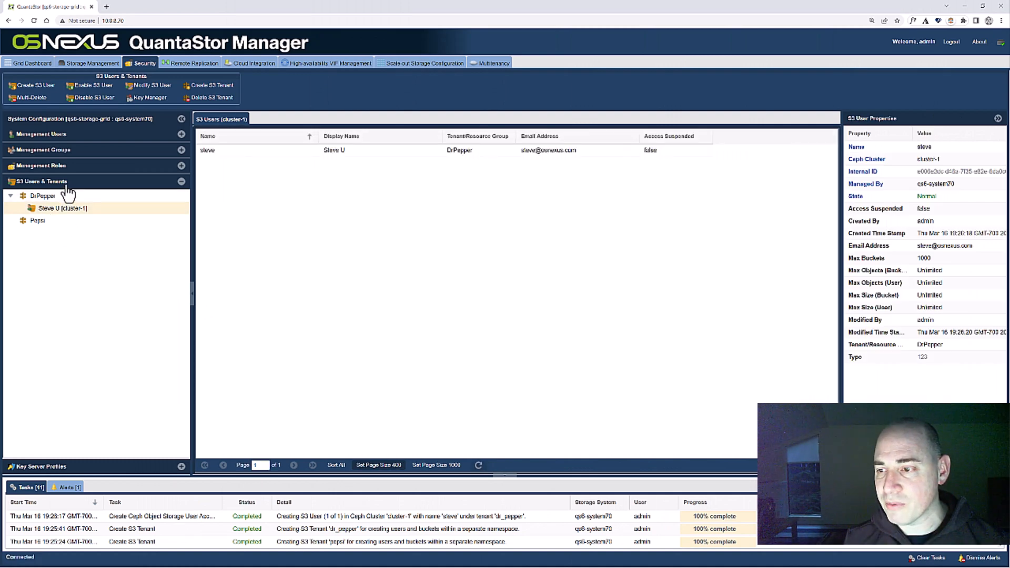
click(25, 84)
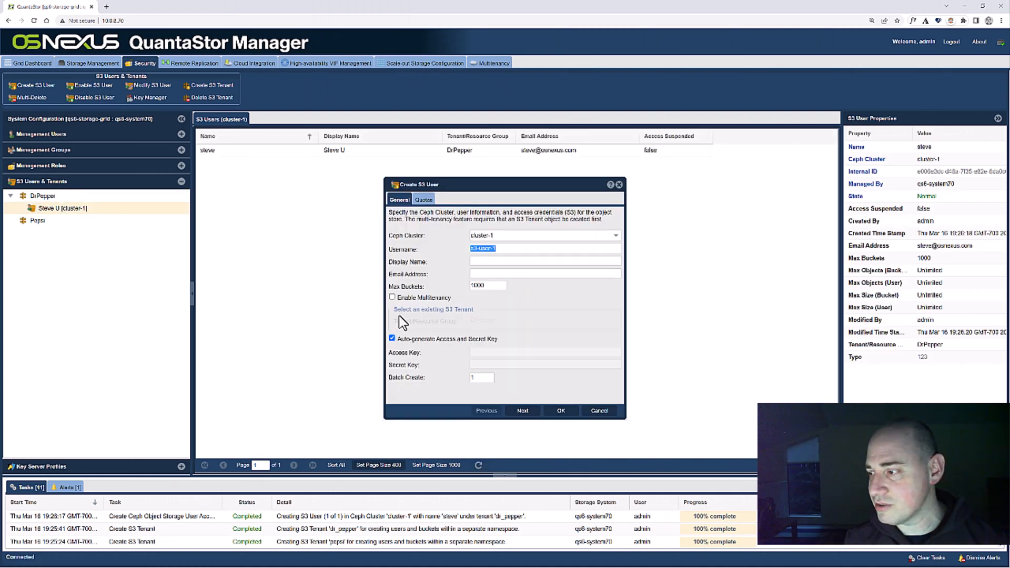
mouse_move(416, 301)
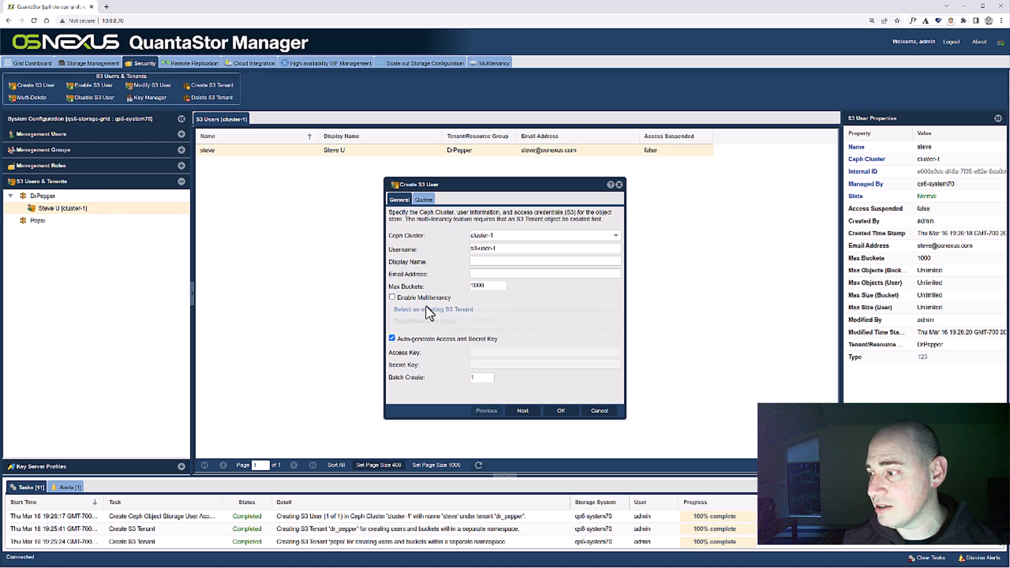
click(599, 411)
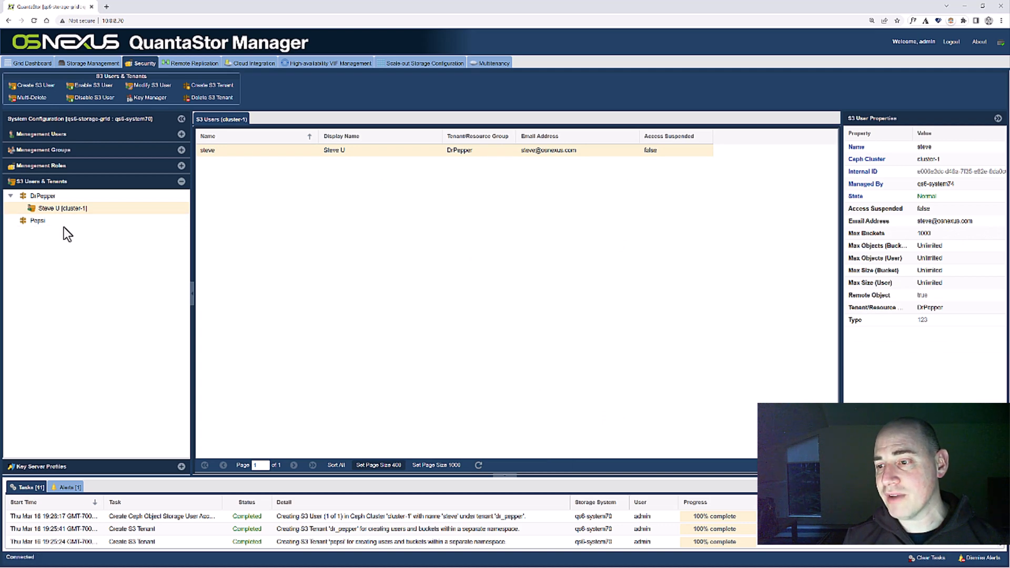
mouse_move(63, 76)
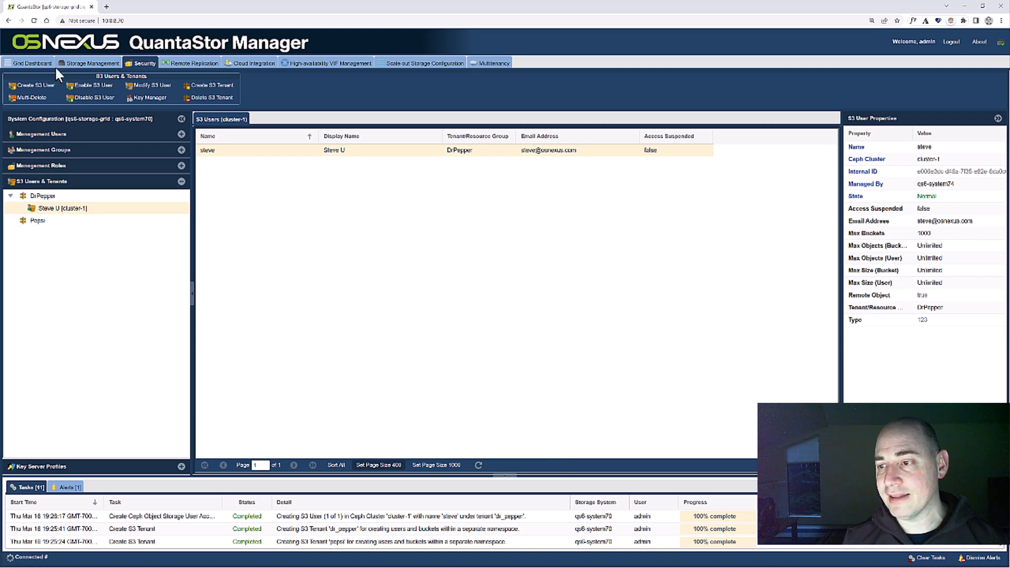
- Create bucket 'beverages' owned by steve and show it under the DrPepper tenant
click(99, 64)
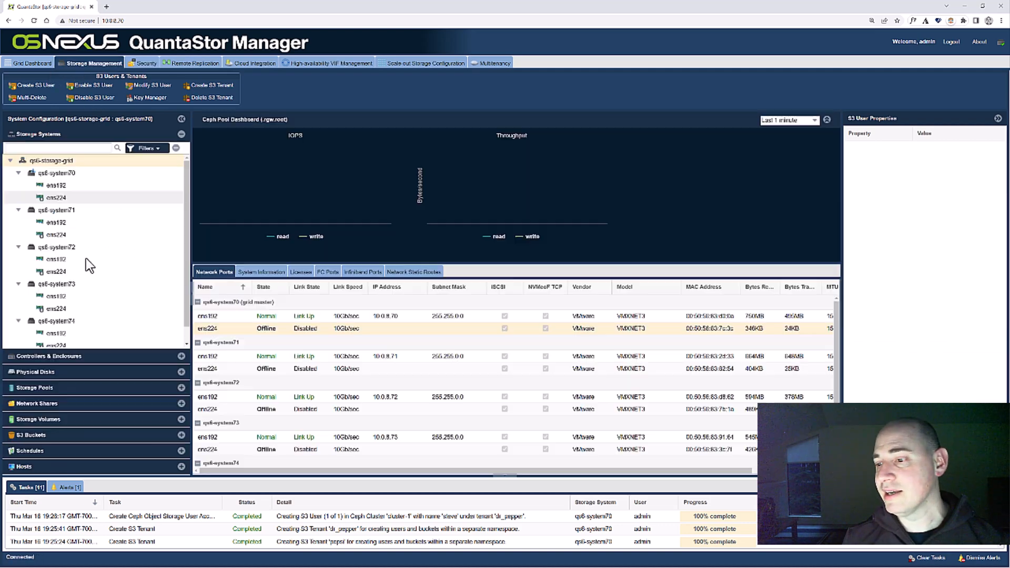
click(26, 229)
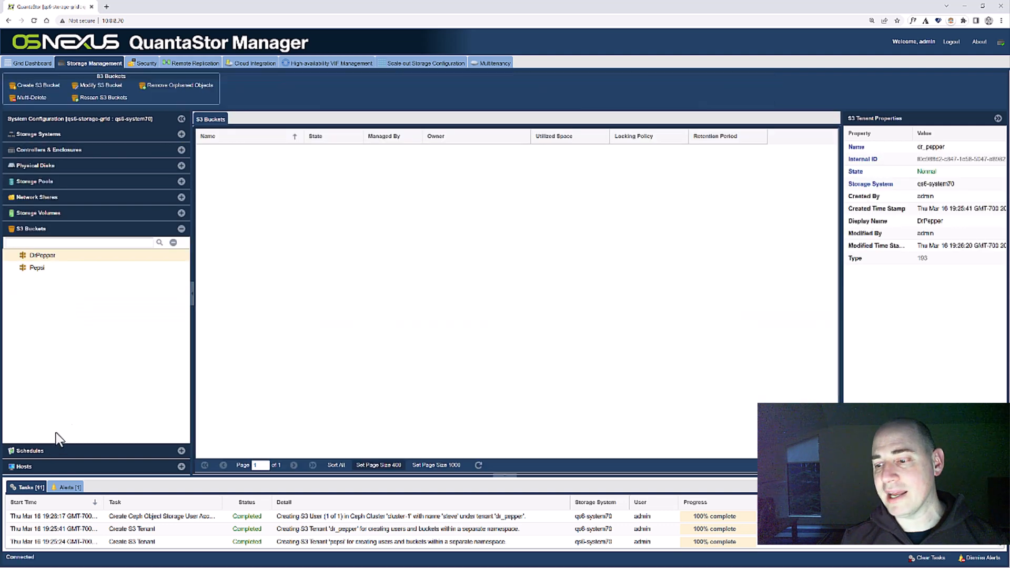
mouse_move(62, 233)
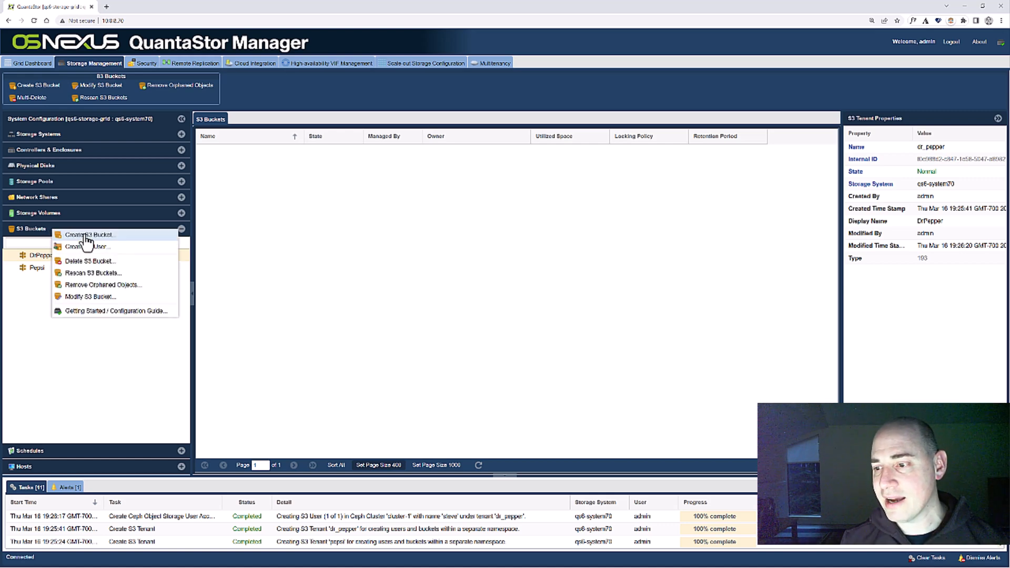
mouse_move(115, 276)
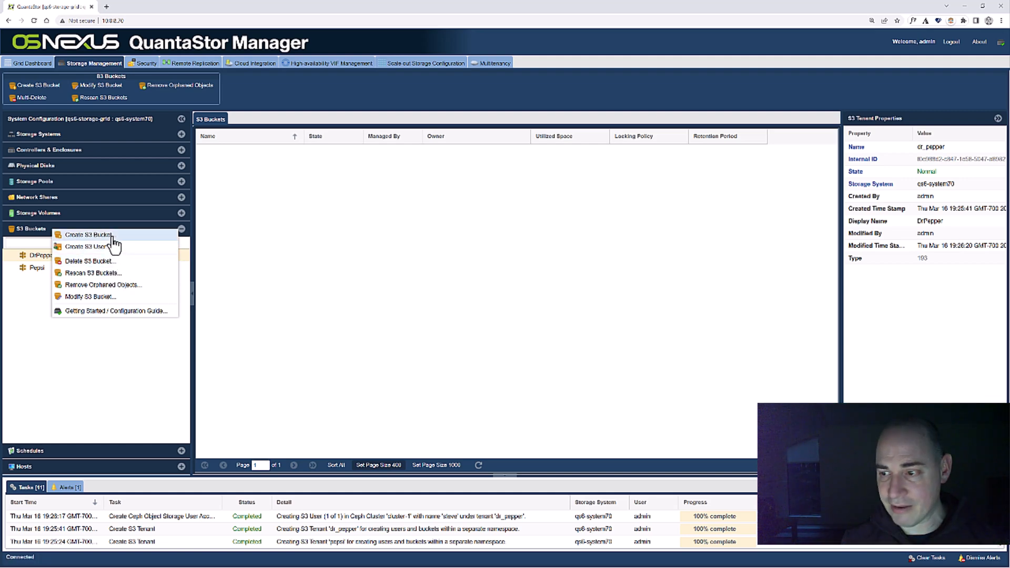
click(89, 236)
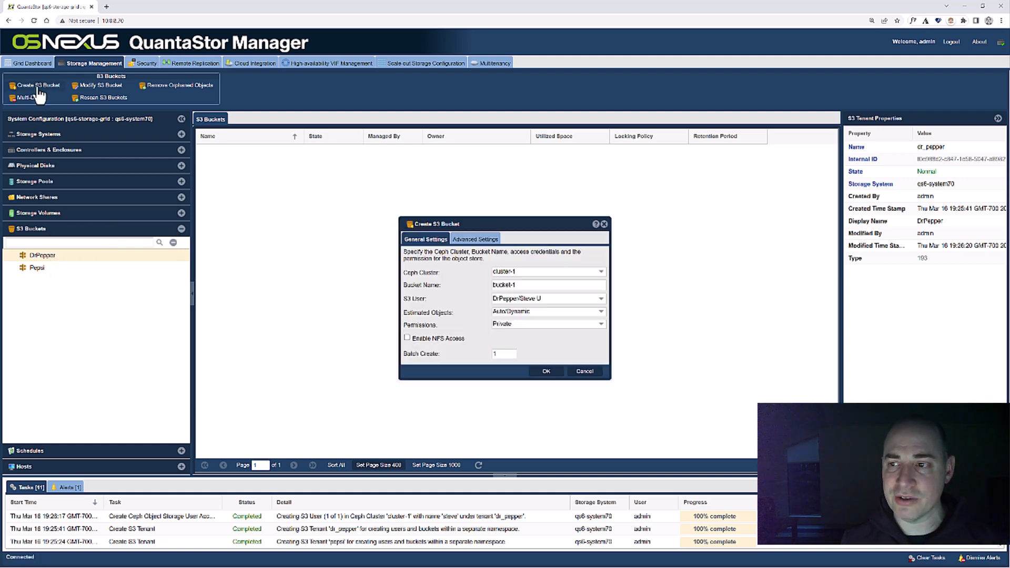
mouse_move(271, 257)
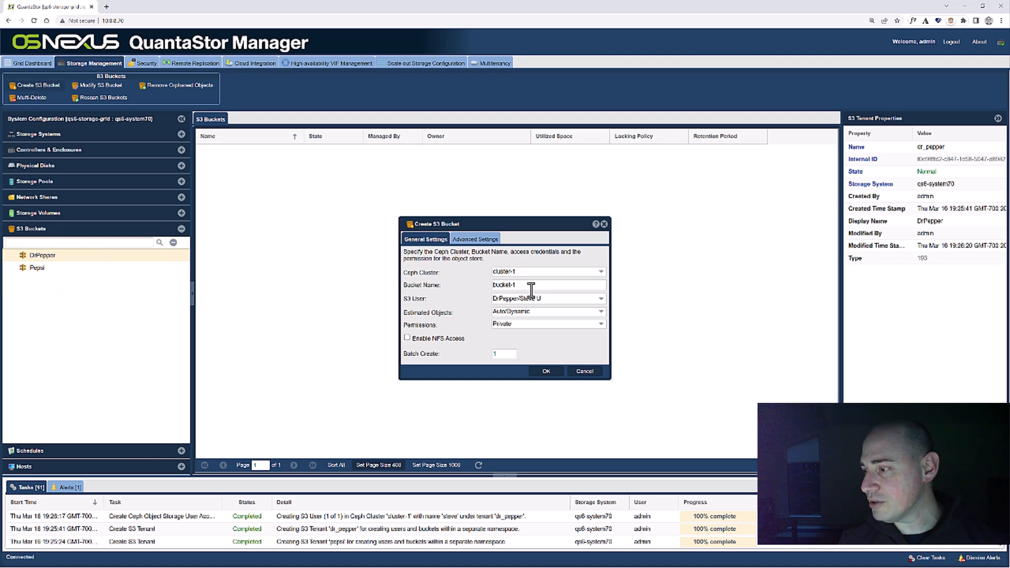
double_click(504, 284)
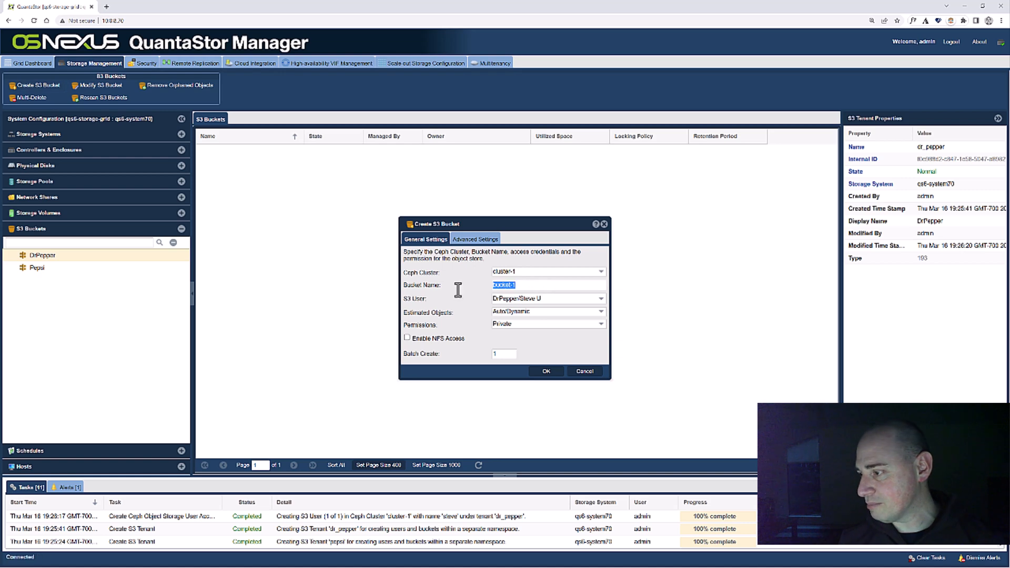
text(beverag)
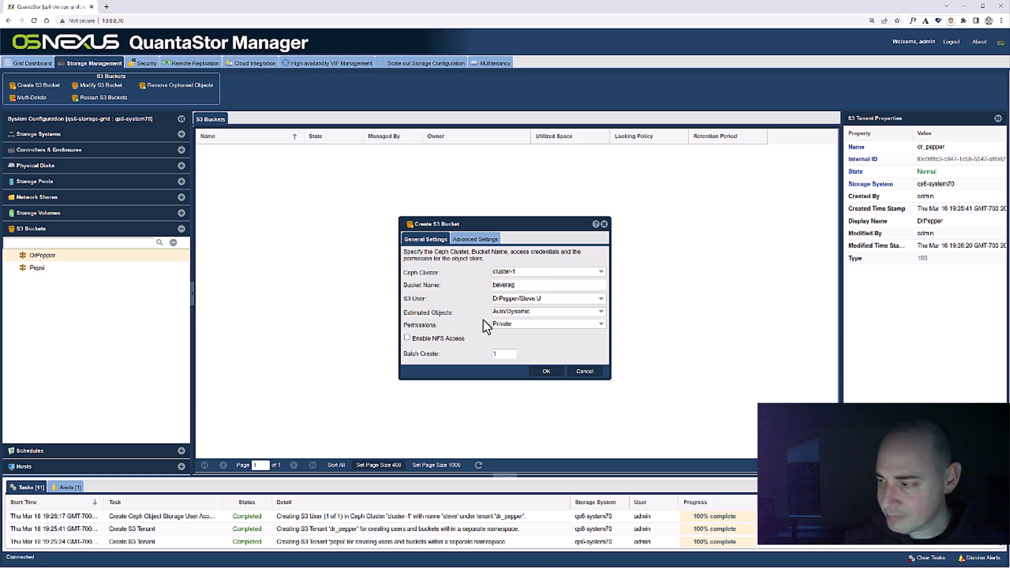
click(545, 371)
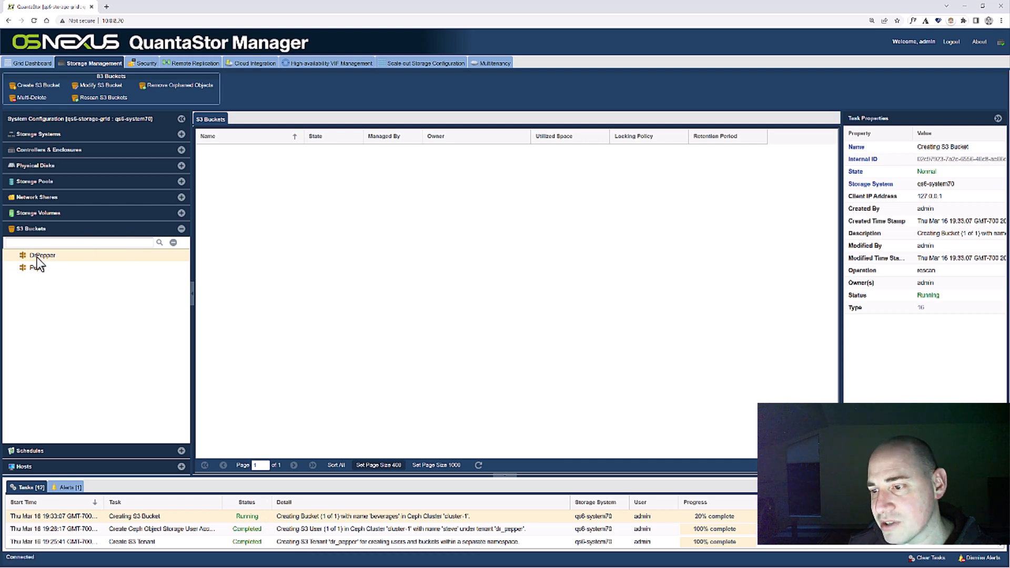
mouse_move(58, 267)
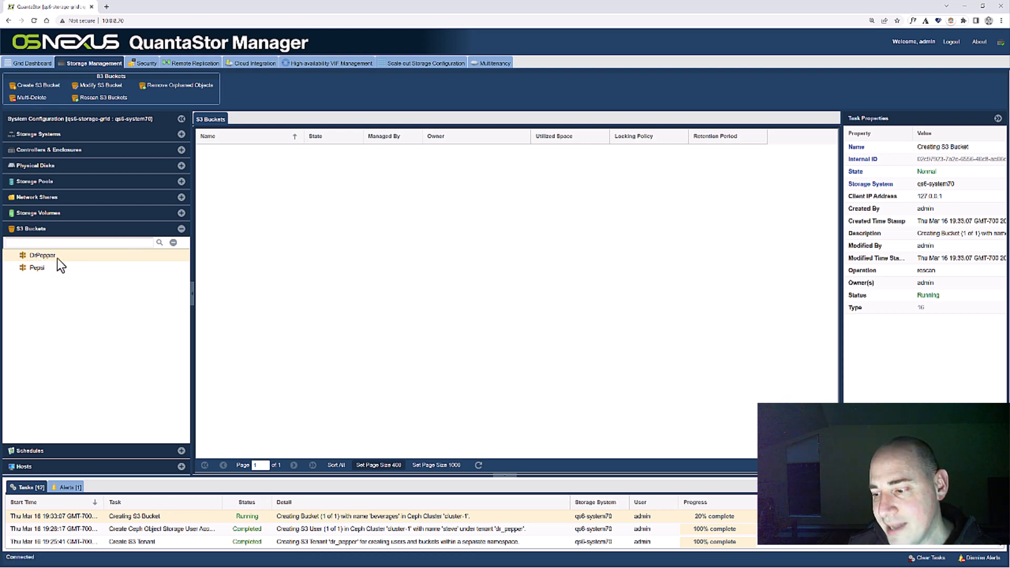
click(37, 255)
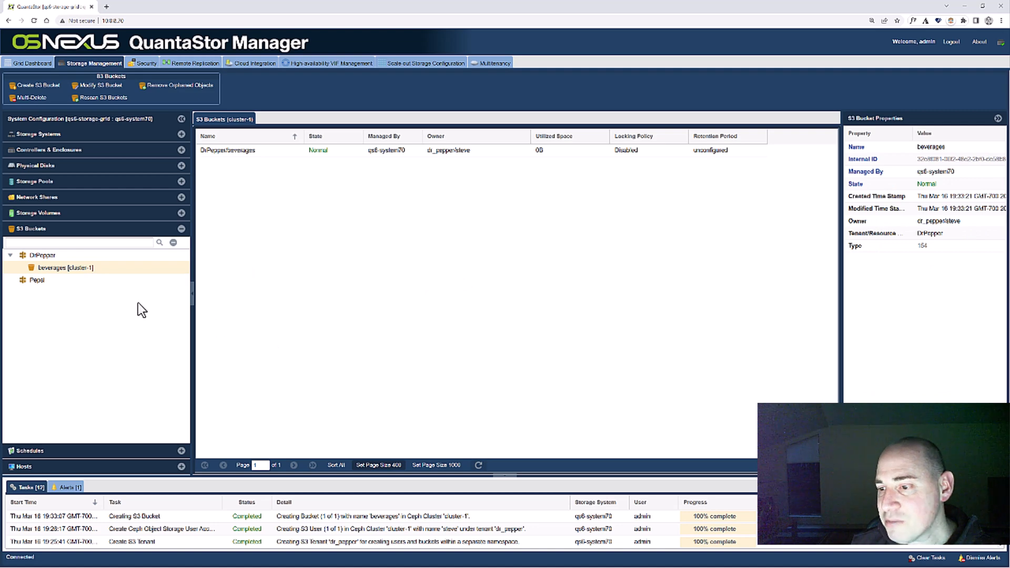
mouse_move(58, 282)
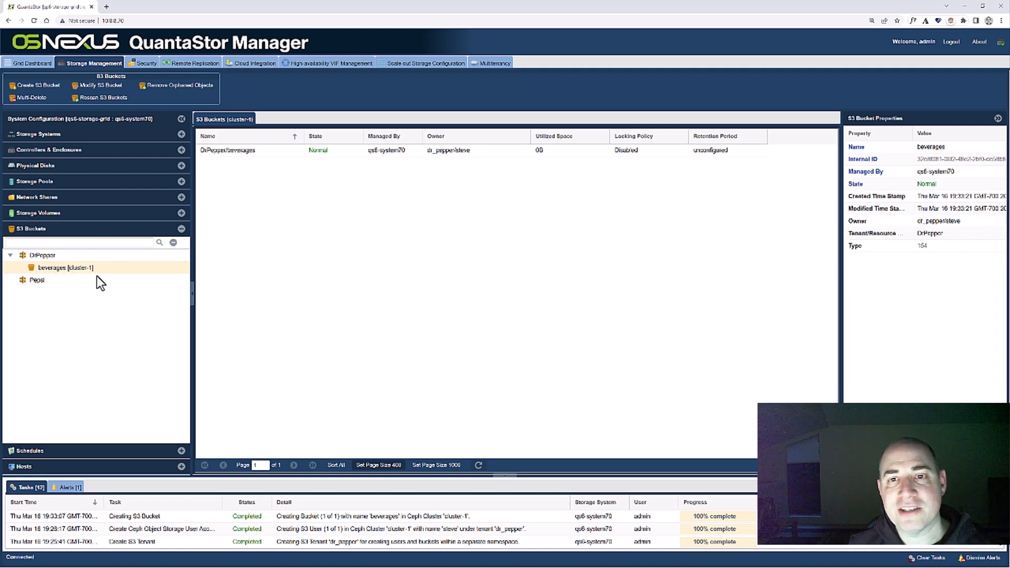
mouse_move(228, 257)
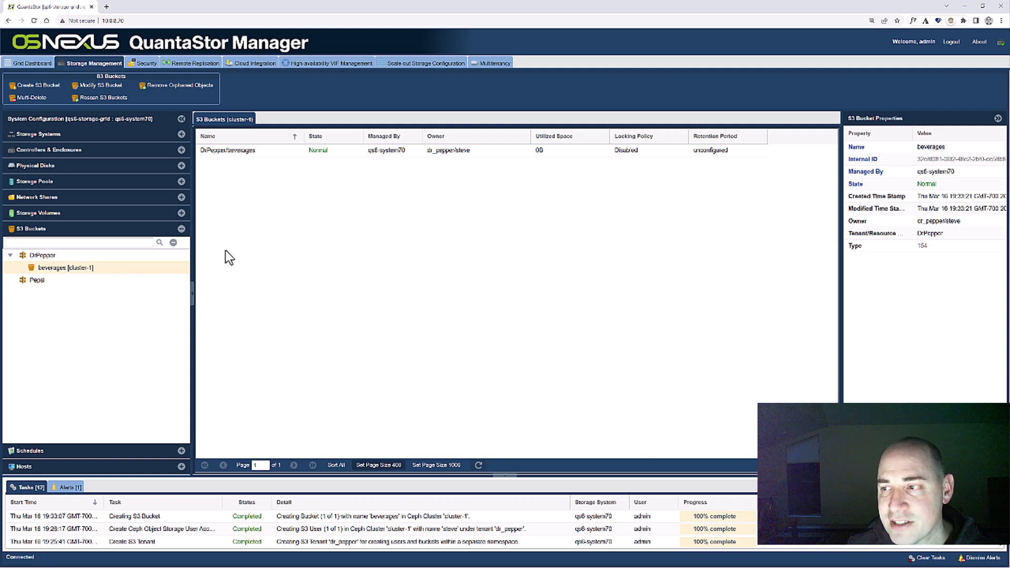
mouse_move(267, 244)
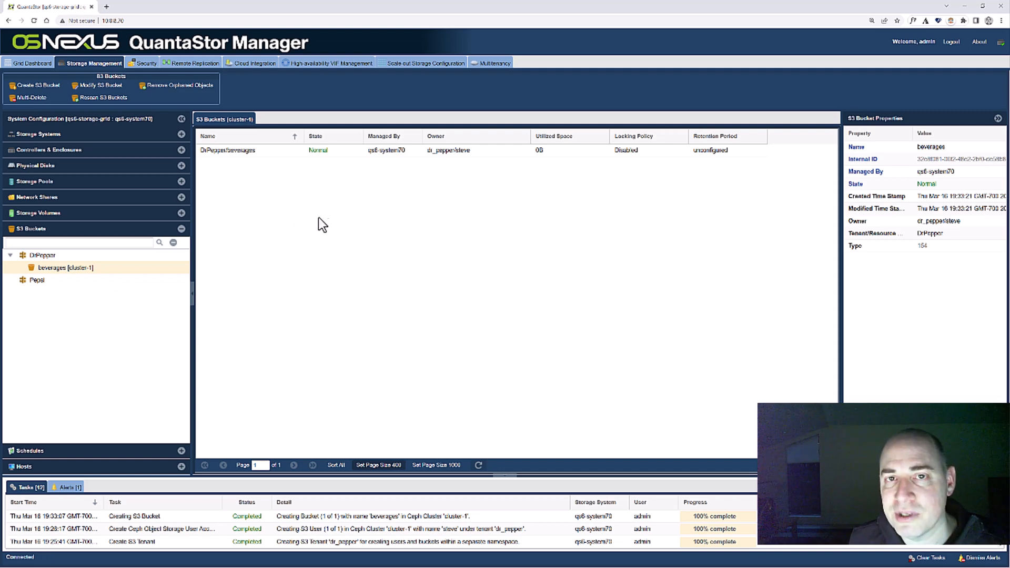
click(425, 64)
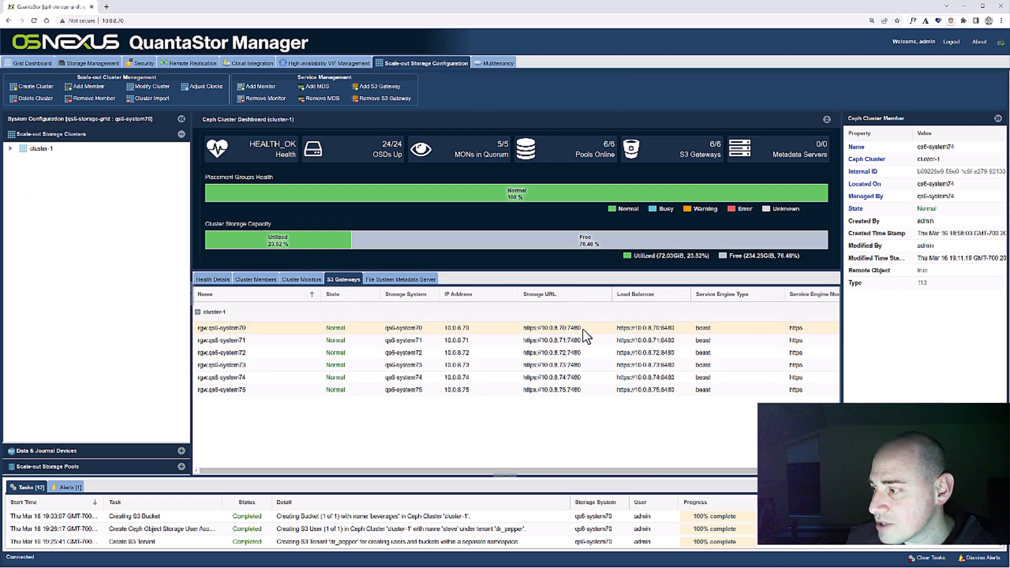
click(221, 328)
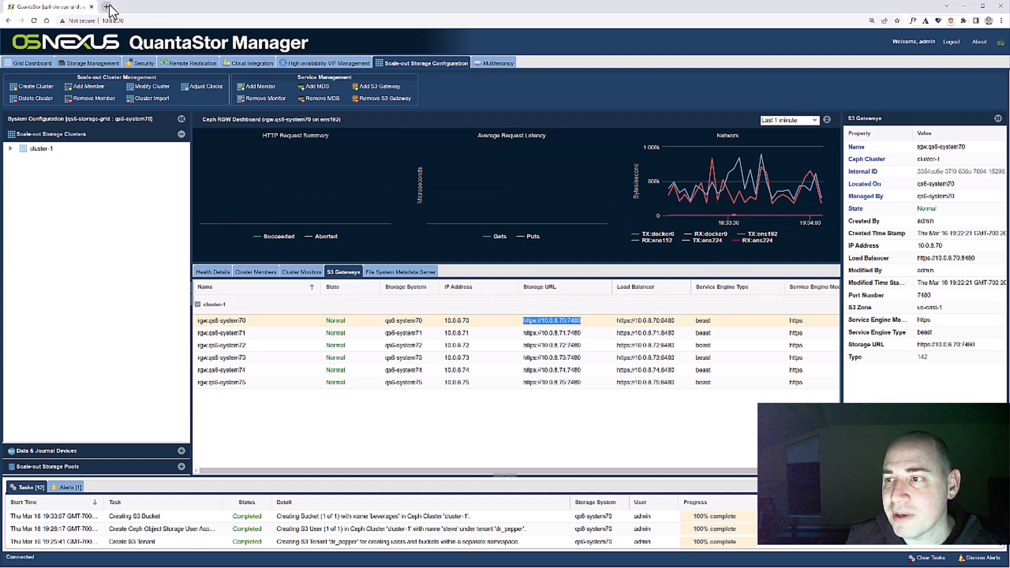
click(105, 7)
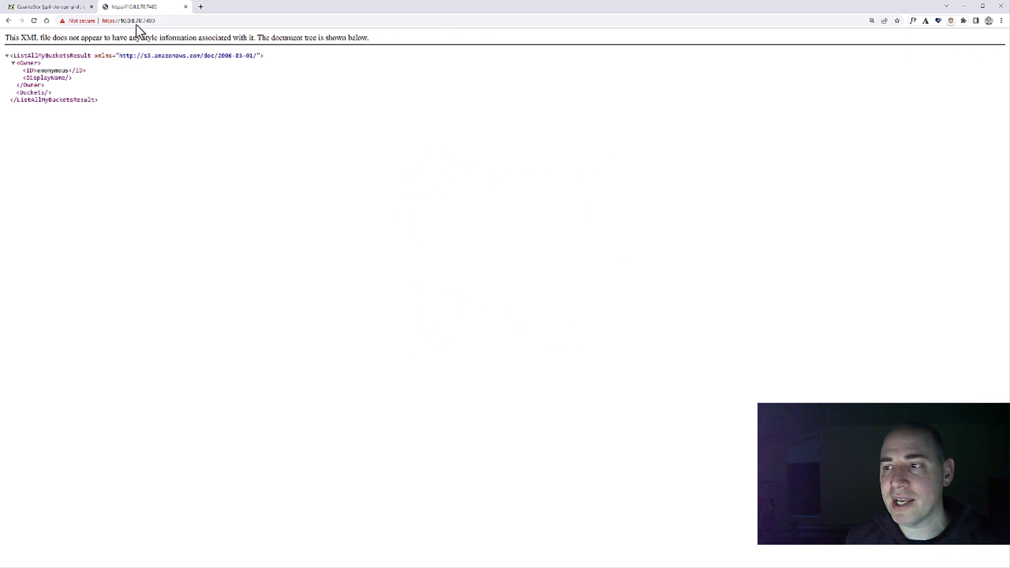
click(126, 21)
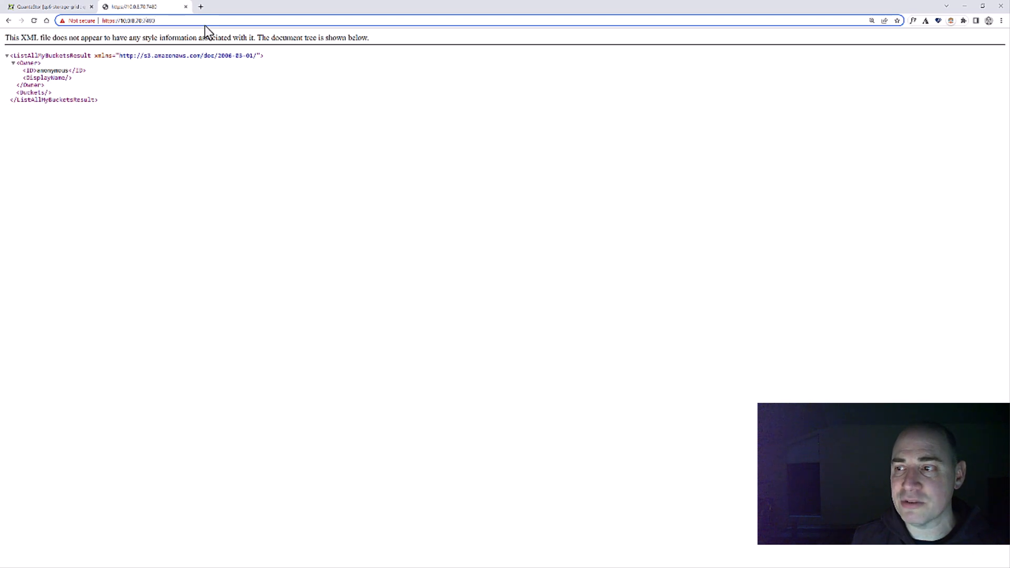
click(132, 21)
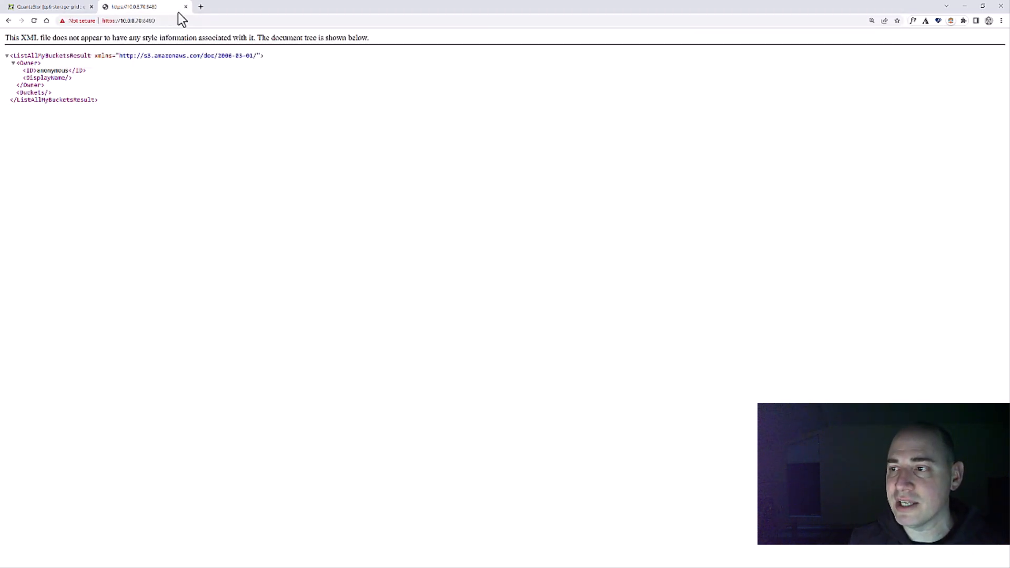
mouse_move(73, 91)
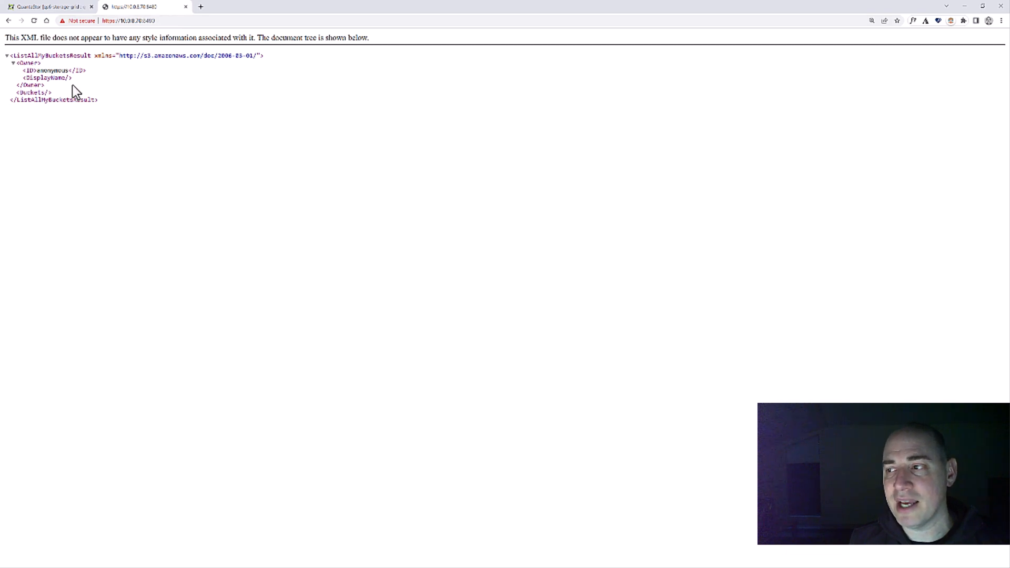
click(55, 9)
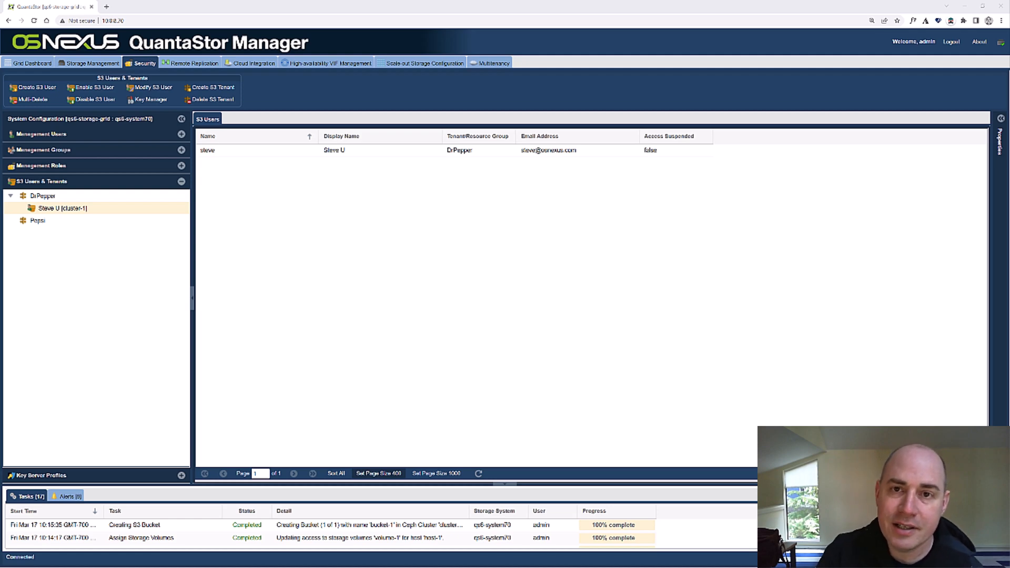
mouse_move(58, 215)
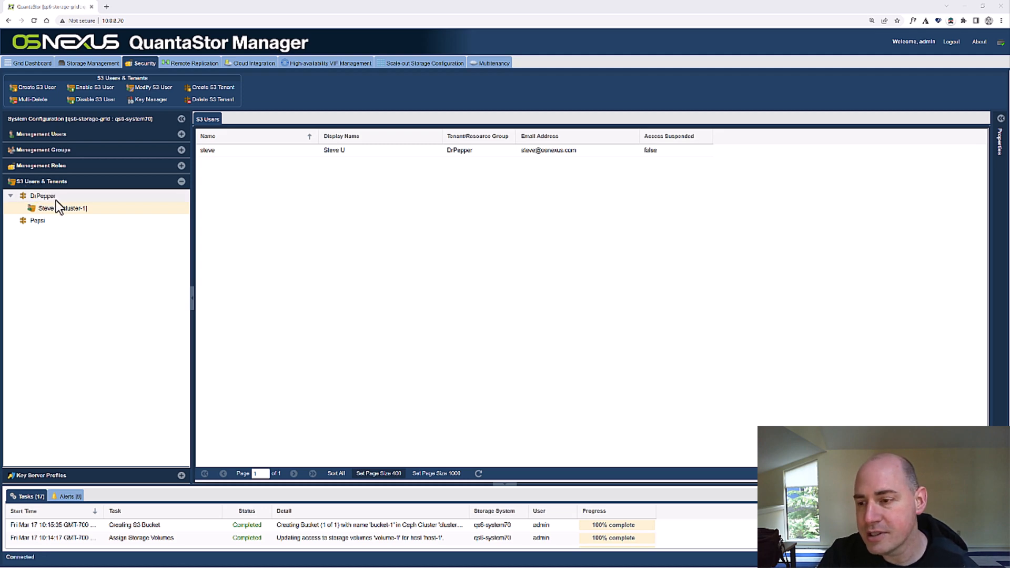
- Create an auto-generated access key for user steve and reveal its access and secret key text
right_click(42, 208)
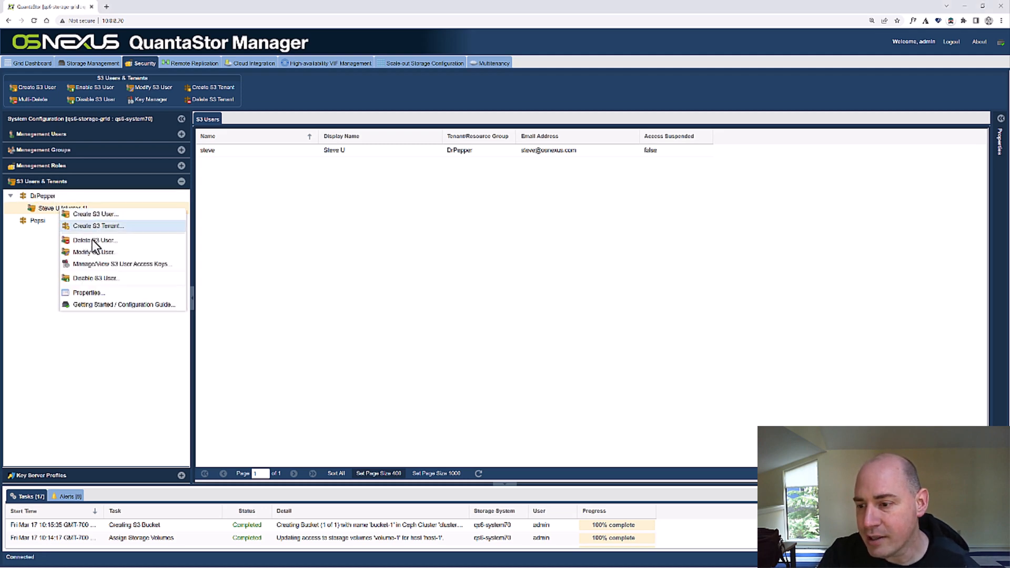
mouse_move(107, 271)
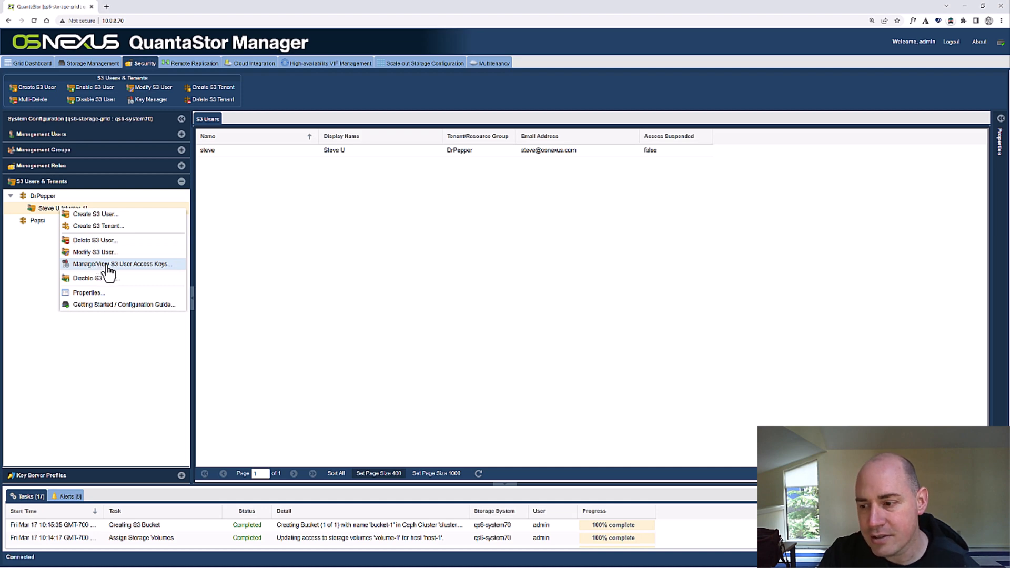
click(120, 264)
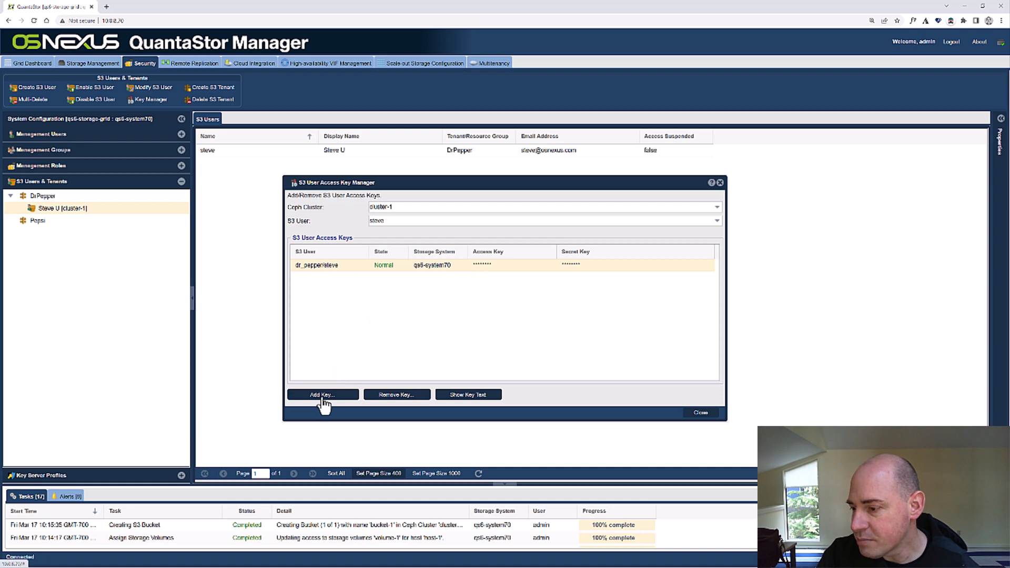
click(322, 395)
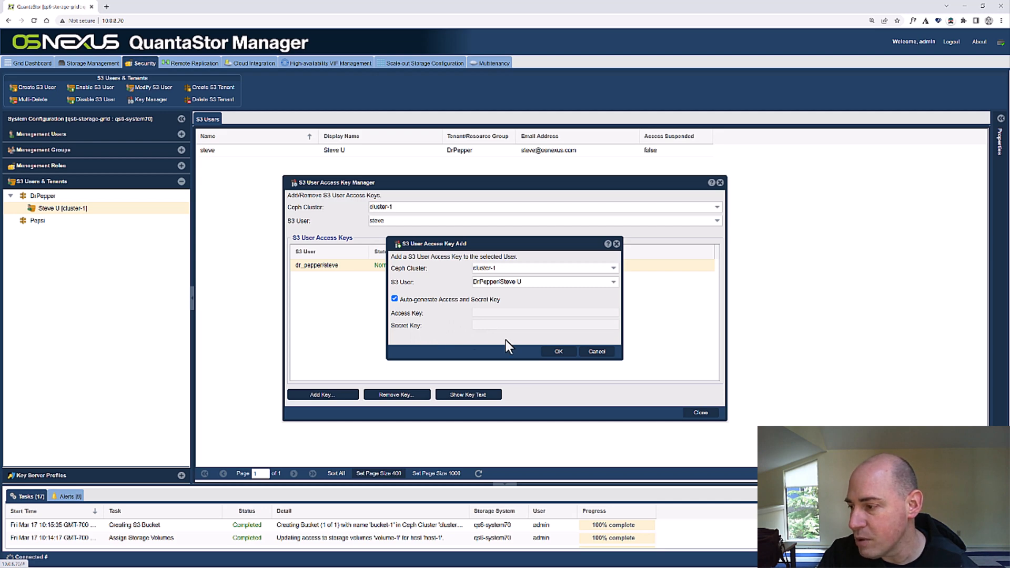
click(557, 351)
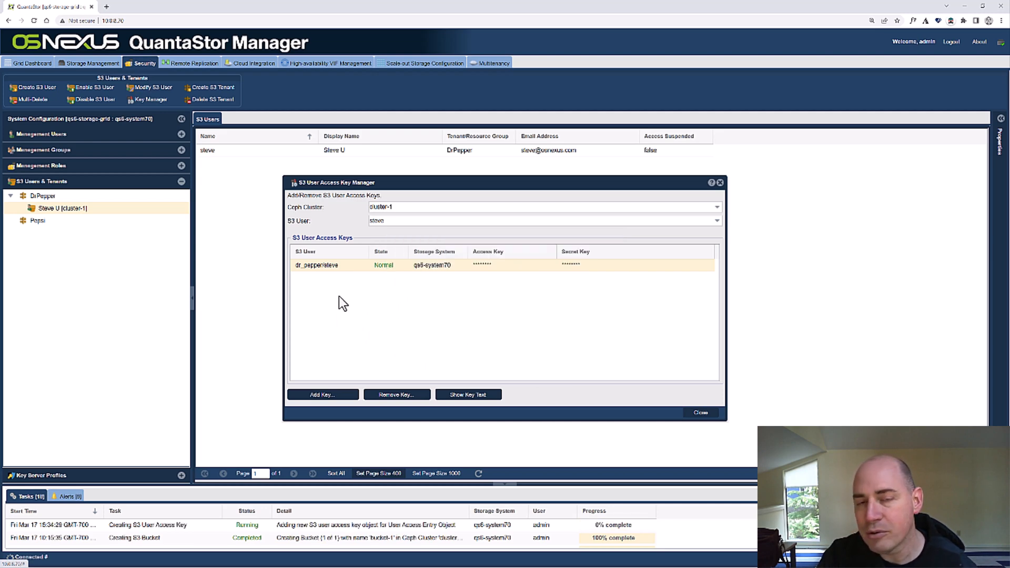
mouse_move(435, 335)
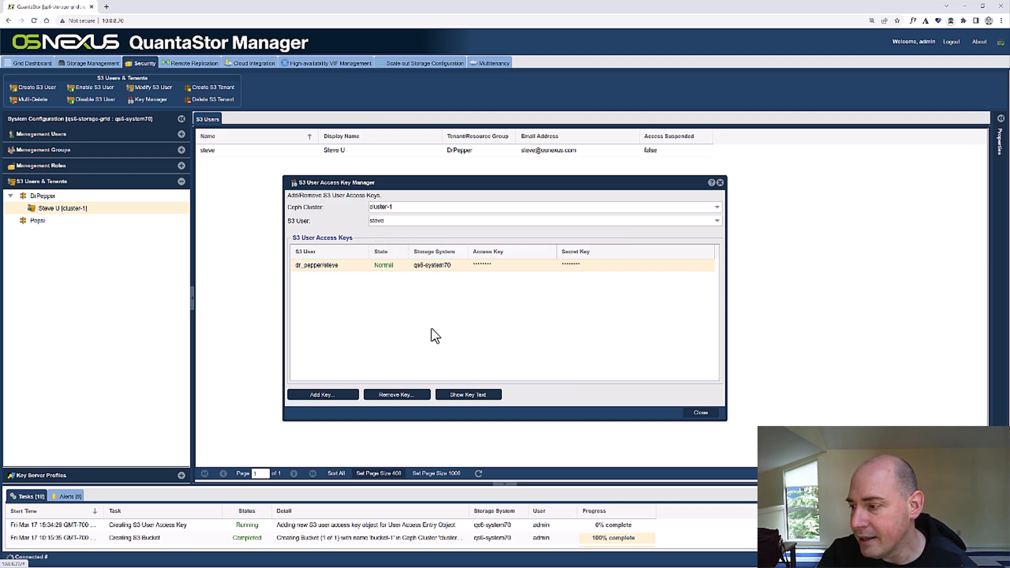
click(468, 394)
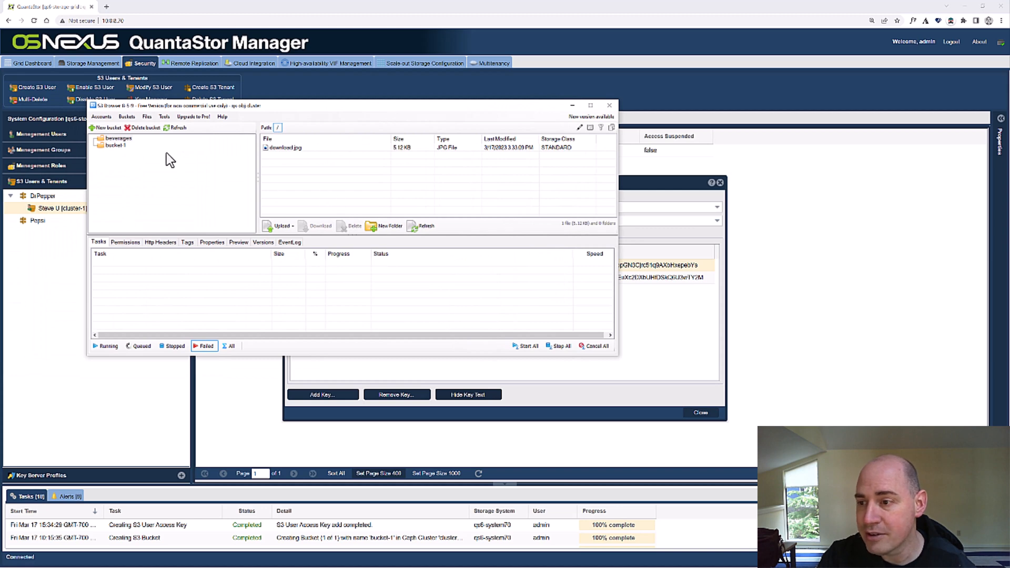
mouse_move(162, 159)
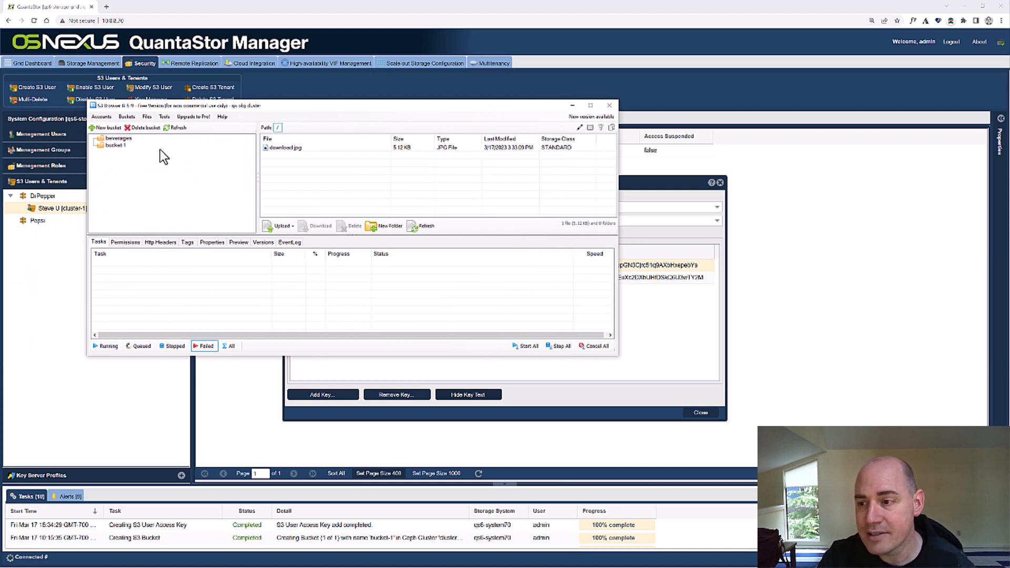
- Edit the qs-obj-cluster account to use Signature V4 and review its gateway endpoint address
click(102, 116)
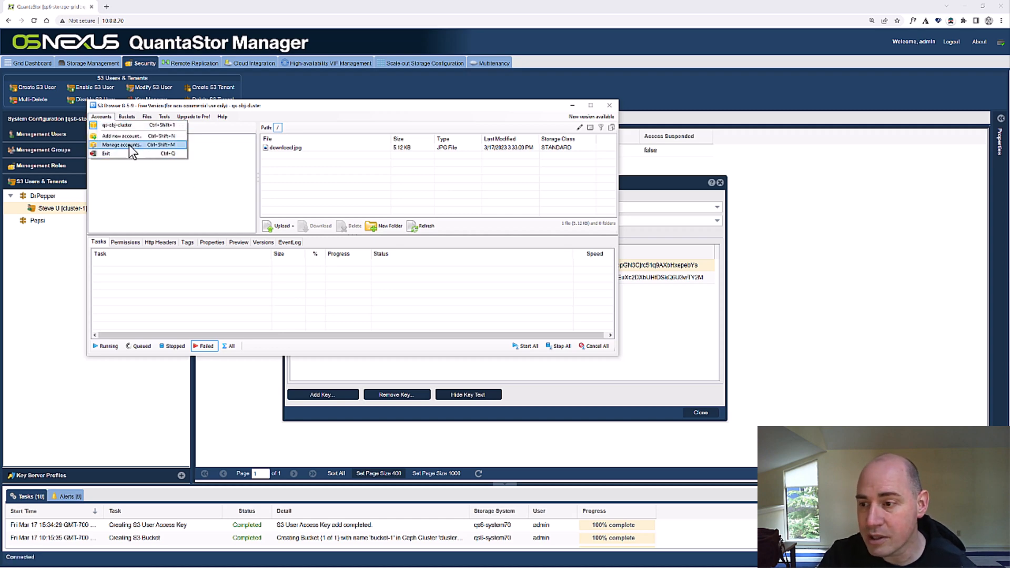
click(124, 143)
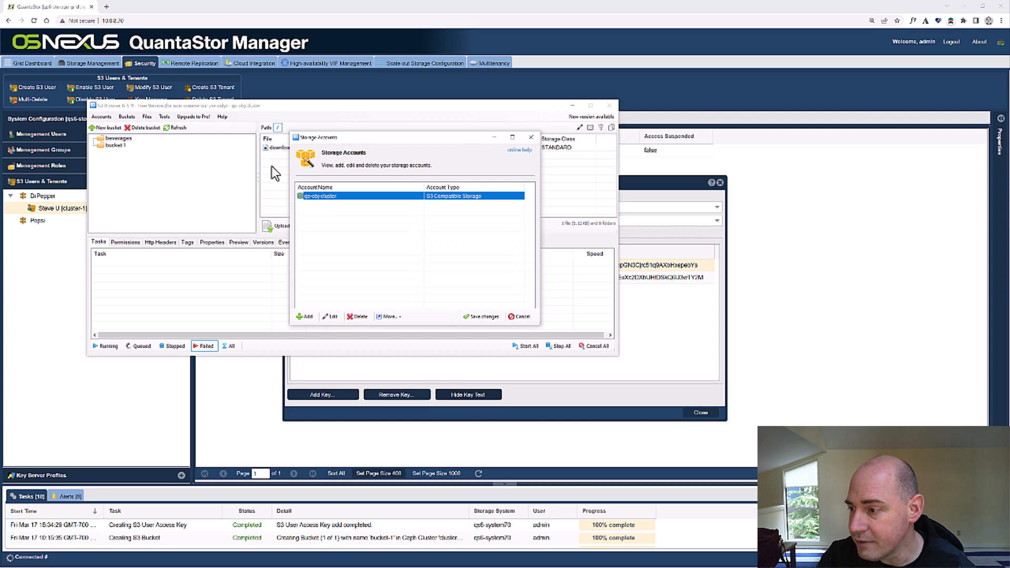
click(331, 316)
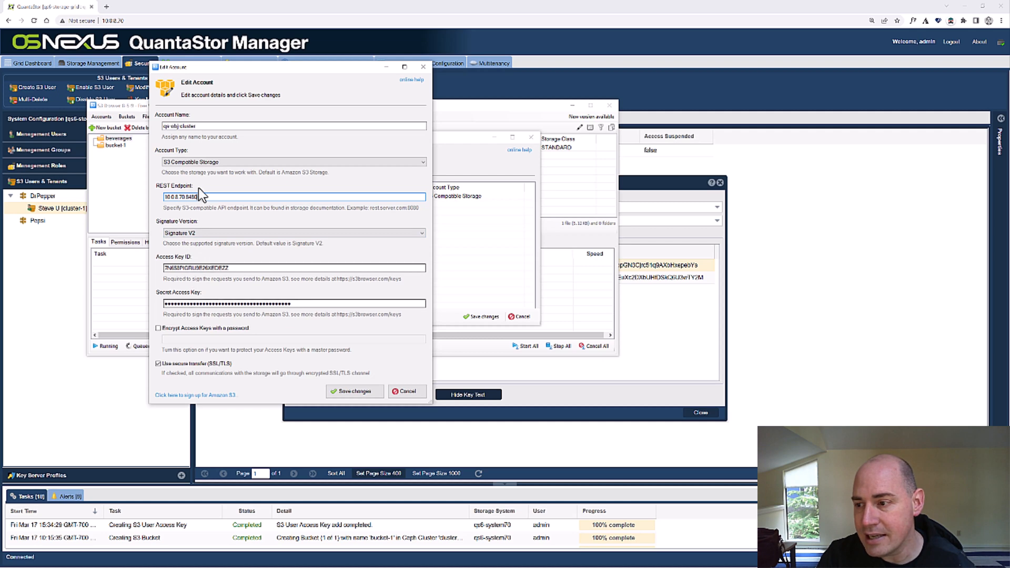
mouse_move(223, 248)
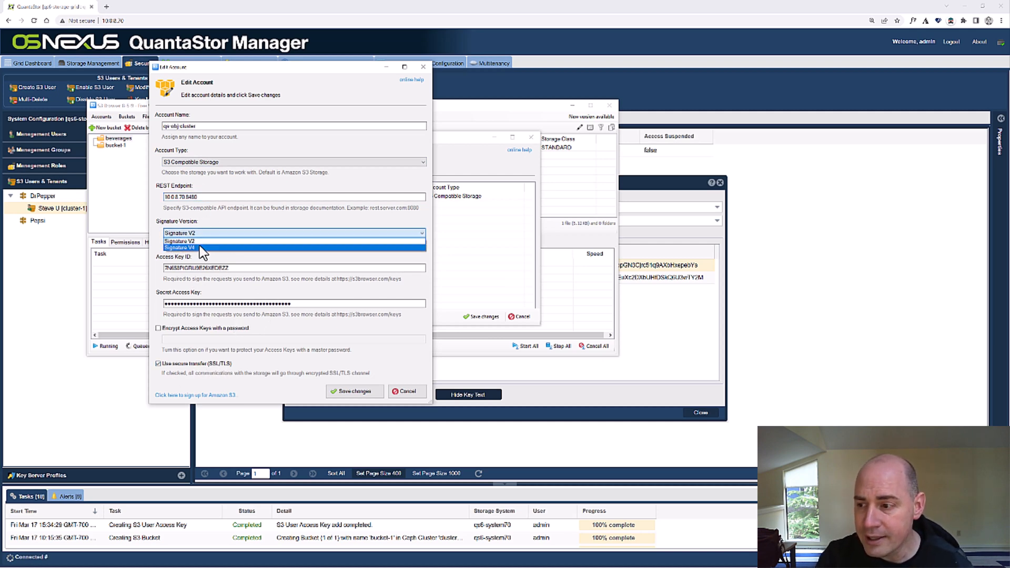
click(200, 247)
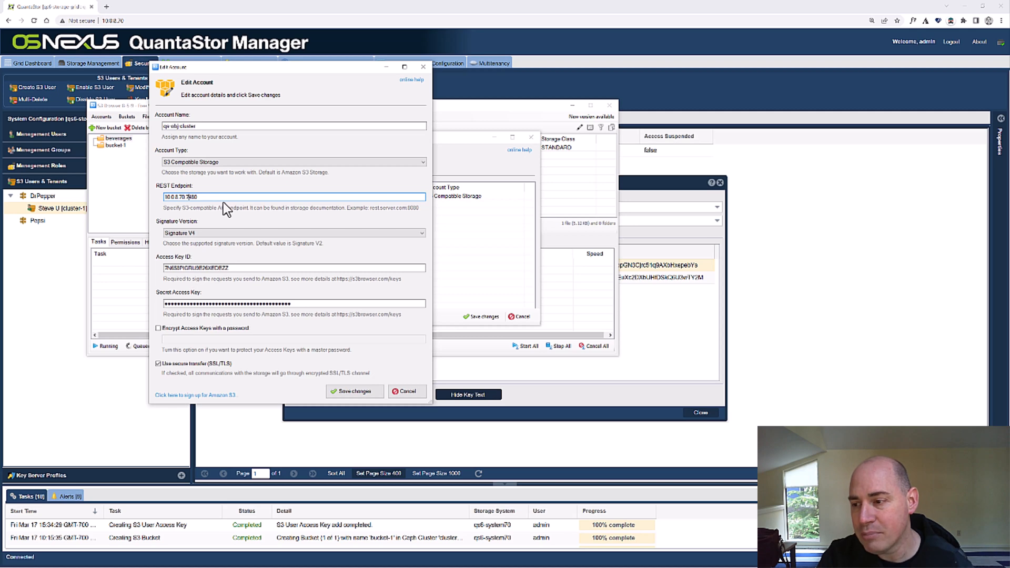
click(293, 233)
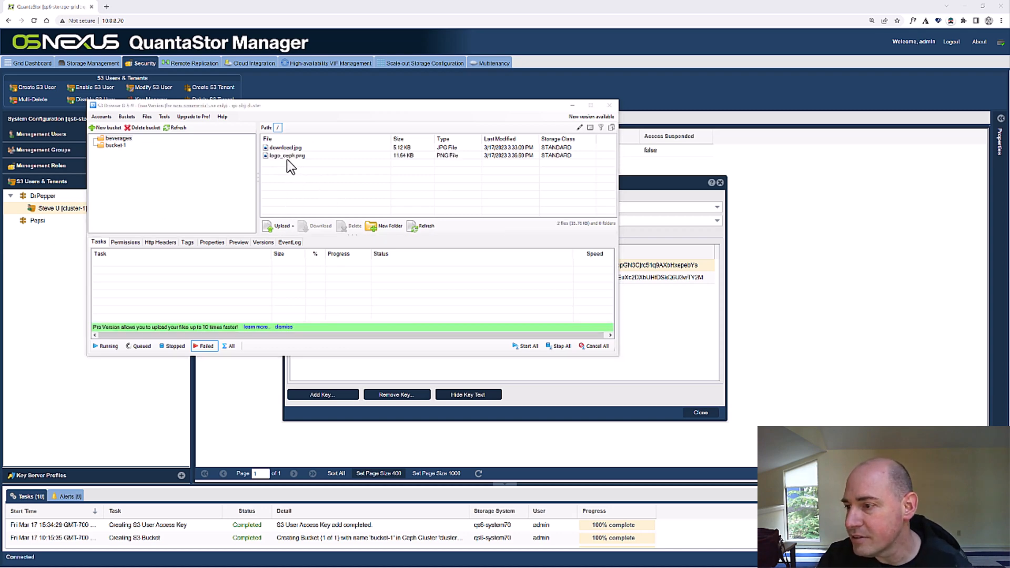
mouse_move(296, 160)
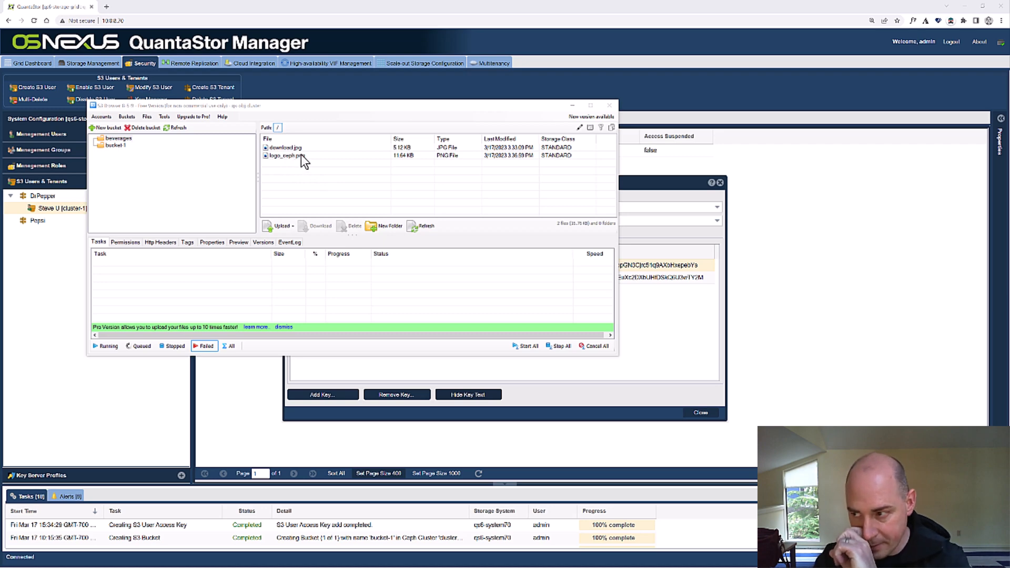